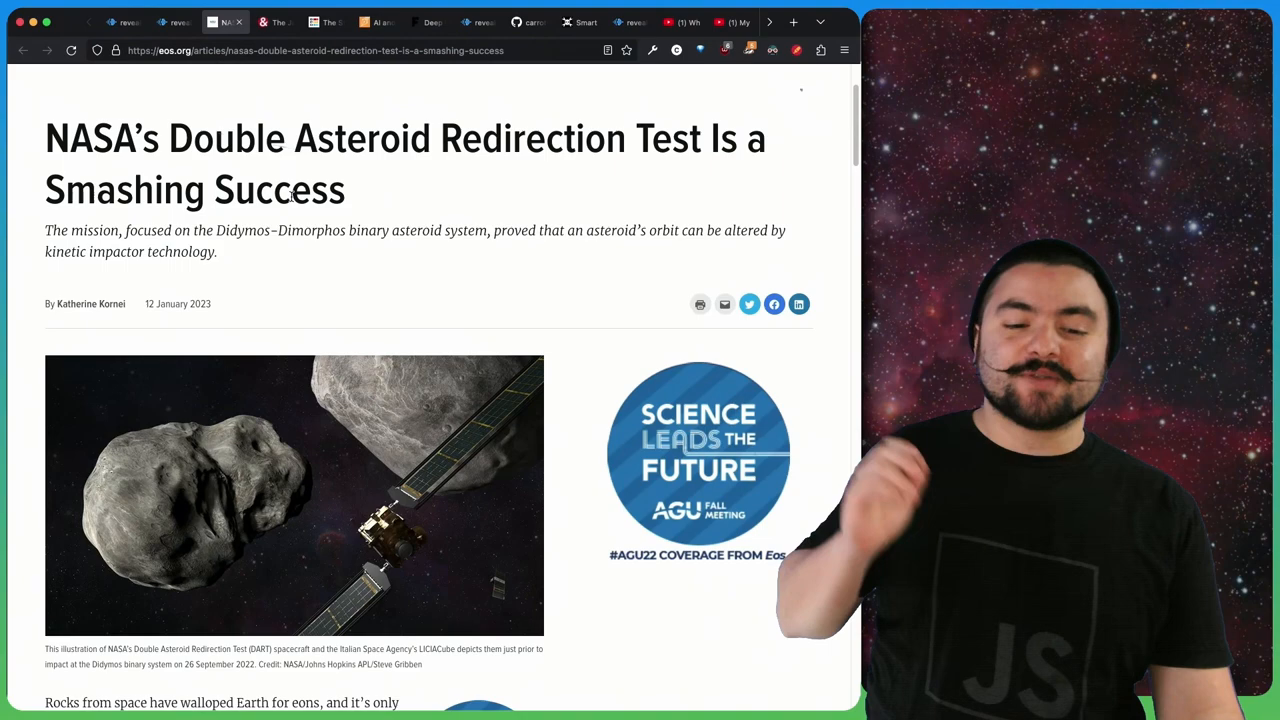
Skim down and back up the Eos DART asteroid article, then switch to the Sky & Telescope Webb story.
scroll("down", 3)
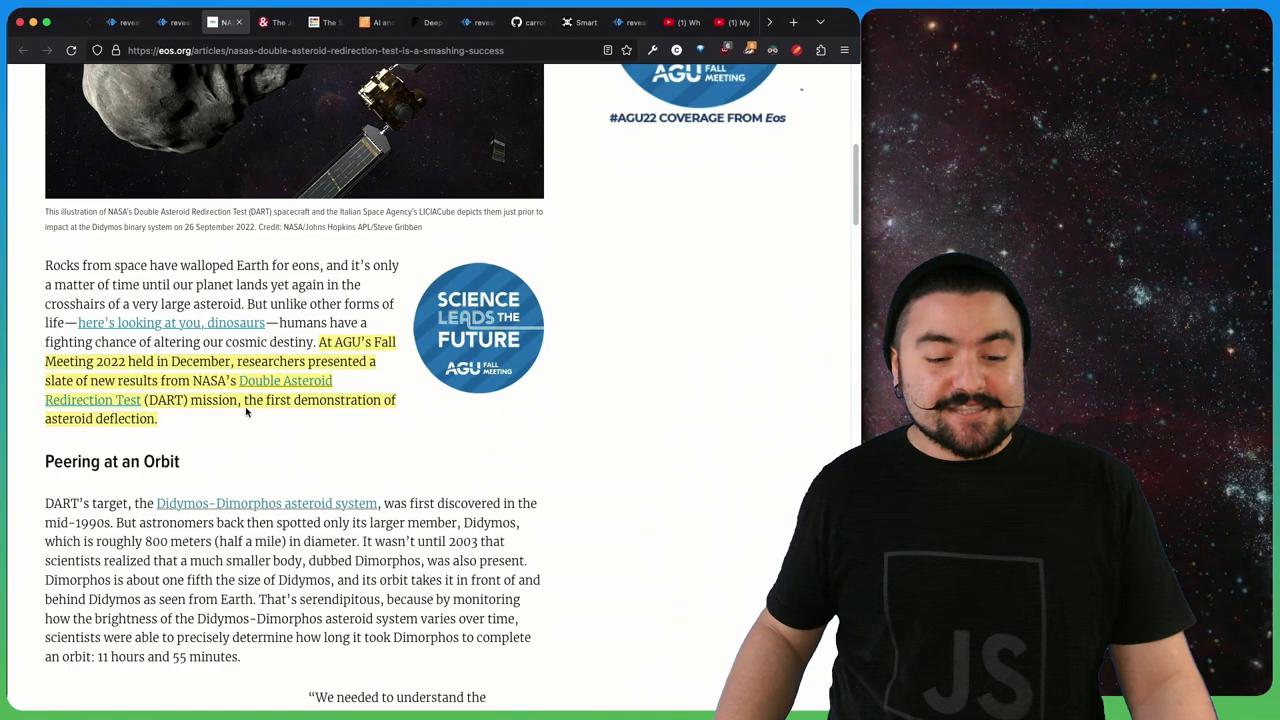
scroll("up", 3)
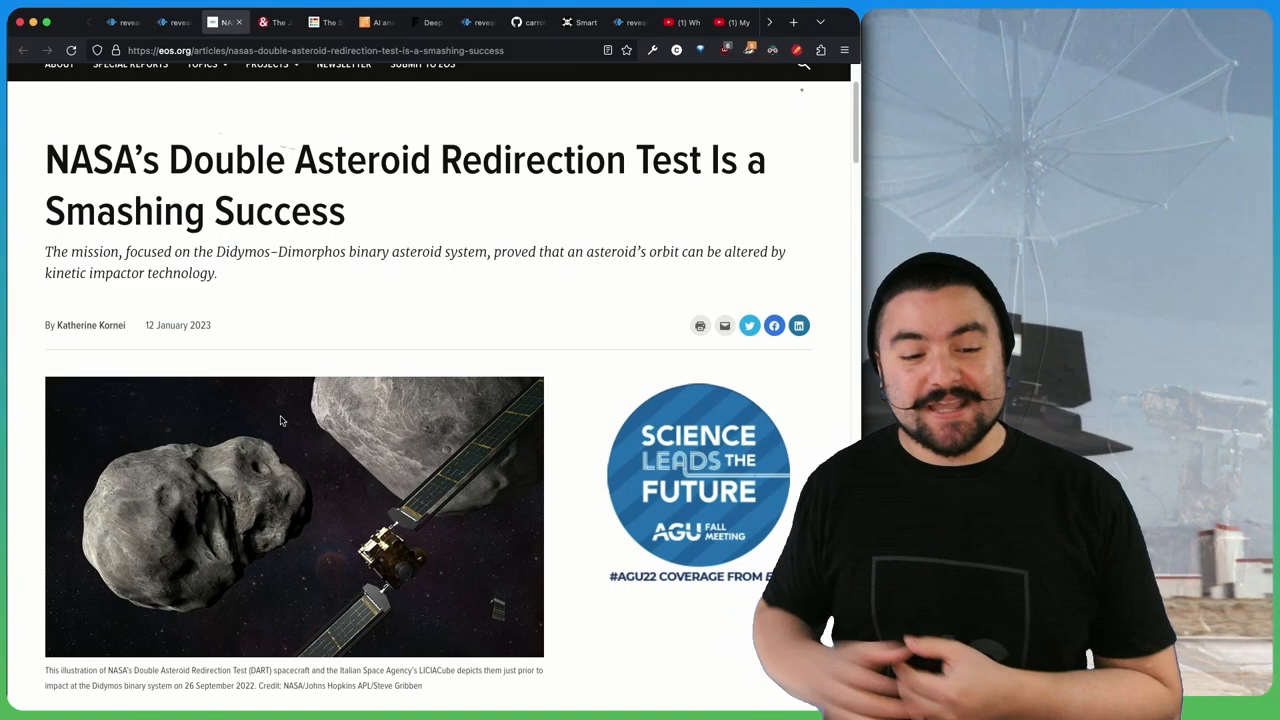
left_click(276, 22)
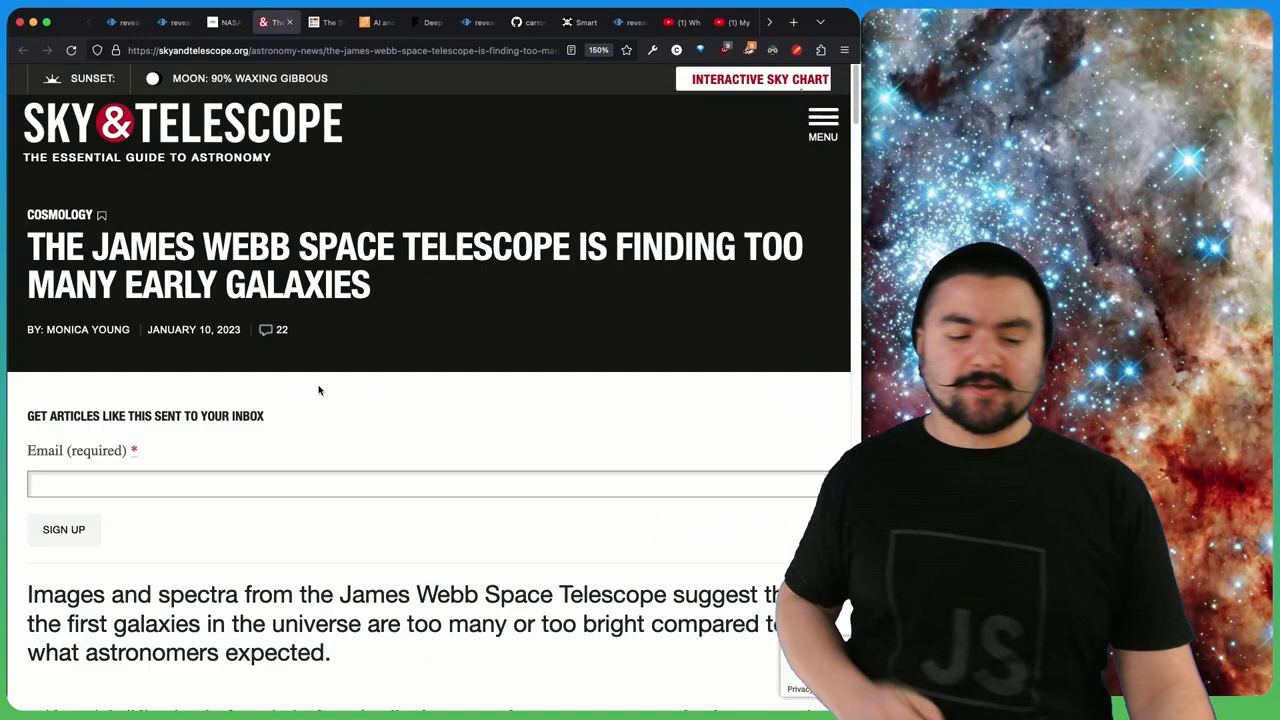
Scroll through the Webb early-galaxies article, return to the top, and move to the highway style guide story.
scroll("down", 3)
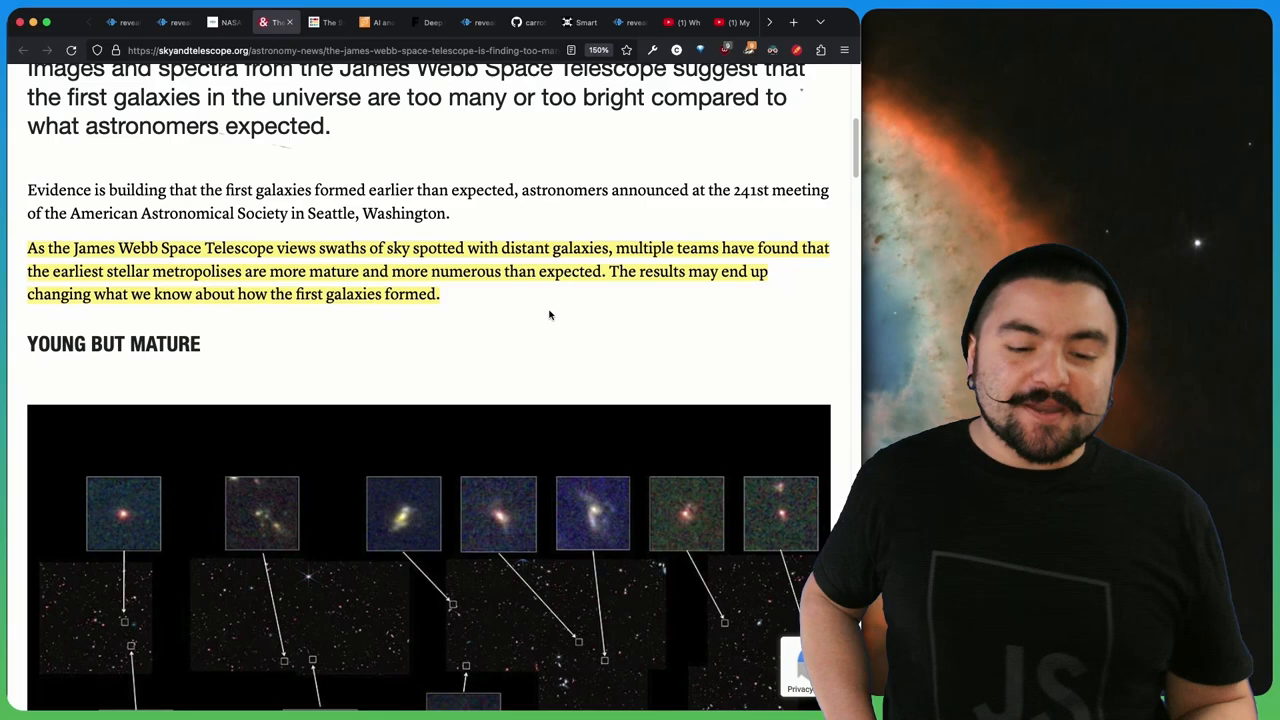
scroll("down", 3)
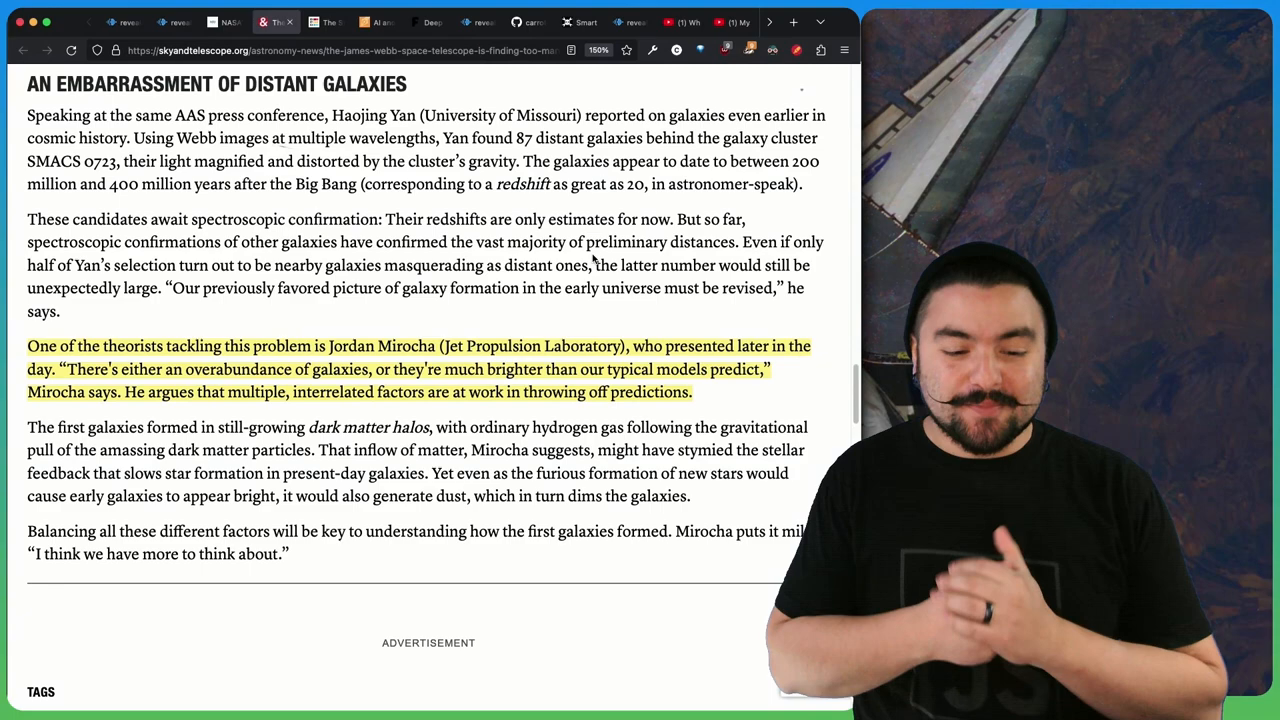
scroll("down", 3)
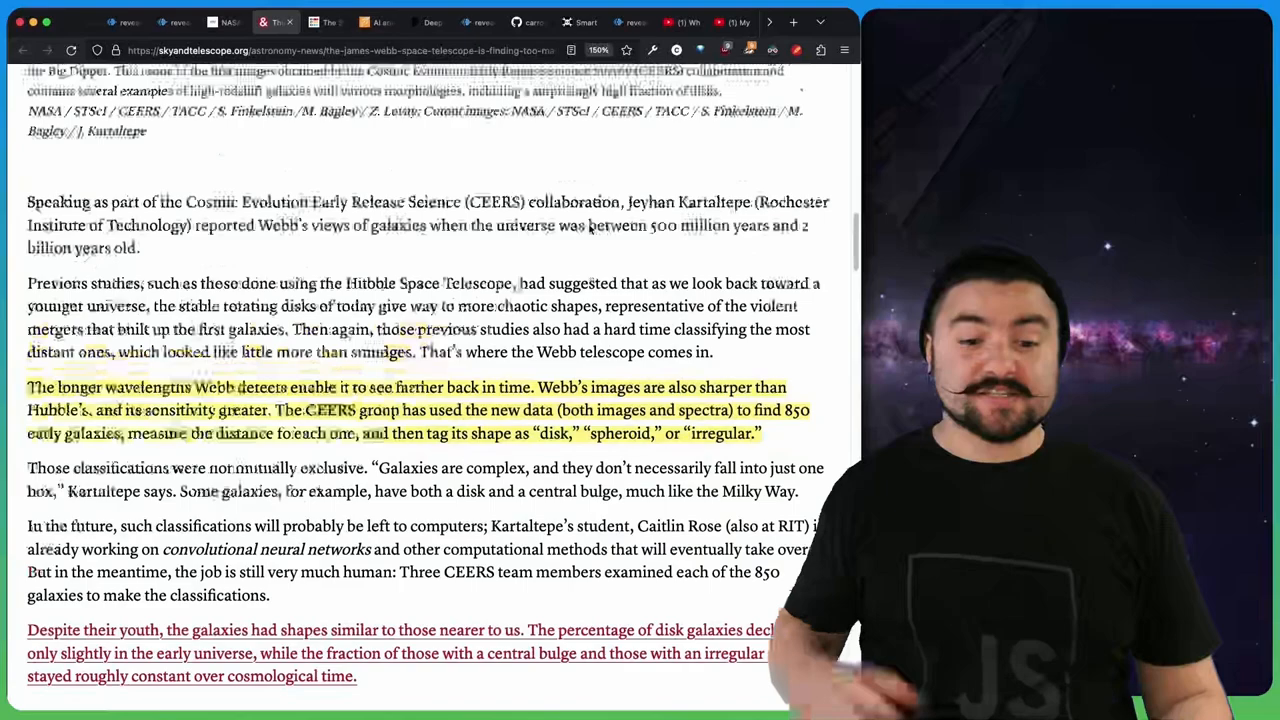
scroll("up", 3)
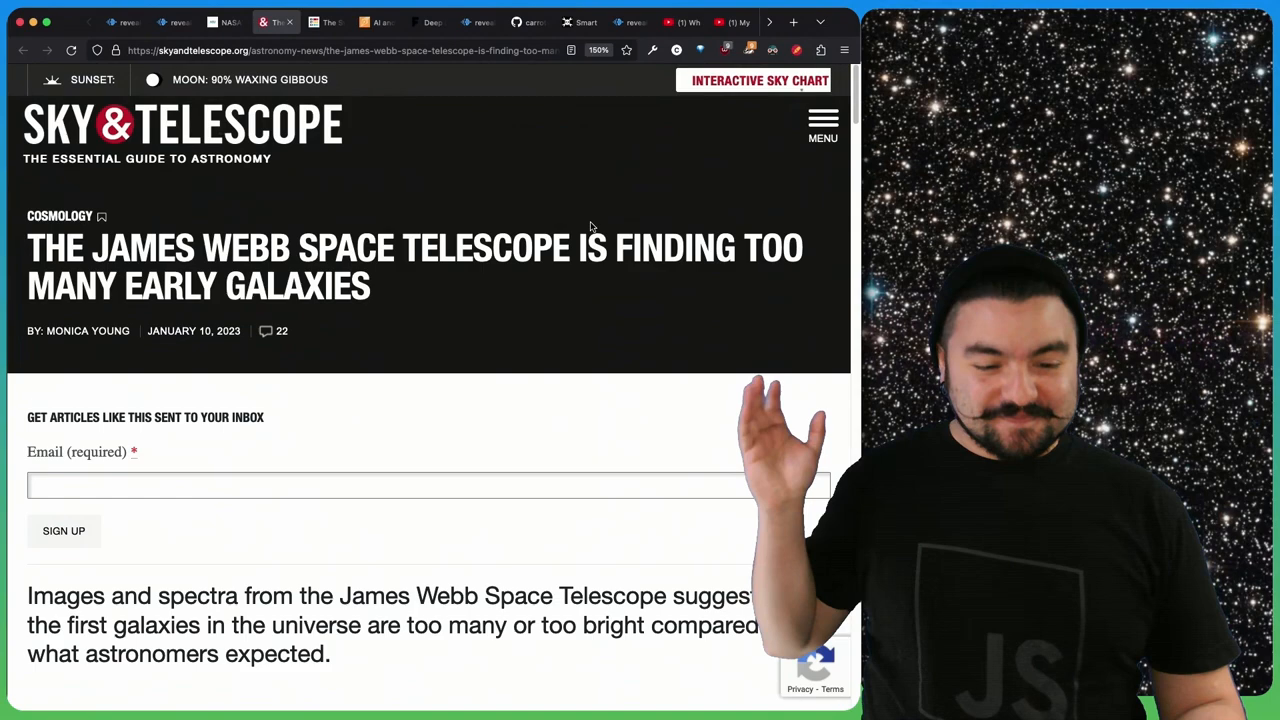
left_click(324, 22)
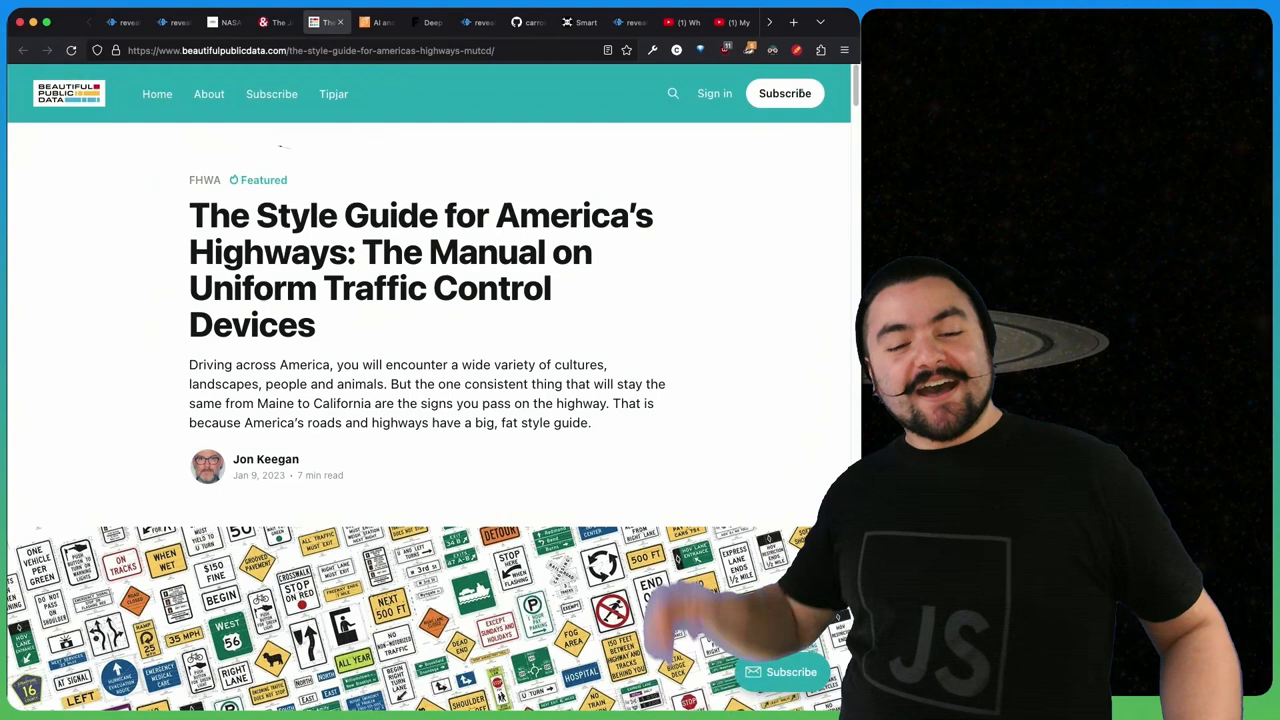
Scroll the highway style guide article past its Shall, Should, May section, then move to the Stratechery essay.
scroll("down", 3)
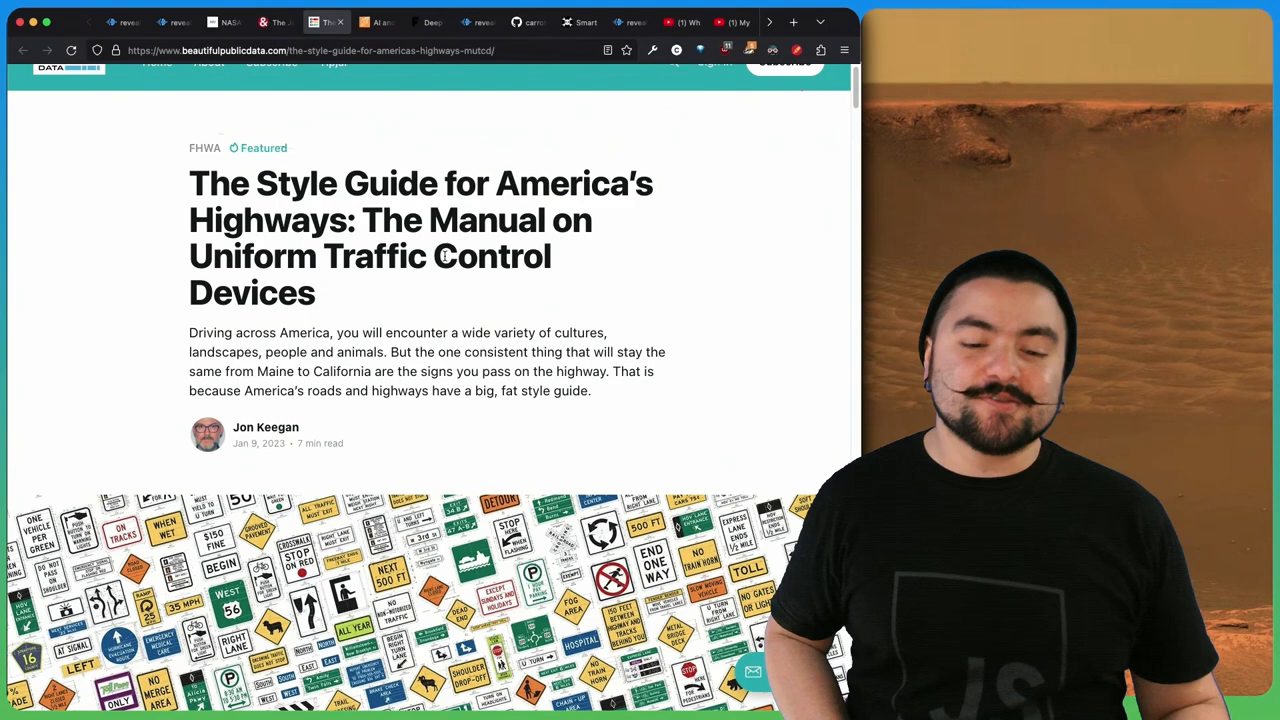
scroll("down", 3)
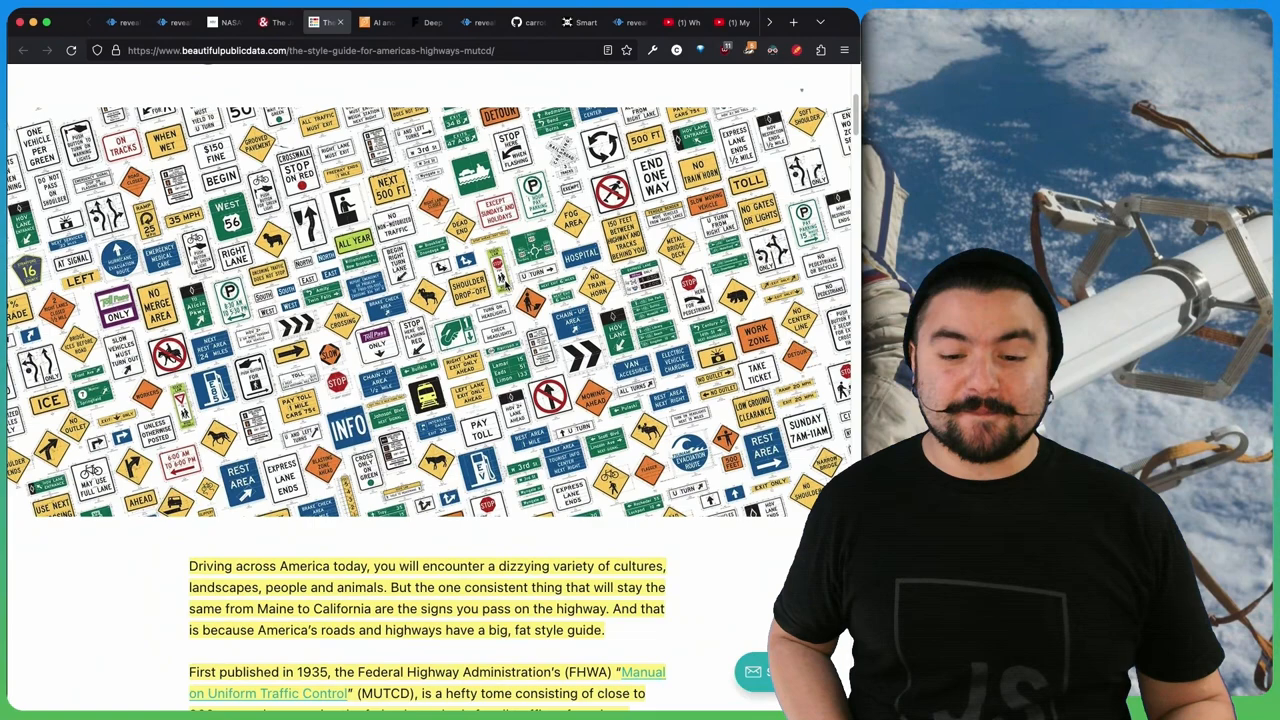
scroll("down", 3)
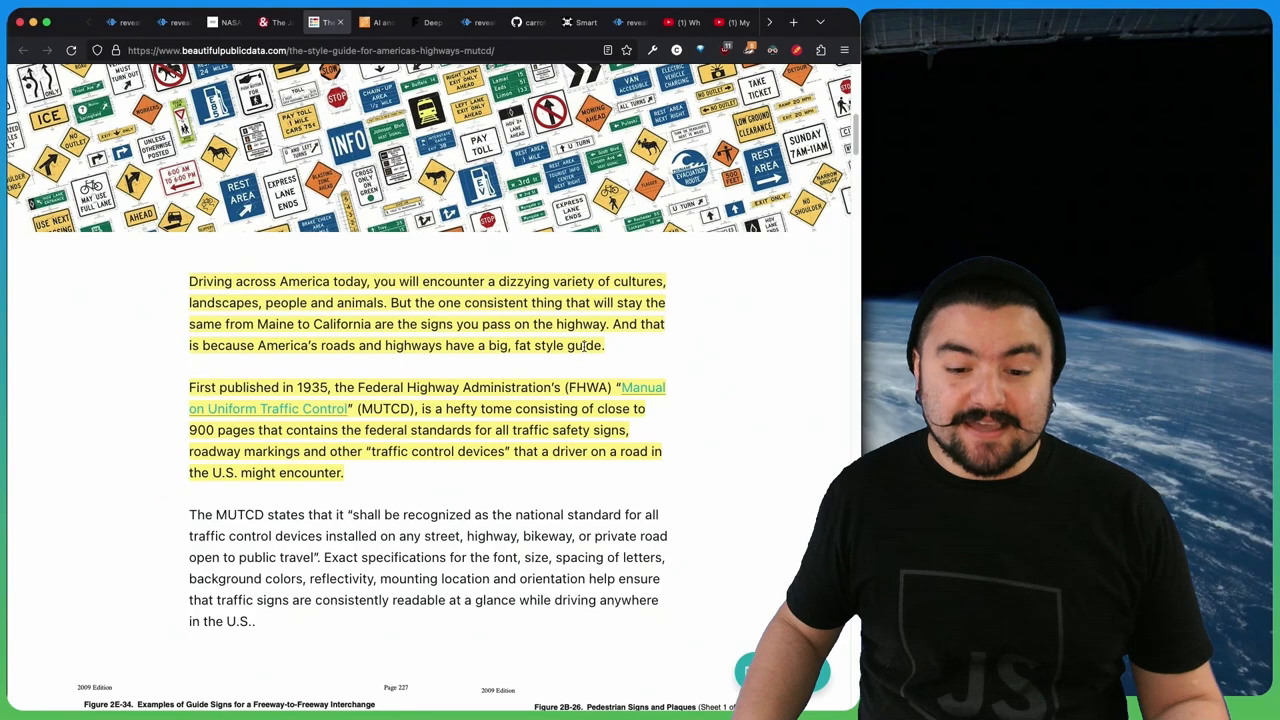
scroll("down", 3)
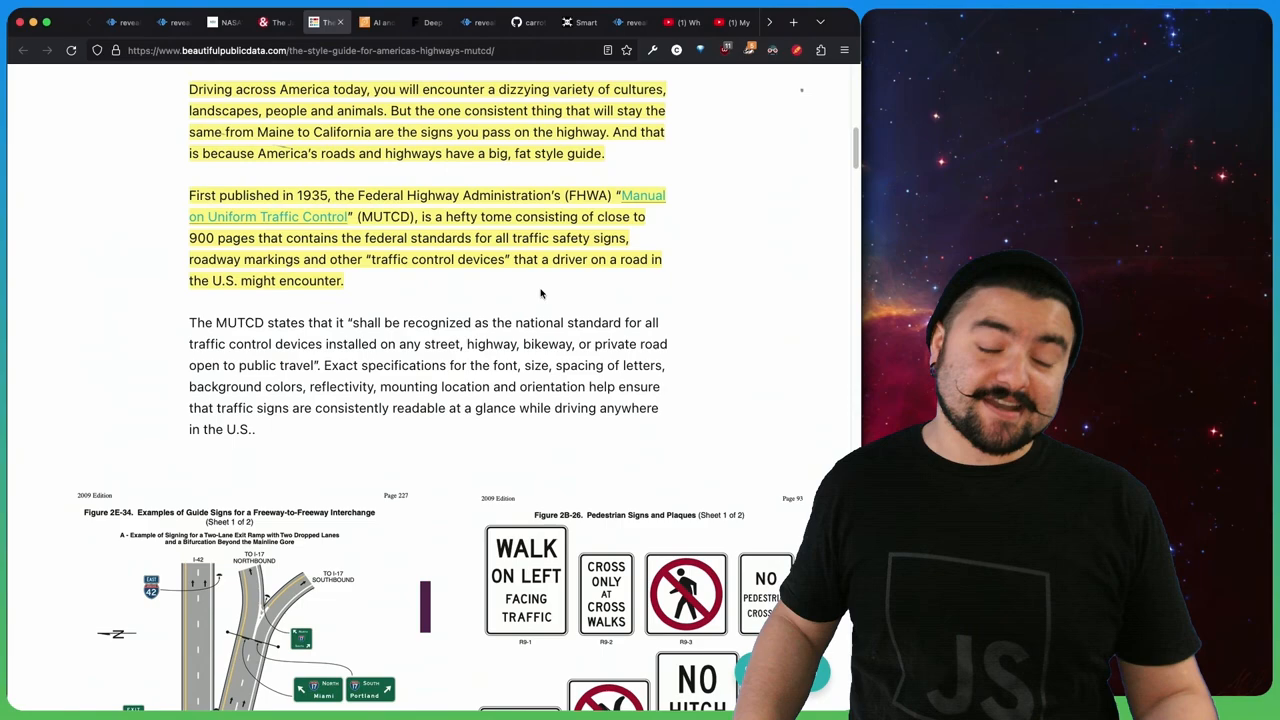
scroll("down", 3)
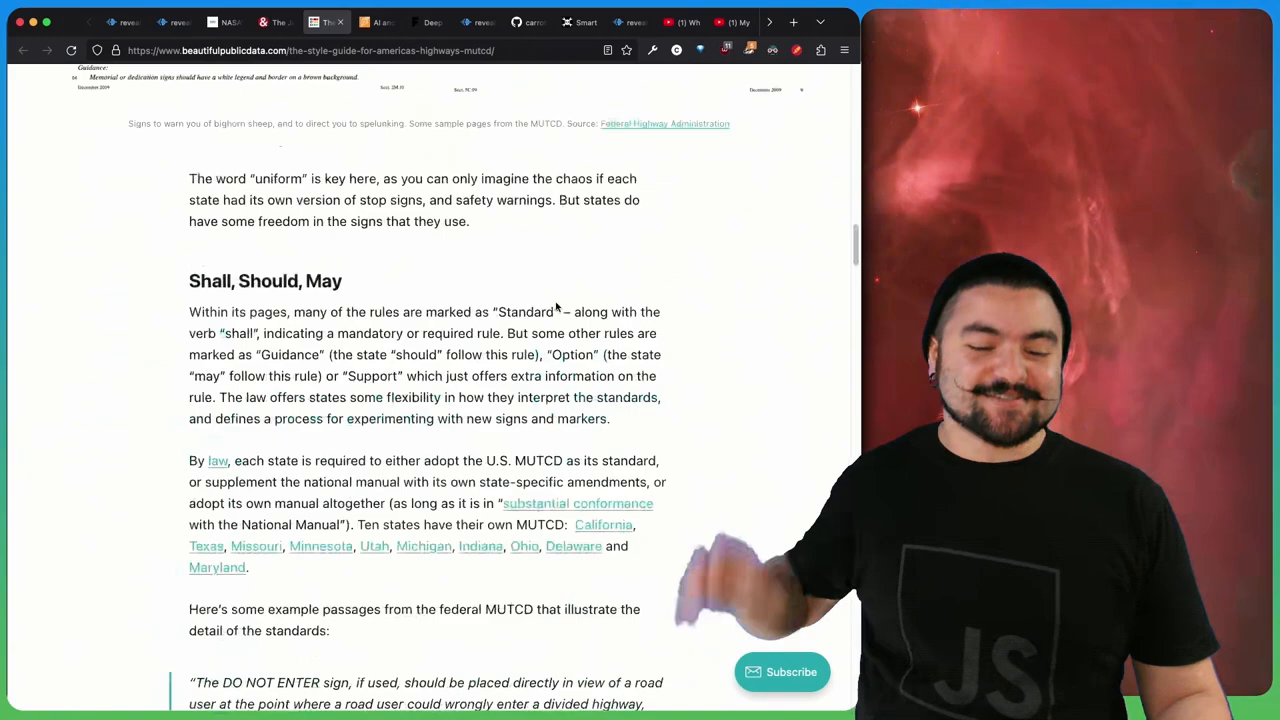
left_click(376, 22)
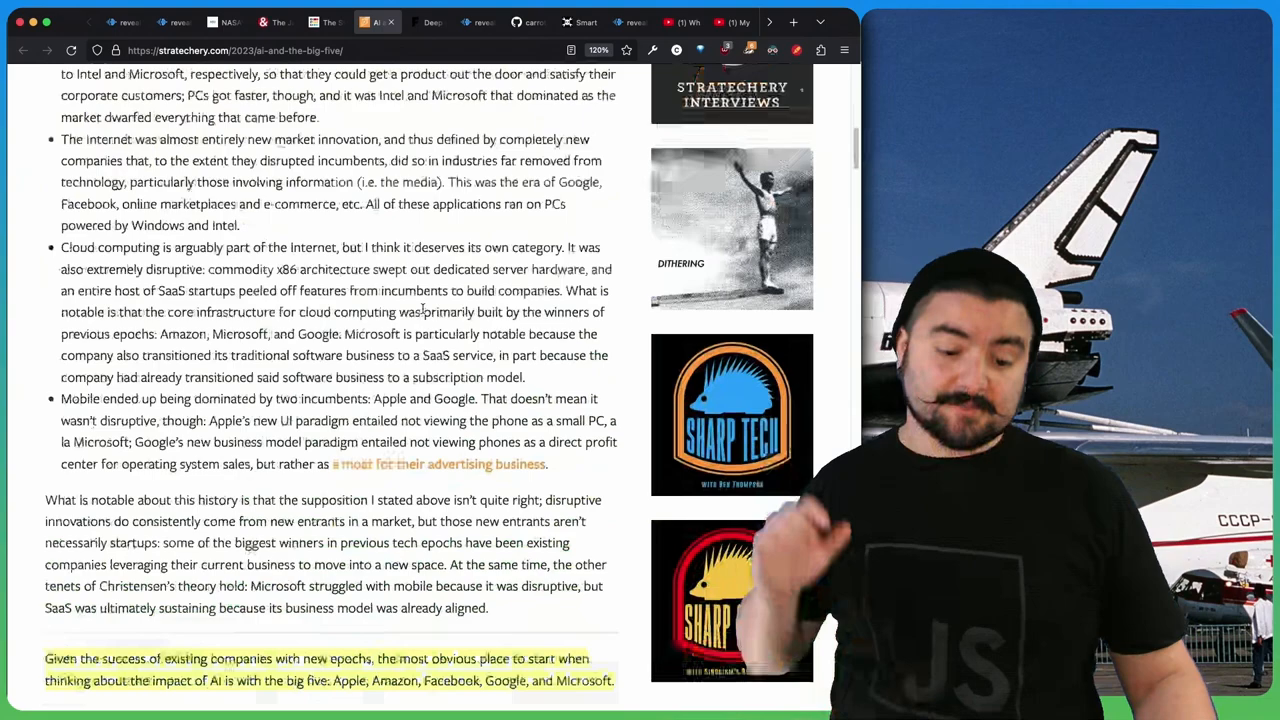
Scroll the AI and the Big Five essay back to its highlighted opening paragraph.
scroll("up", 3)
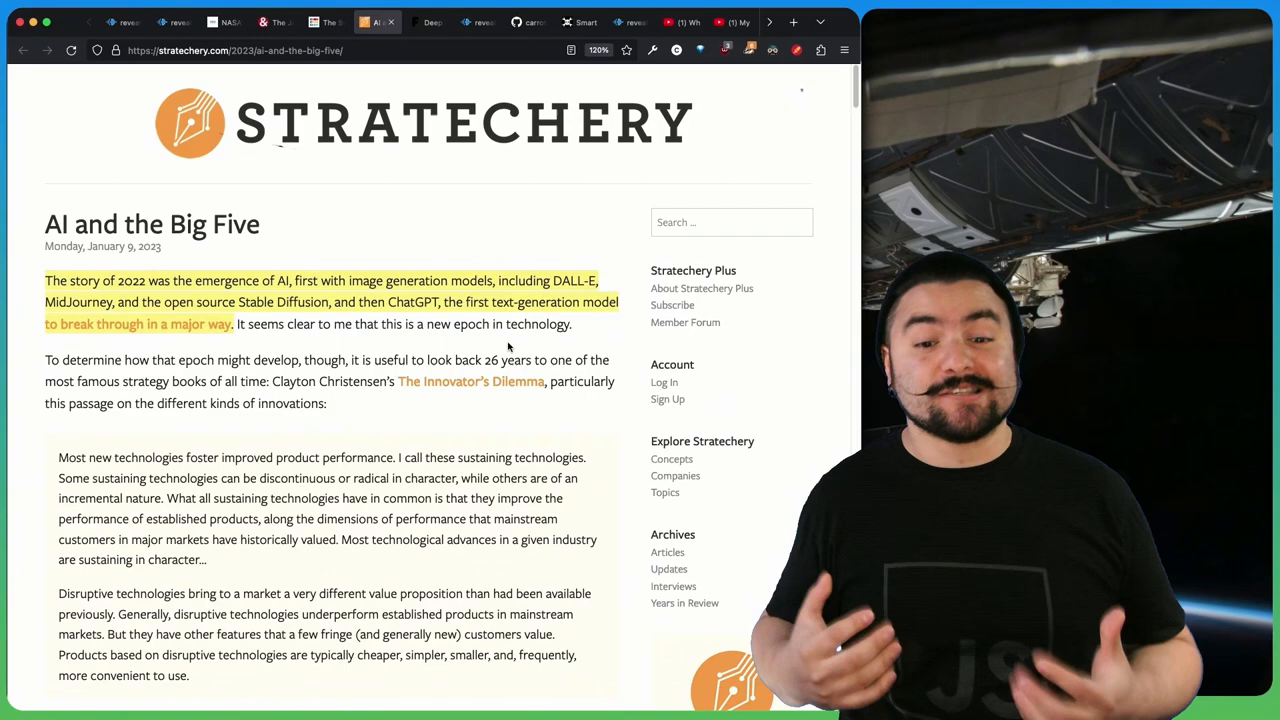
Switch to the Futurism tab and scroll through the GPT startups rude-awakening article.
left_click(428, 22)
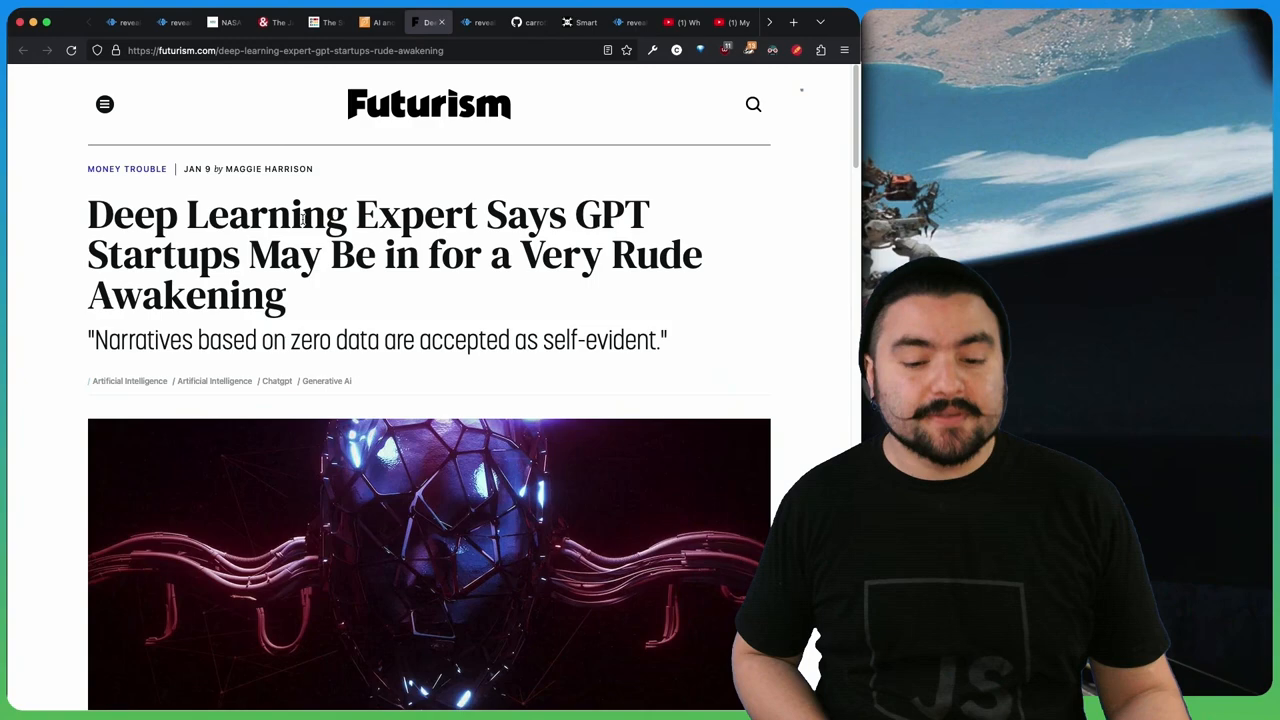
scroll("down", 3)
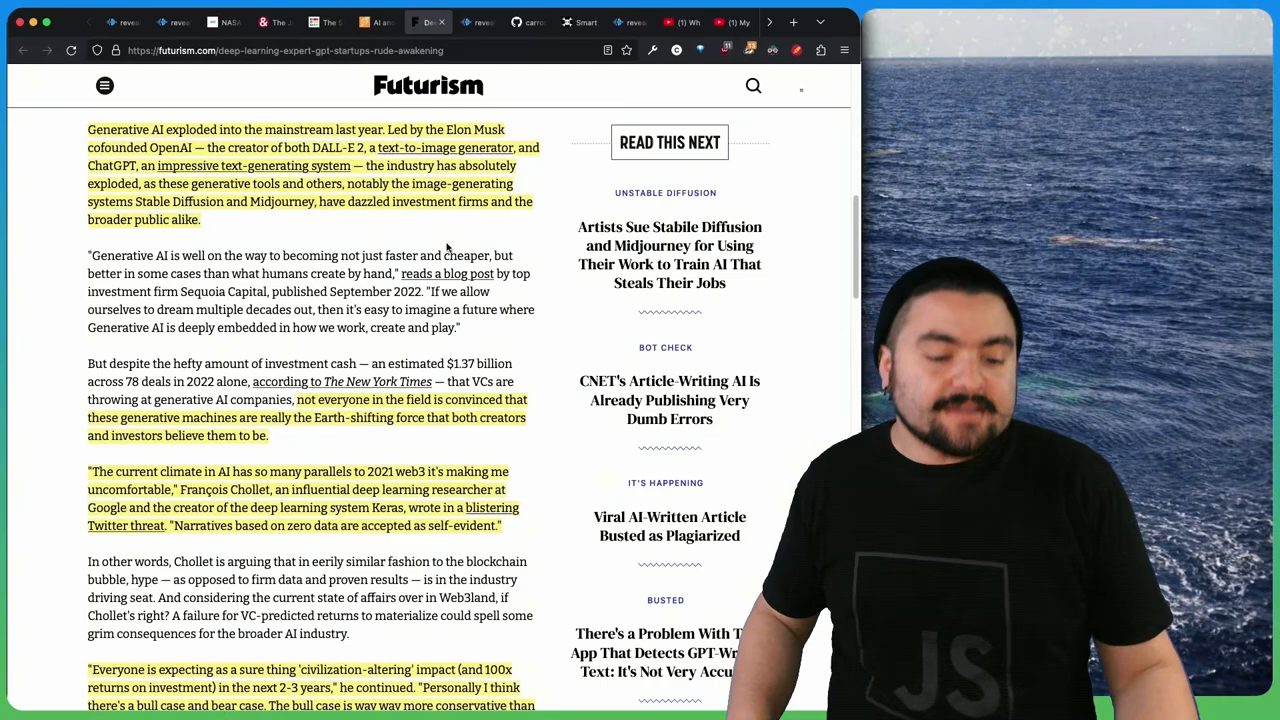
scroll("down", 3)
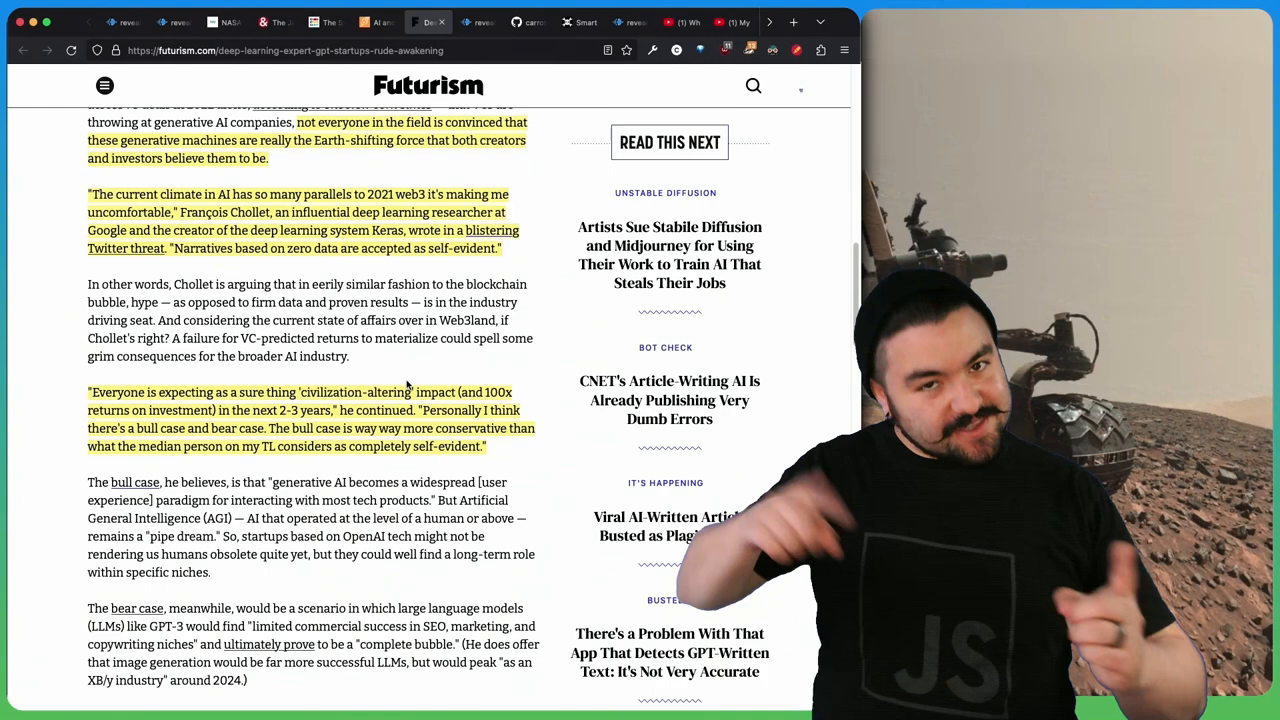
scroll("down", 3)
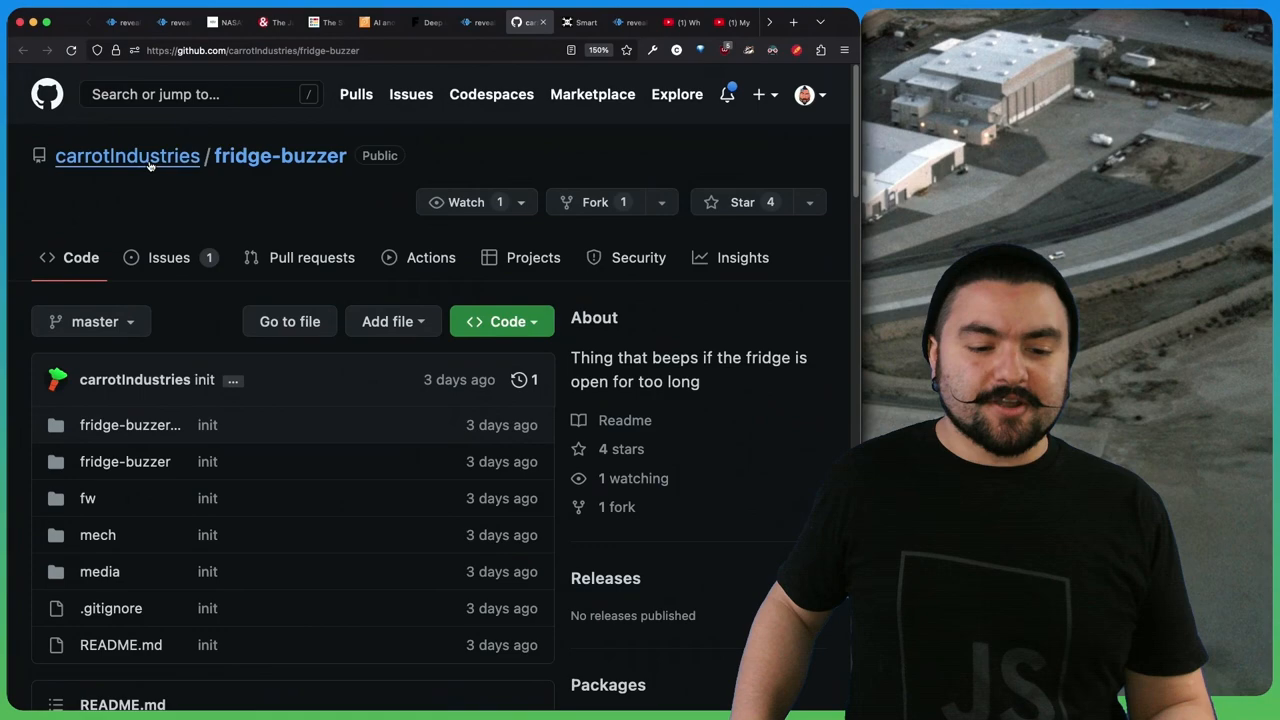
Scroll the fridge-buzzer README through its hardware section, then move to the Hackaday smart curtain story.
scroll("down", 3)
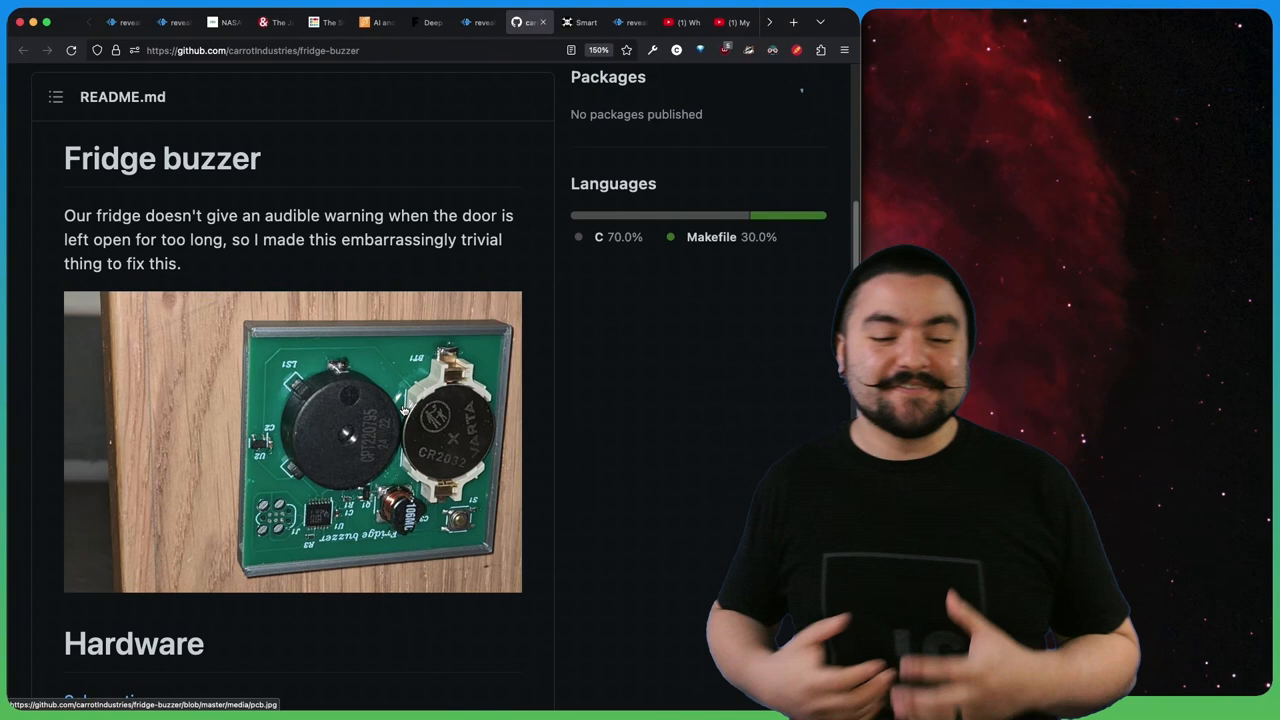
scroll("down", 3)
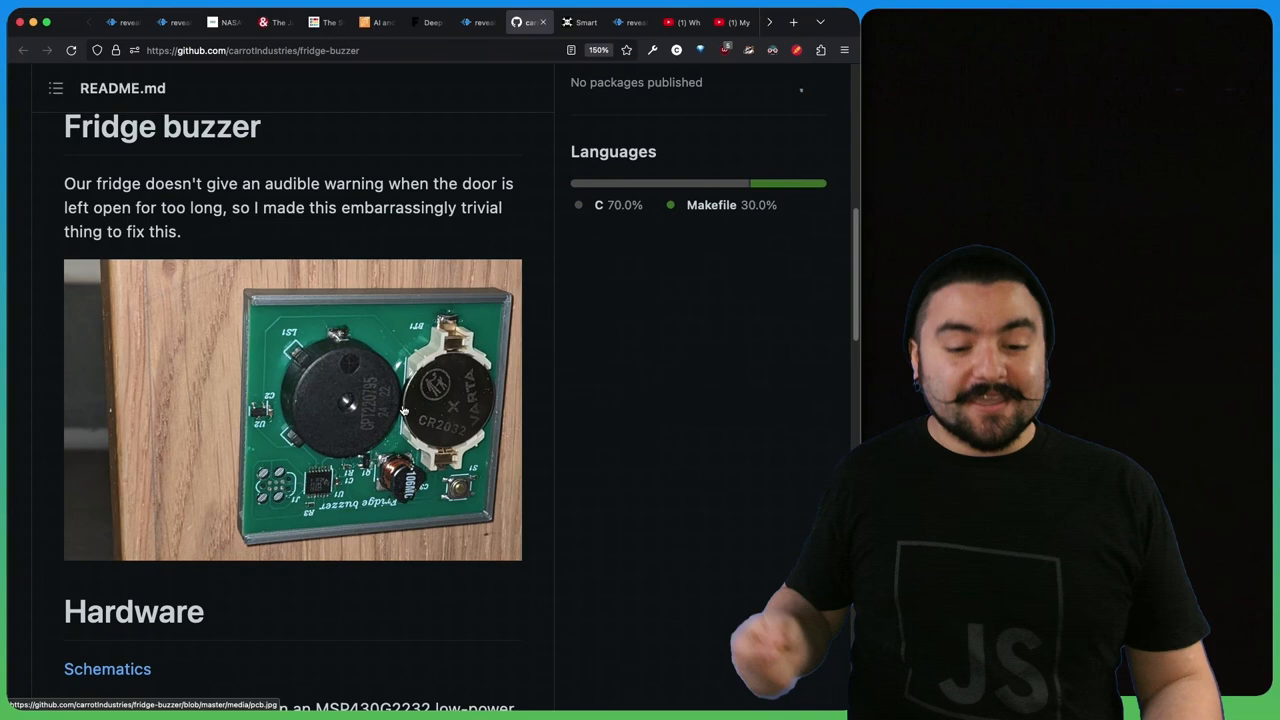
scroll("down", 3)
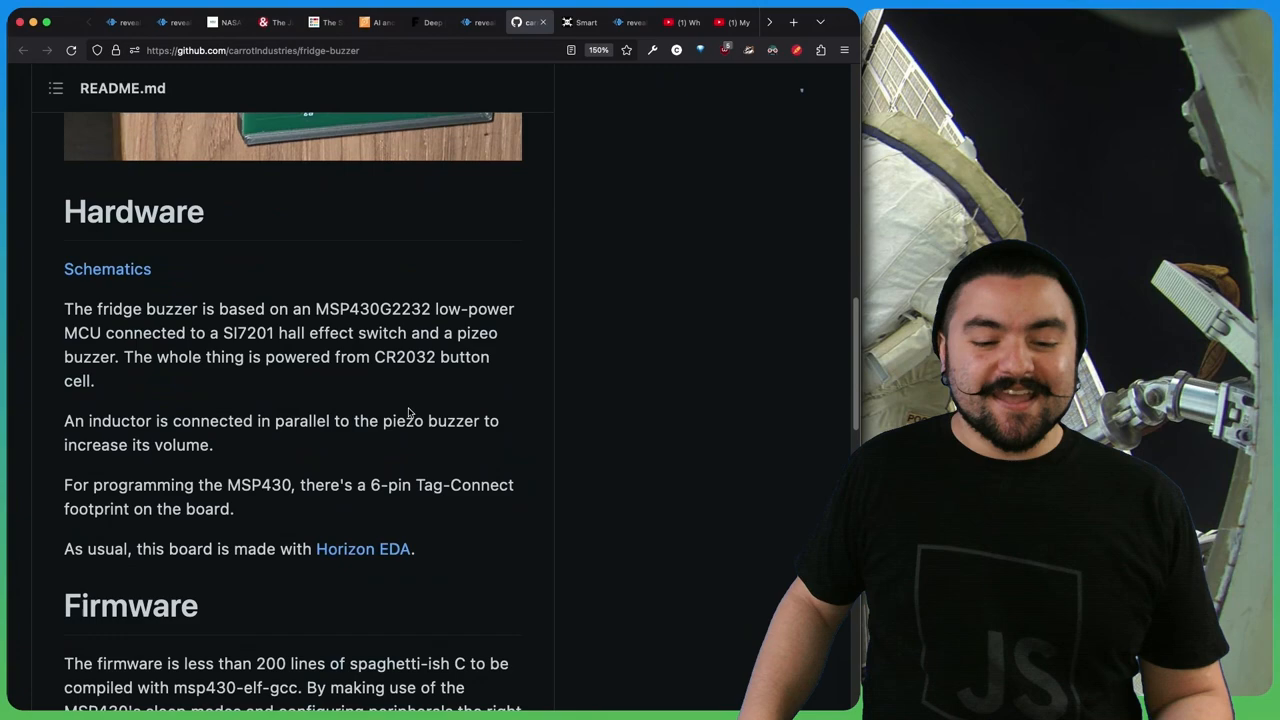
left_click(580, 22)
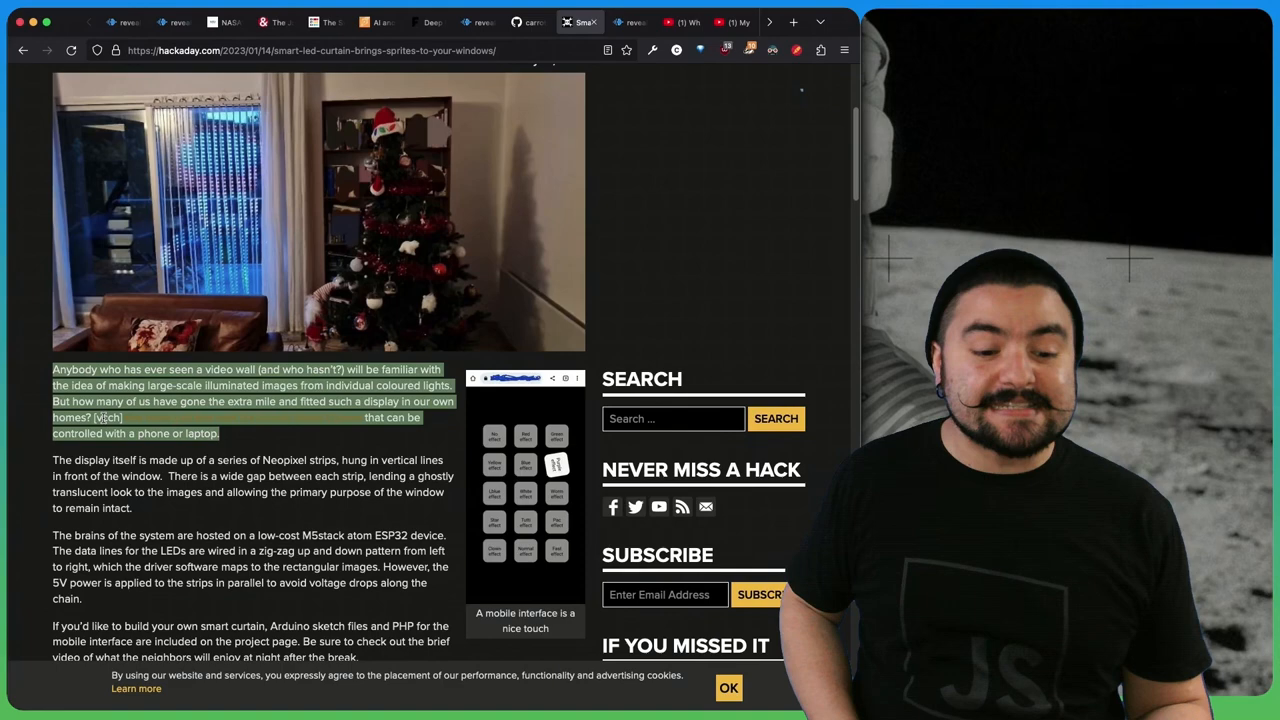
Look over the smart LED curtain article, then switch to the Full Stack Designer roadmap video.
scroll("up", 3)
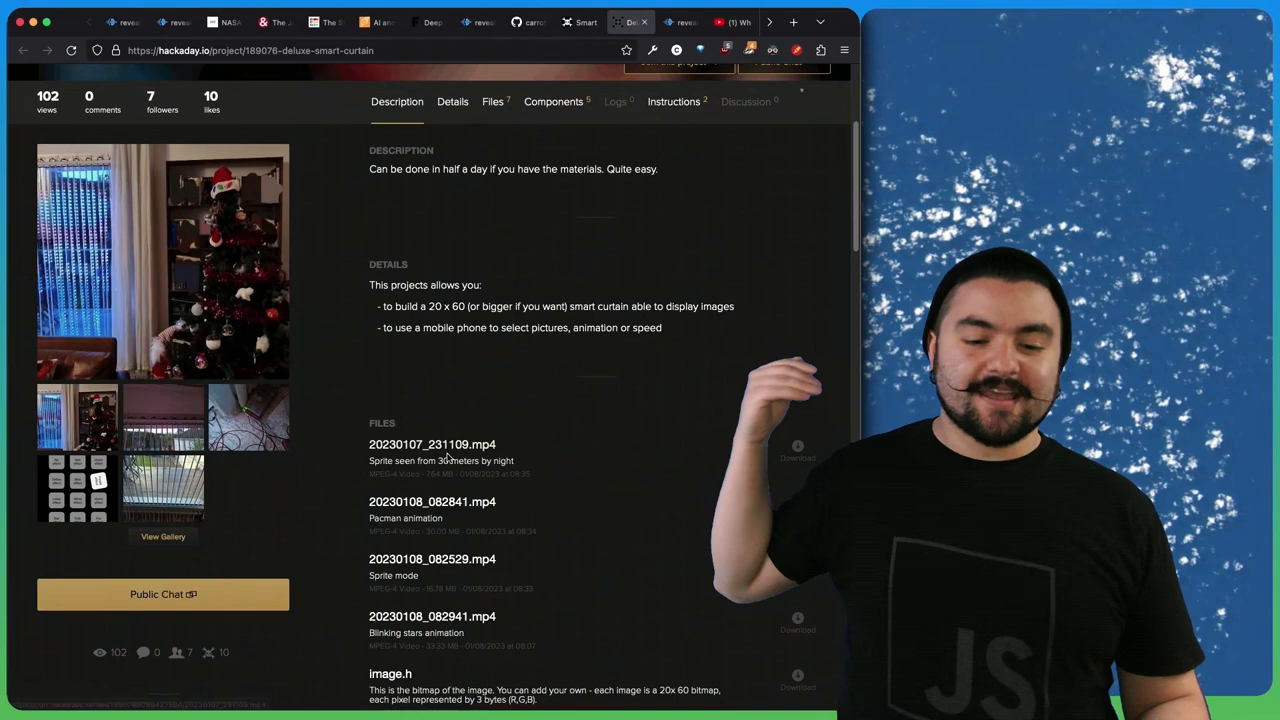
left_click(732, 22)
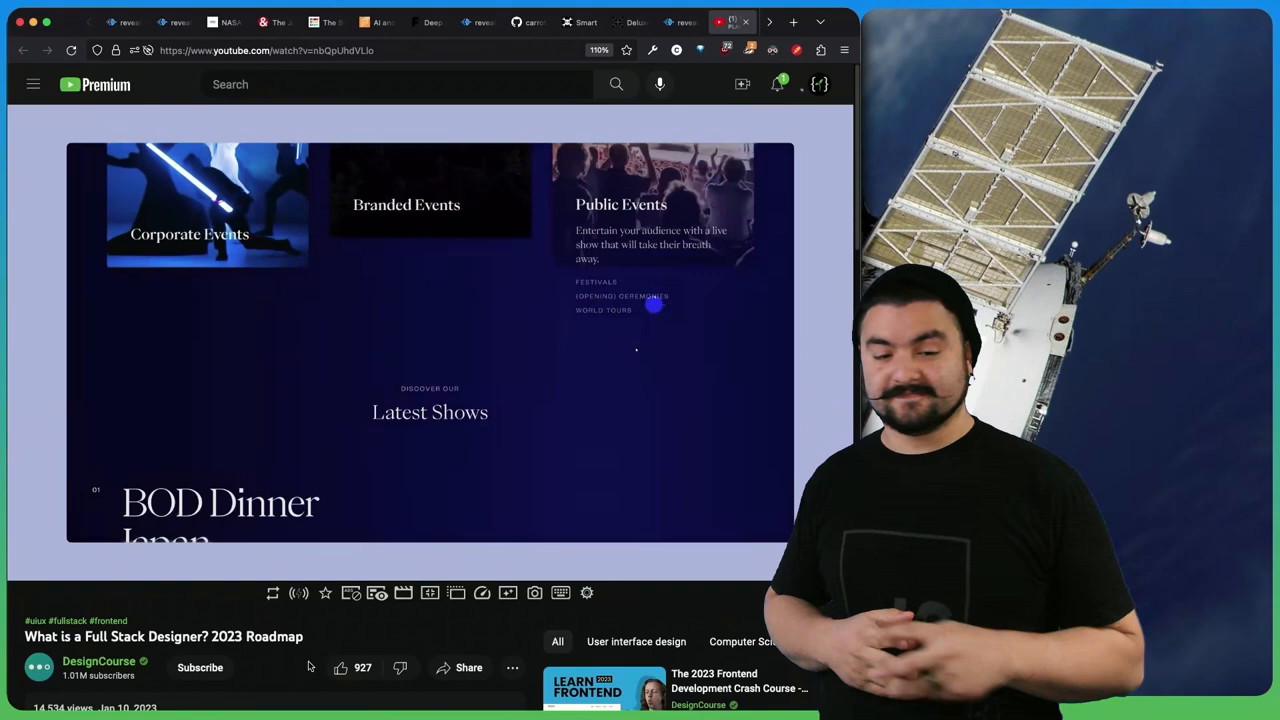
Start playing the 2023 Full Stack Designer roadmap video.
left_click(430, 340)
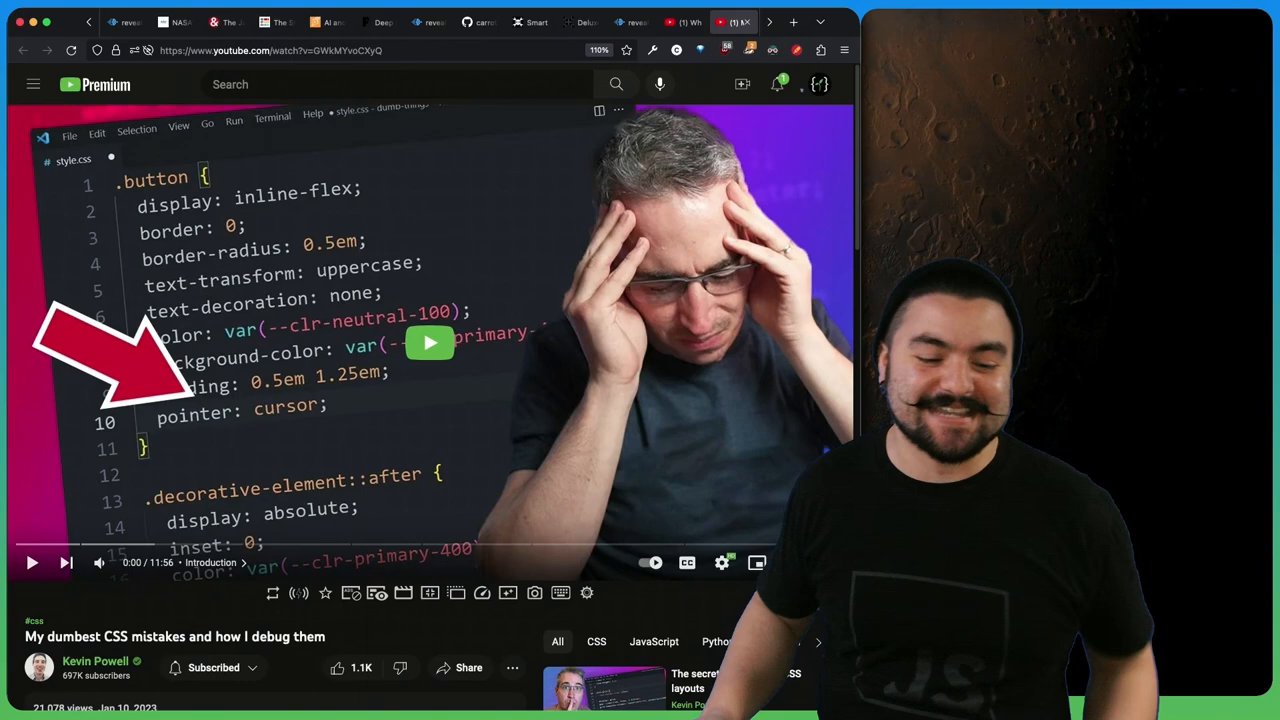
Start playing Kevin Powell's dumbest CSS mistakes video.
left_click(430, 344)
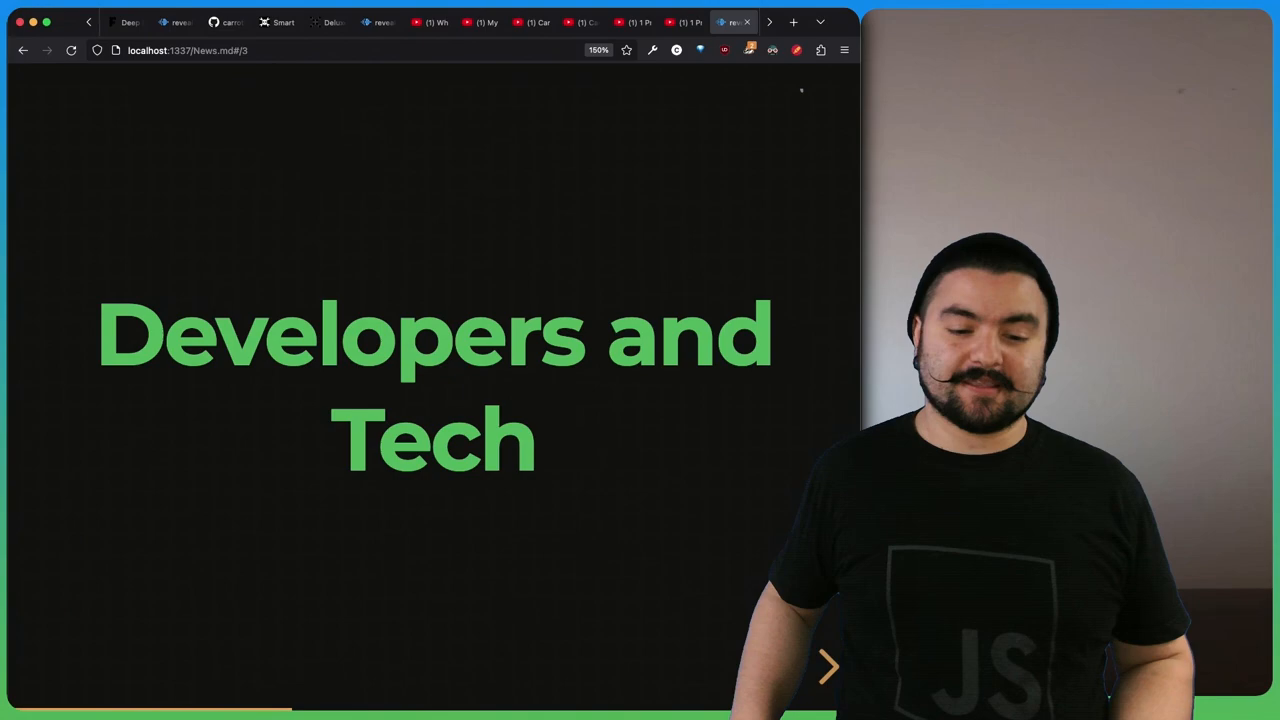
Open the Twitter thread on CNET's AI-generated SEO articles and scroll down into its replies.
left_click(732, 22)
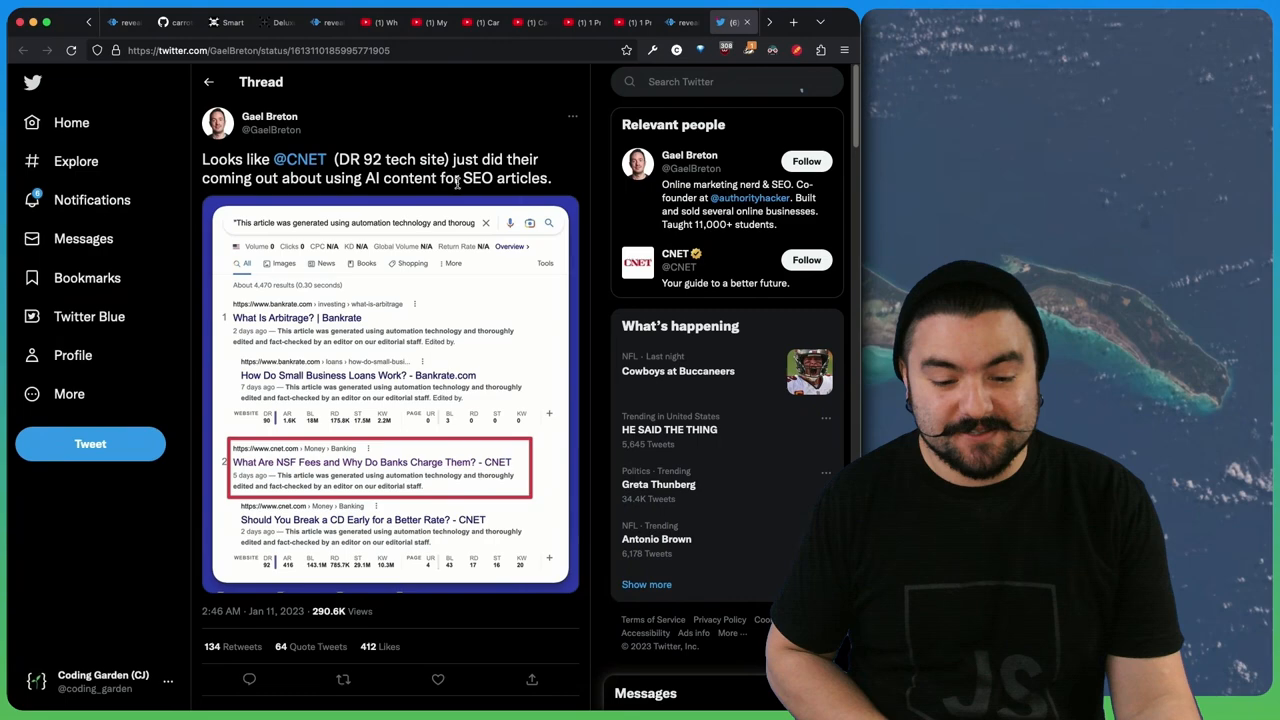
scroll("down", 3)
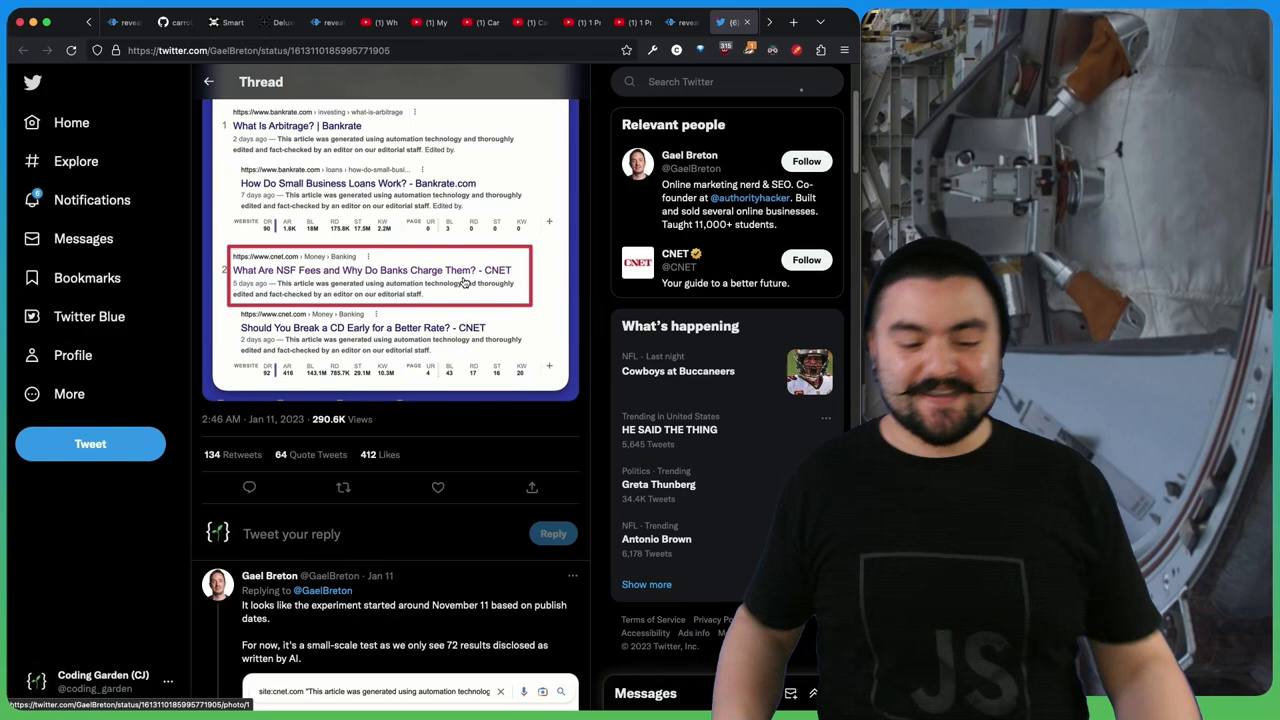
scroll("down", 3)
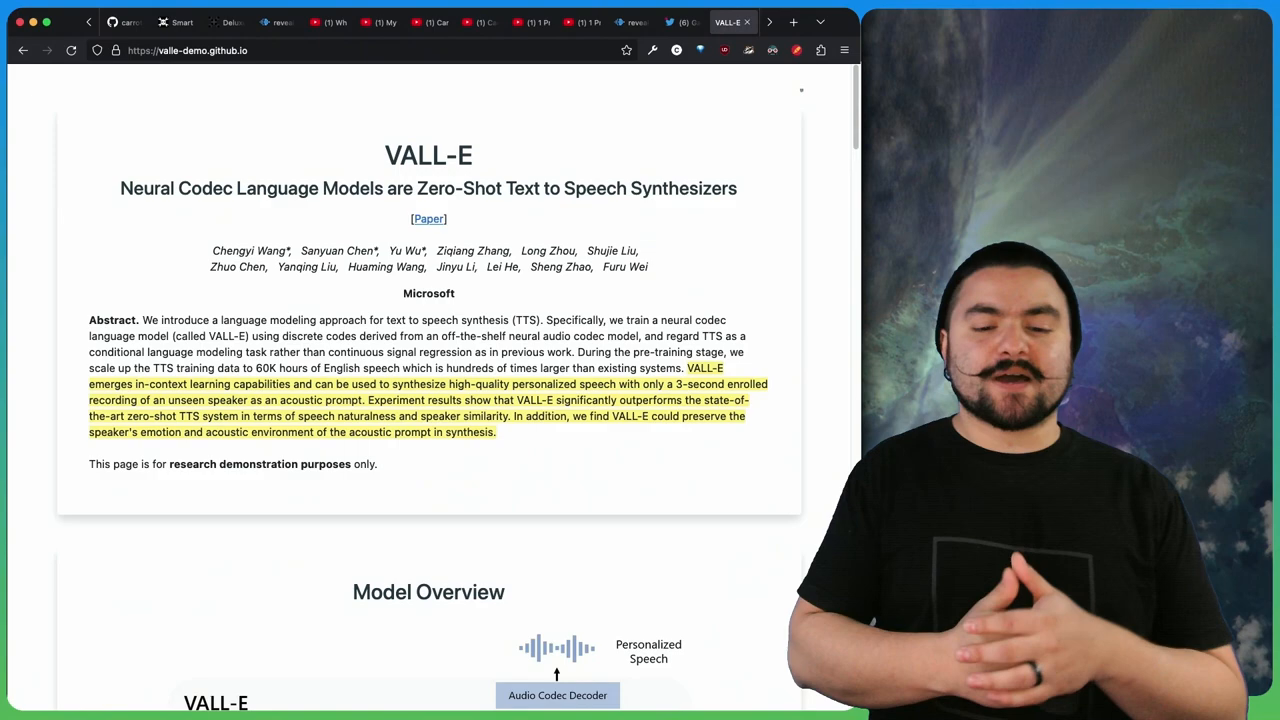
Scroll the VALL-E demo page past the abstract and model overview to the LibriSpeech Samples.
scroll("down", 3)
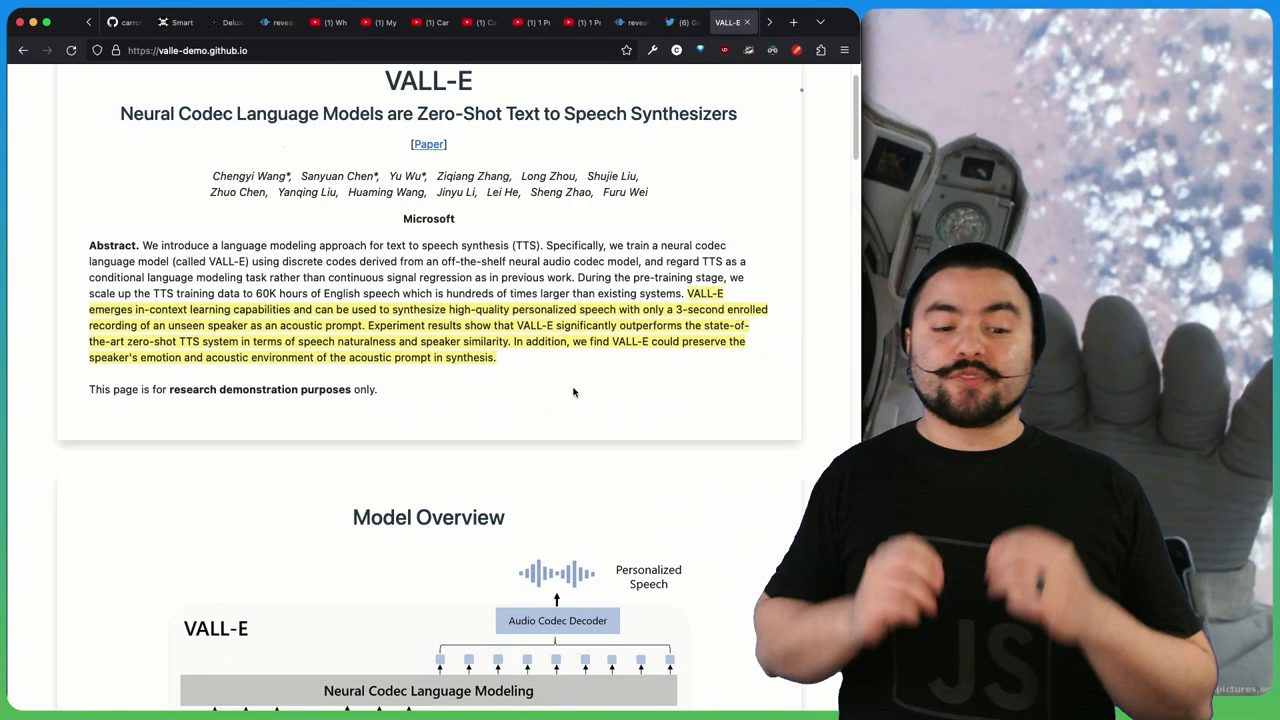
scroll("down", 3)
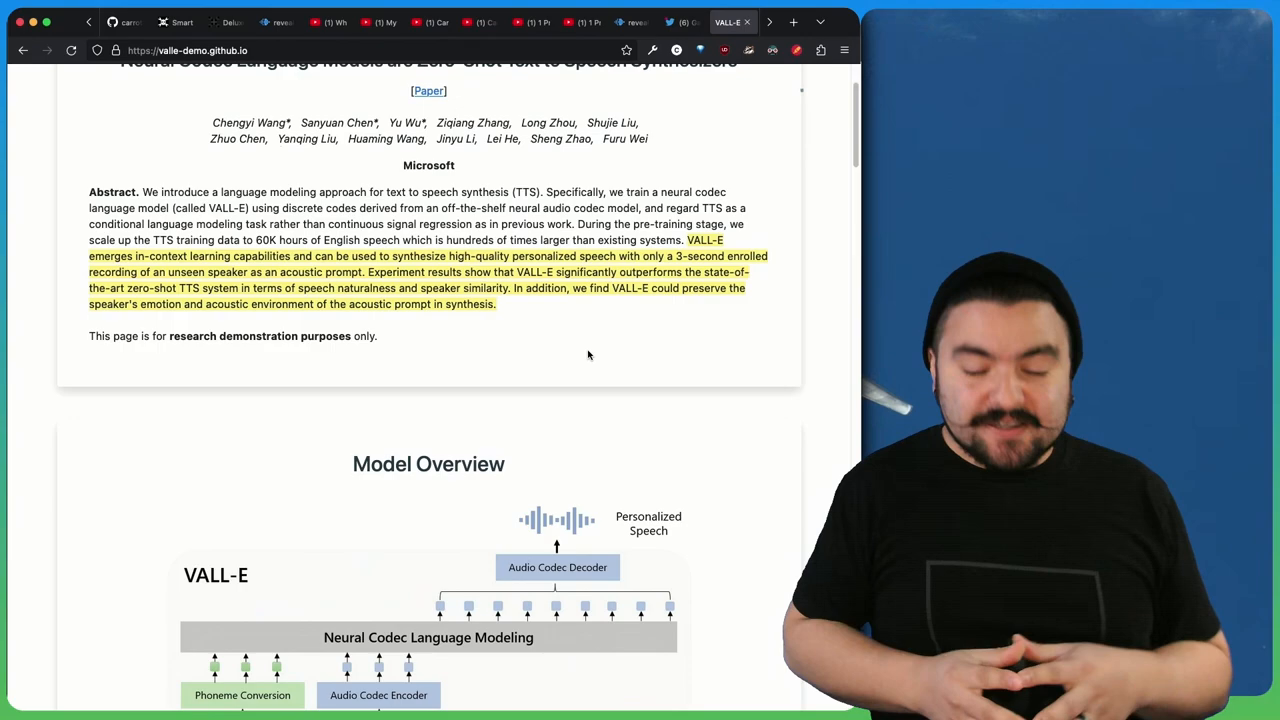
scroll("down", 3)
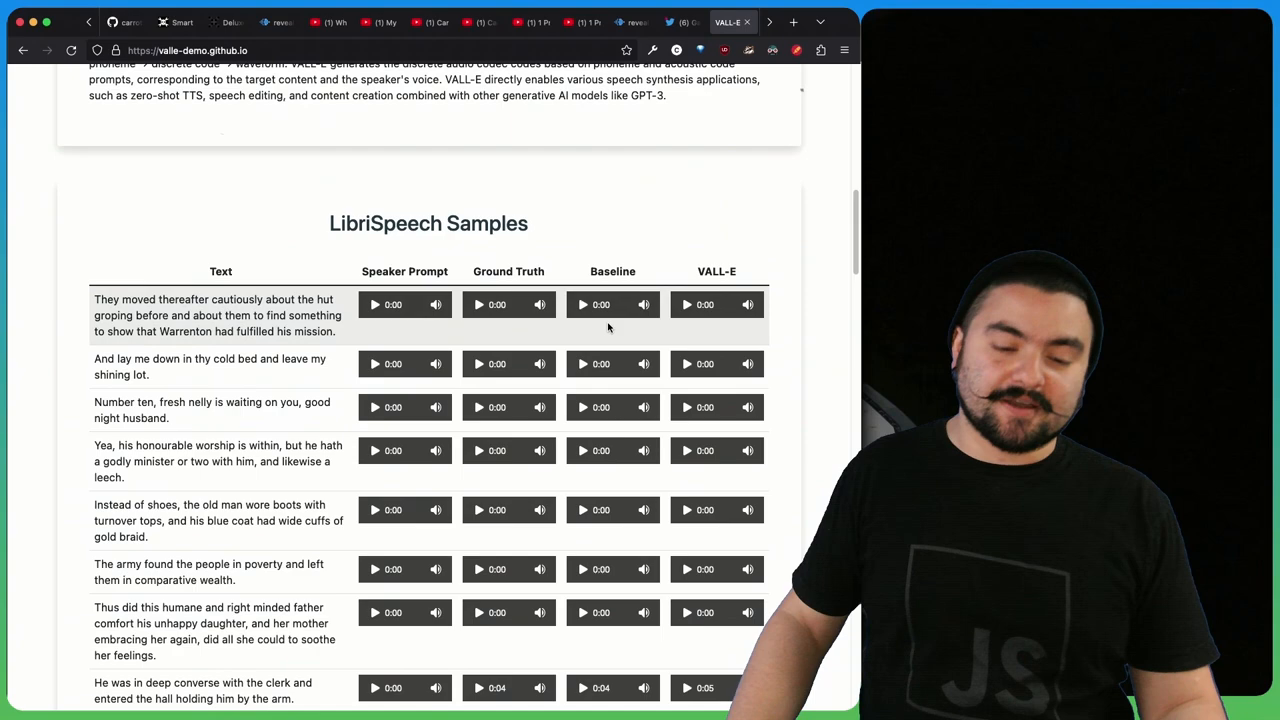
Play the first LibriSpeech sentence's Speaker Prompt, Ground Truth, Baseline and VALL-E clips, then reach VCTK Samples.
scroll("down", 3)
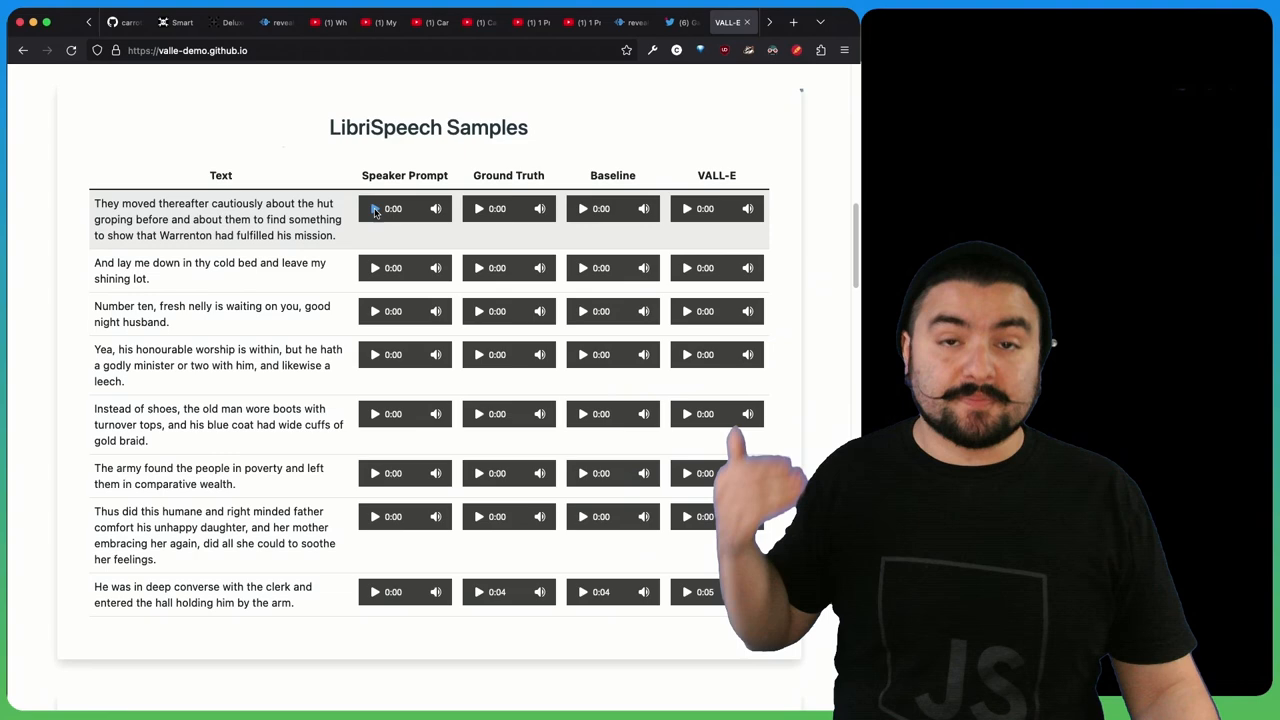
left_click(374, 208)
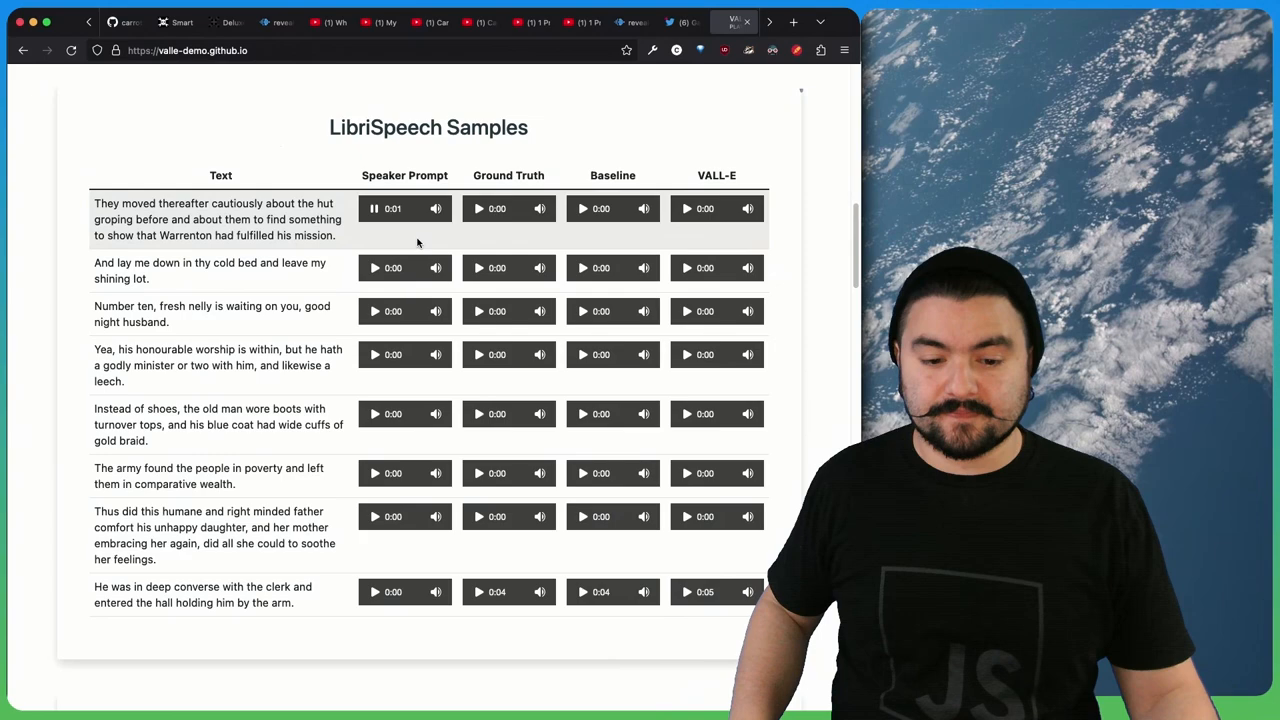
left_click(374, 208)
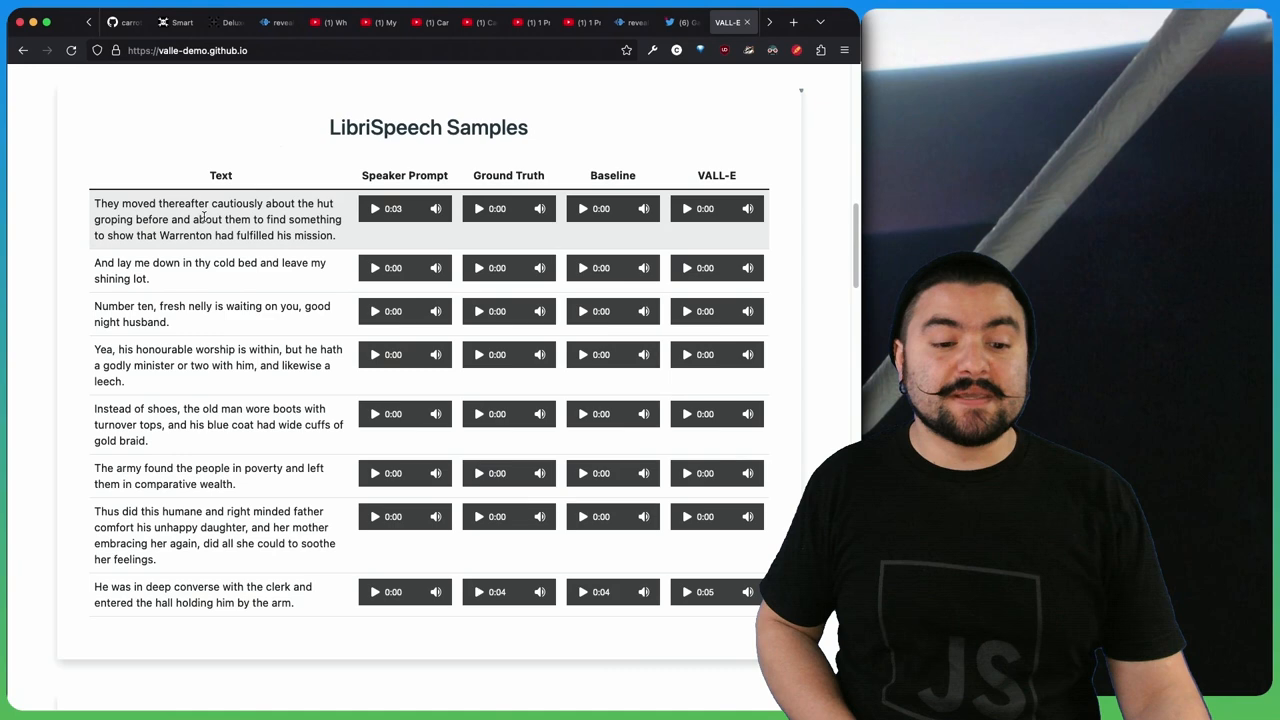
left_click(478, 208)
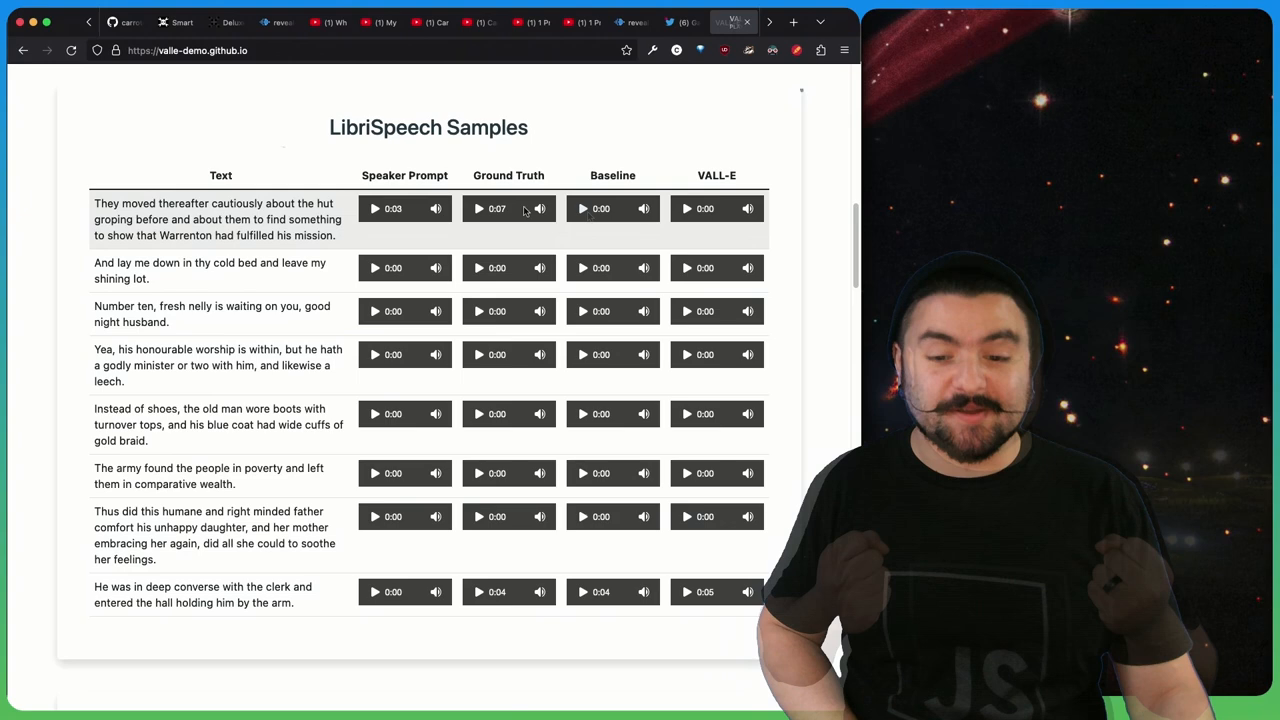
left_click(584, 208)
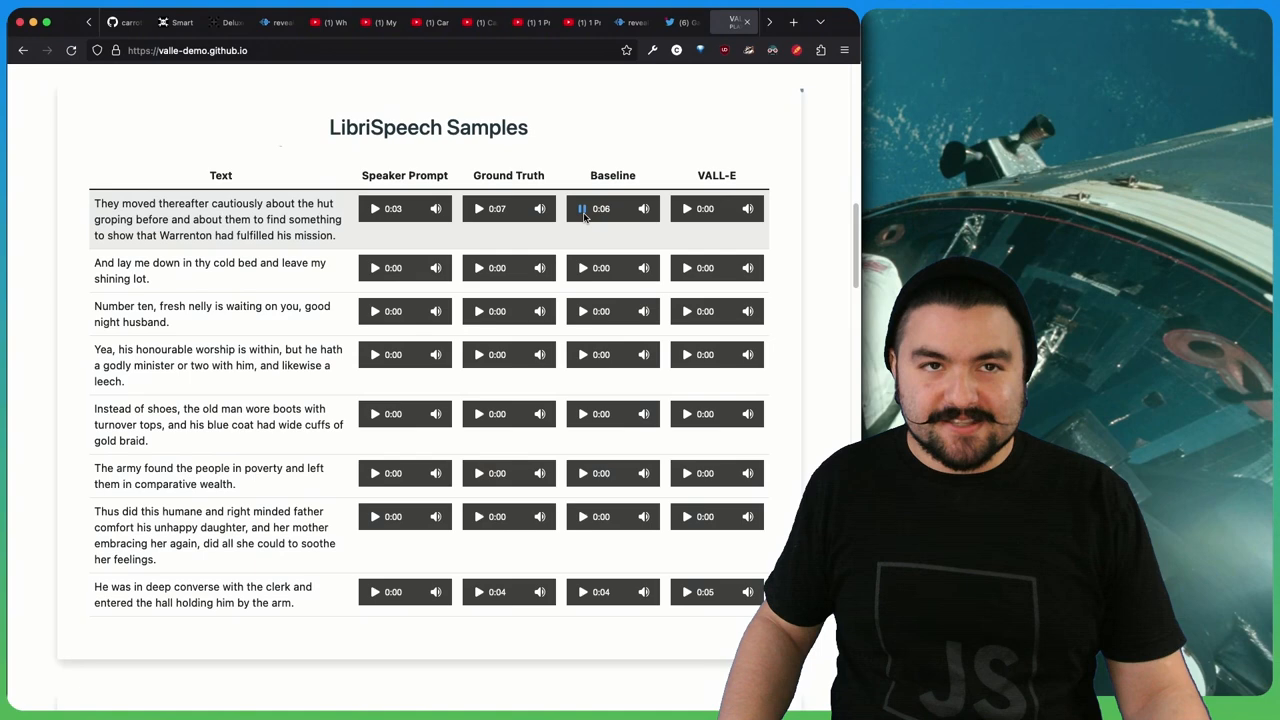
left_click(688, 208)
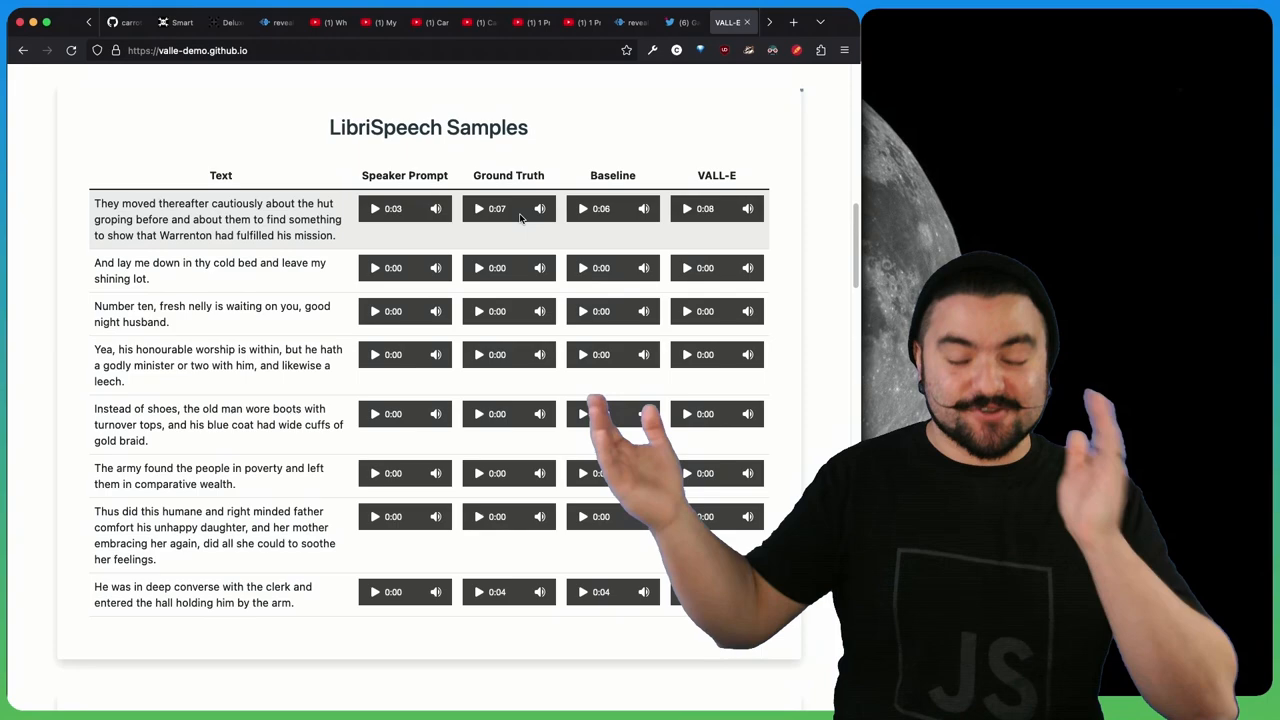
scroll("down", 3)
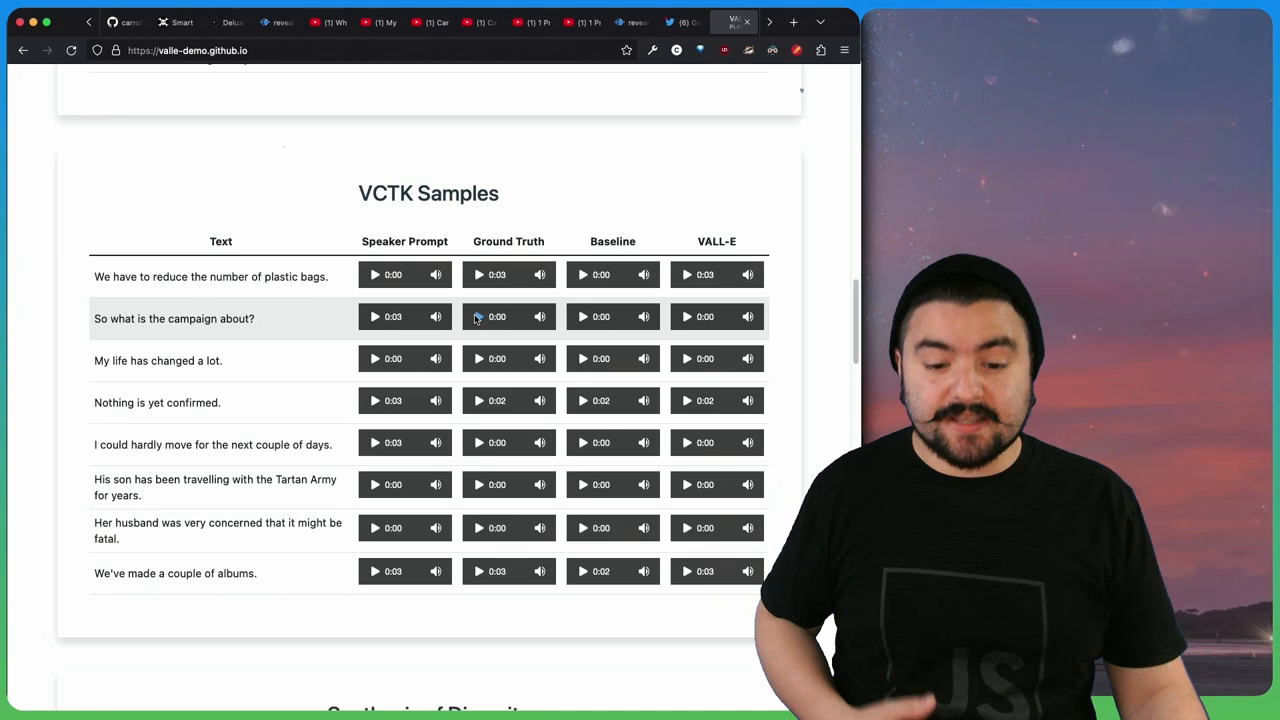
Play the Ground Truth clip for 'So what is the campaign about?' and move on down the page.
left_click(584, 316)
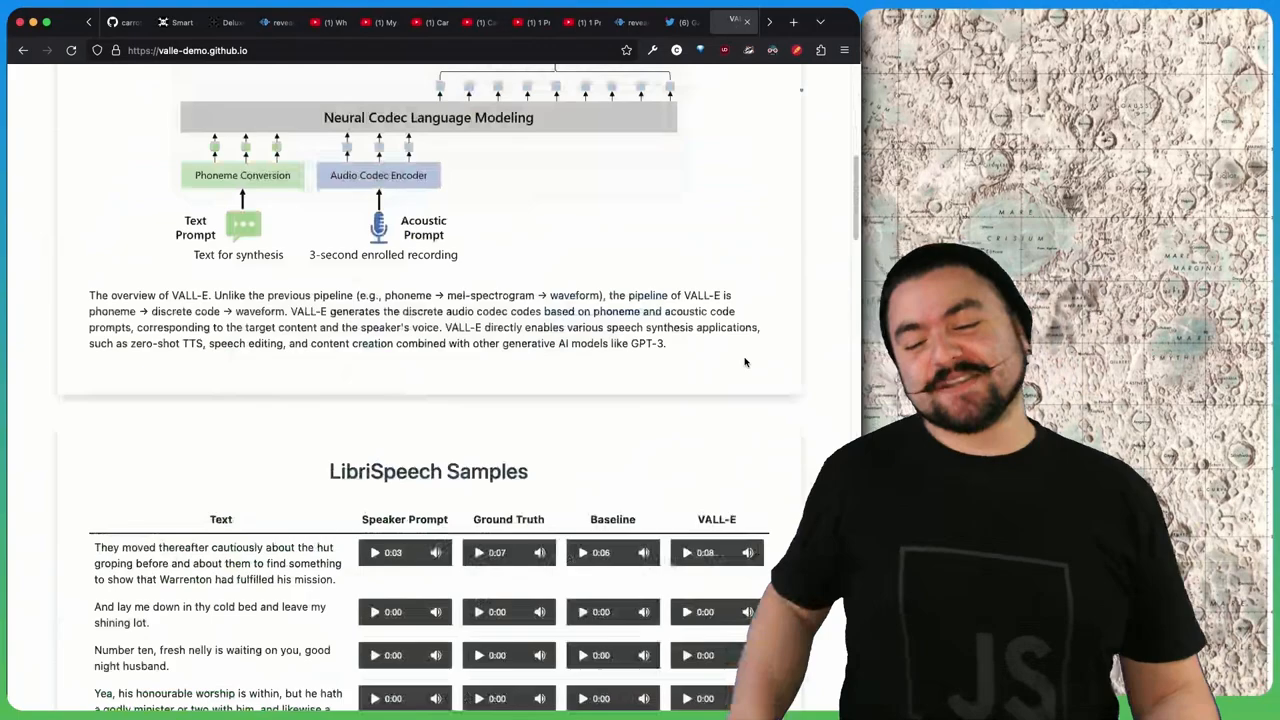
scroll("down", 3)
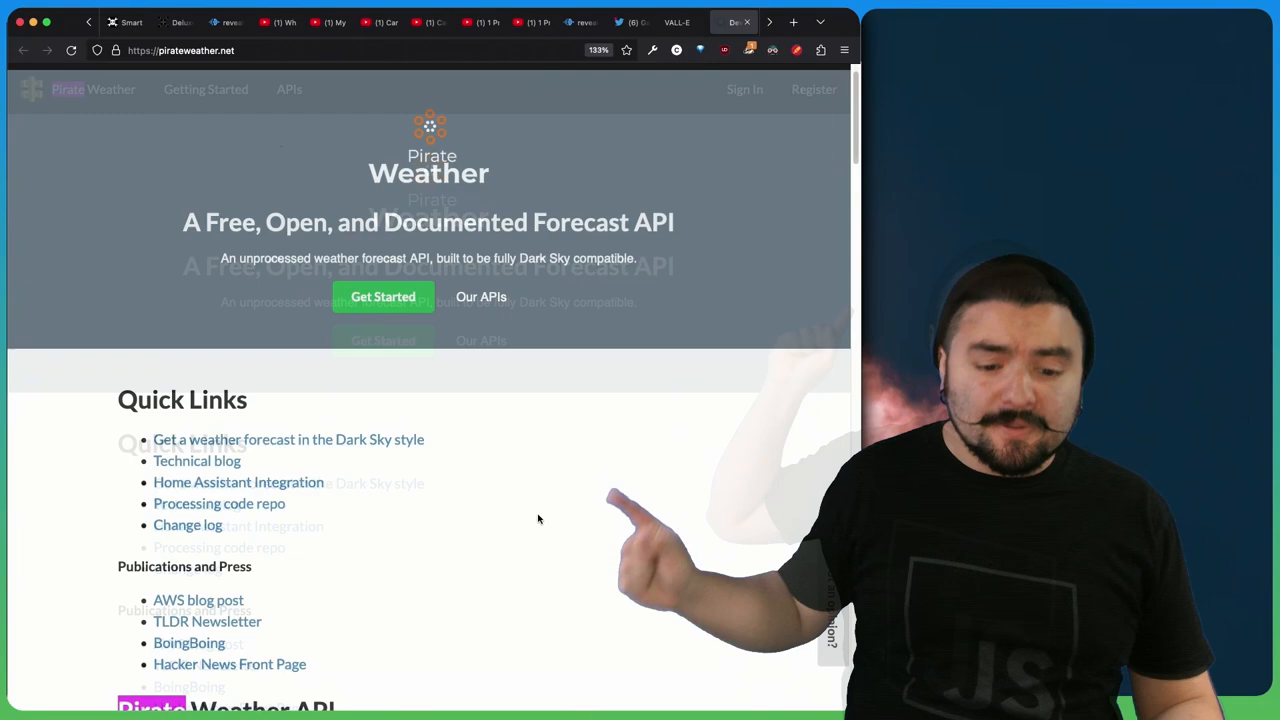
Scroll Pirate Weather through its Why?, Implemented and In Progress sections.
scroll("down", 3)
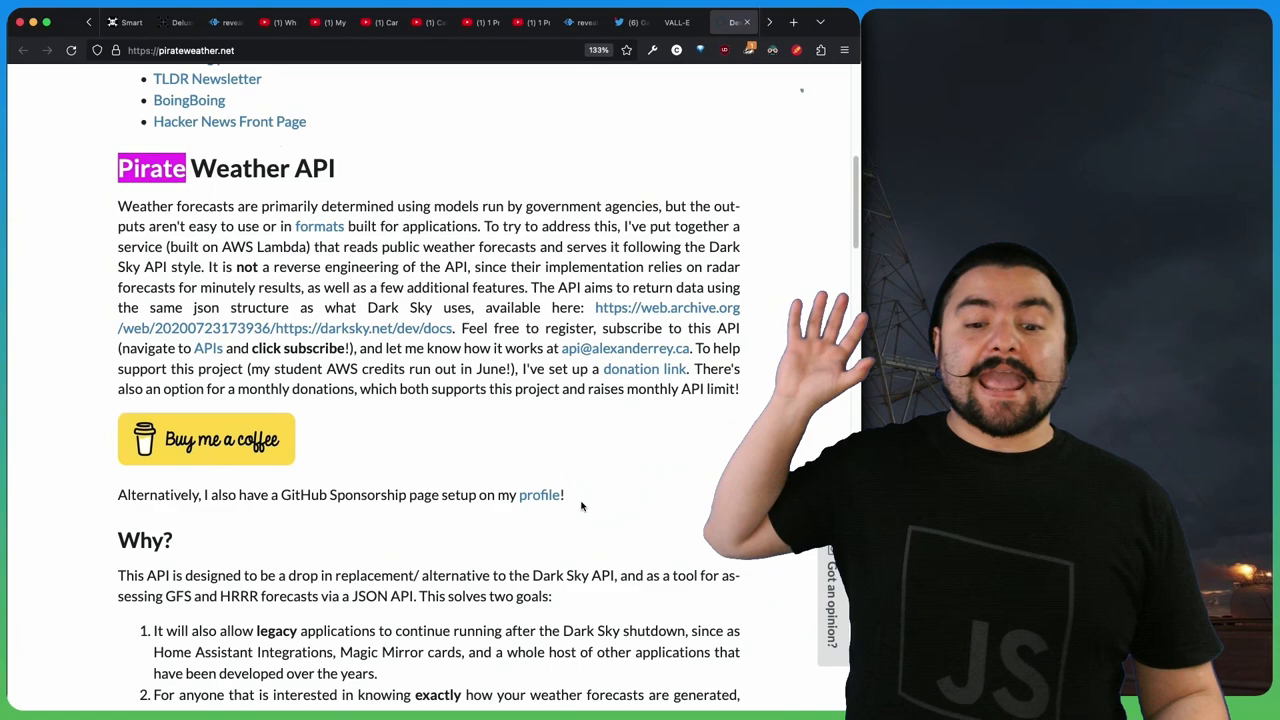
scroll("down", 3)
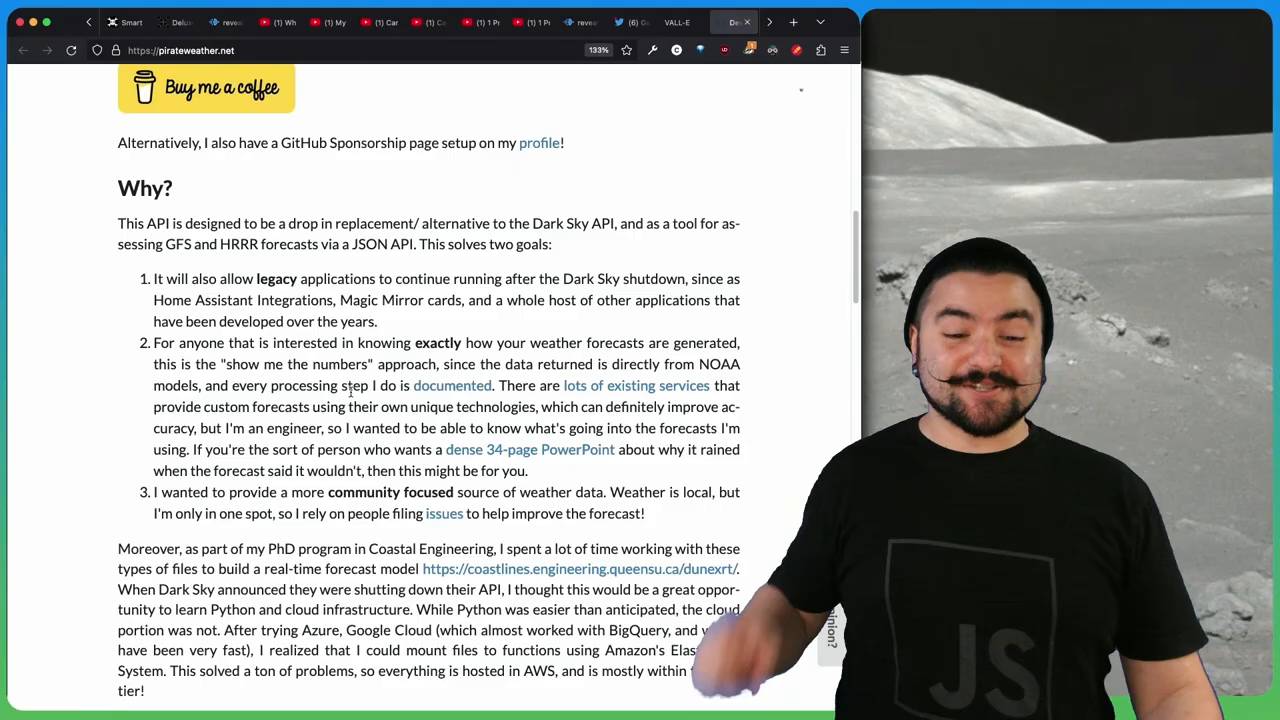
scroll("down", 3)
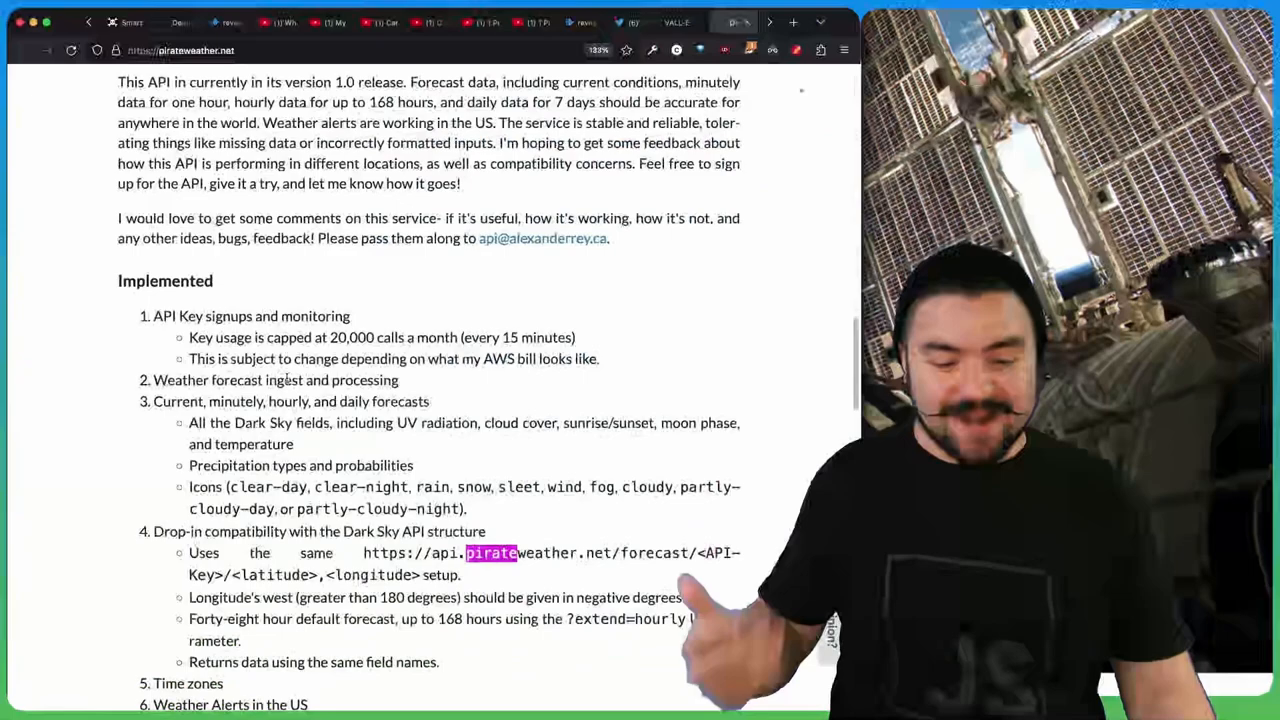
scroll("down", 3)
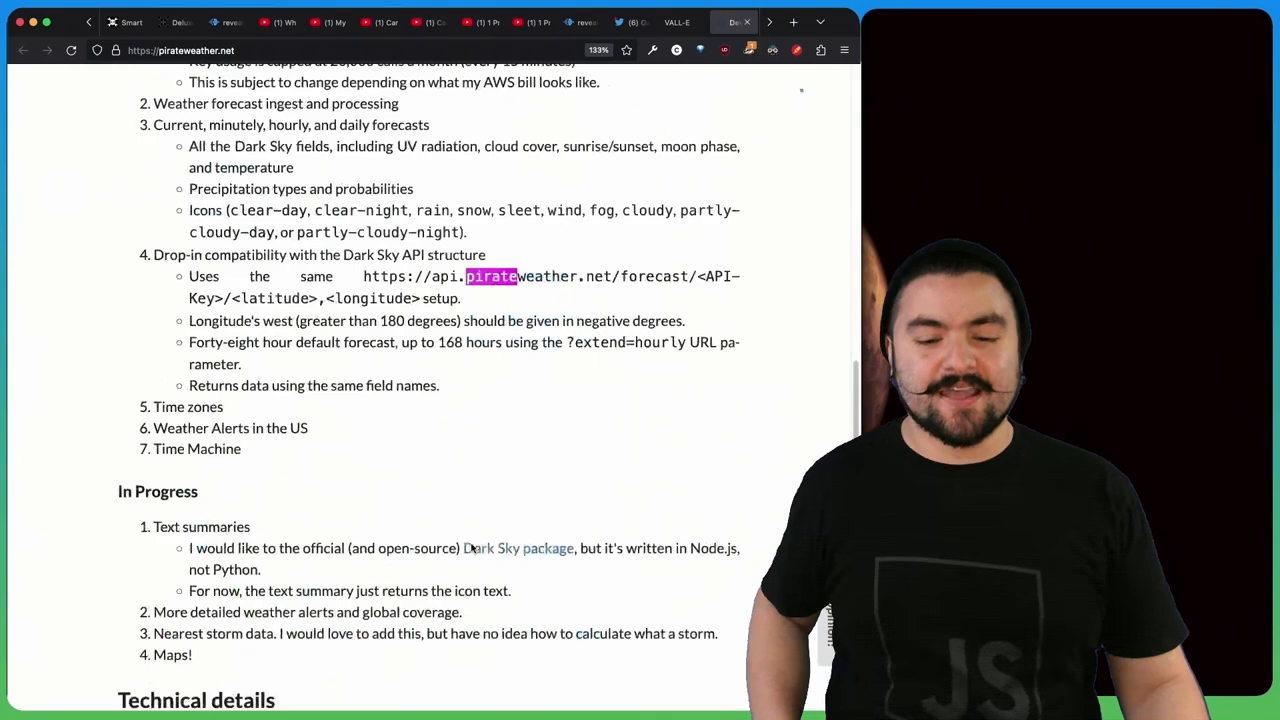
scroll("up", 3)
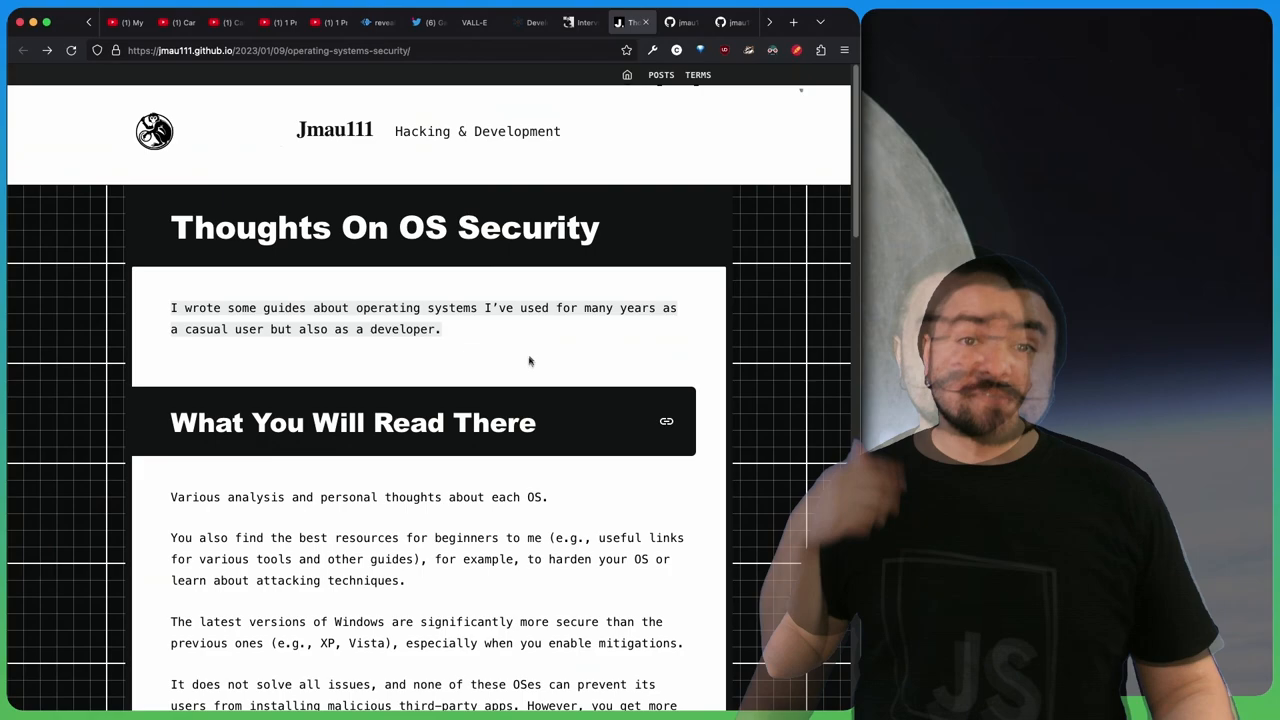
Scroll into the 'Thoughts On OS Security' article text.
scroll("down", 3)
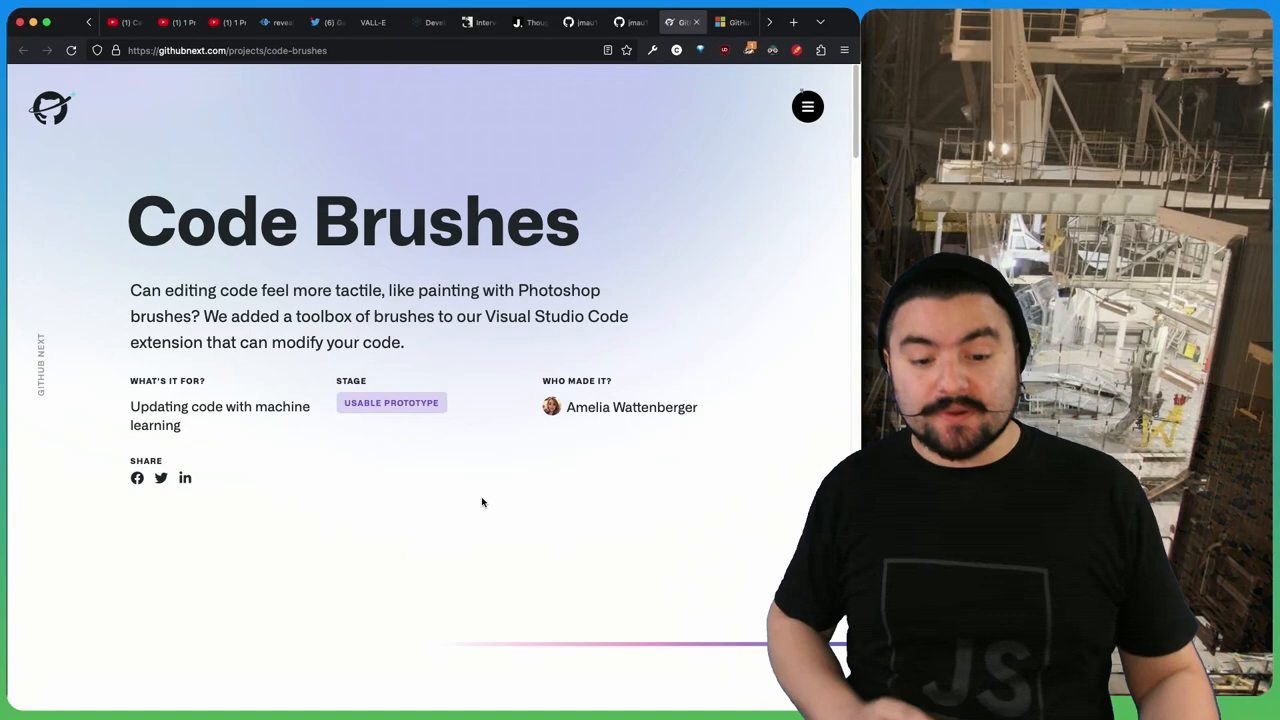
Toggle the ascending function between its more-readable and original one-line versions.
scroll("down", 3)
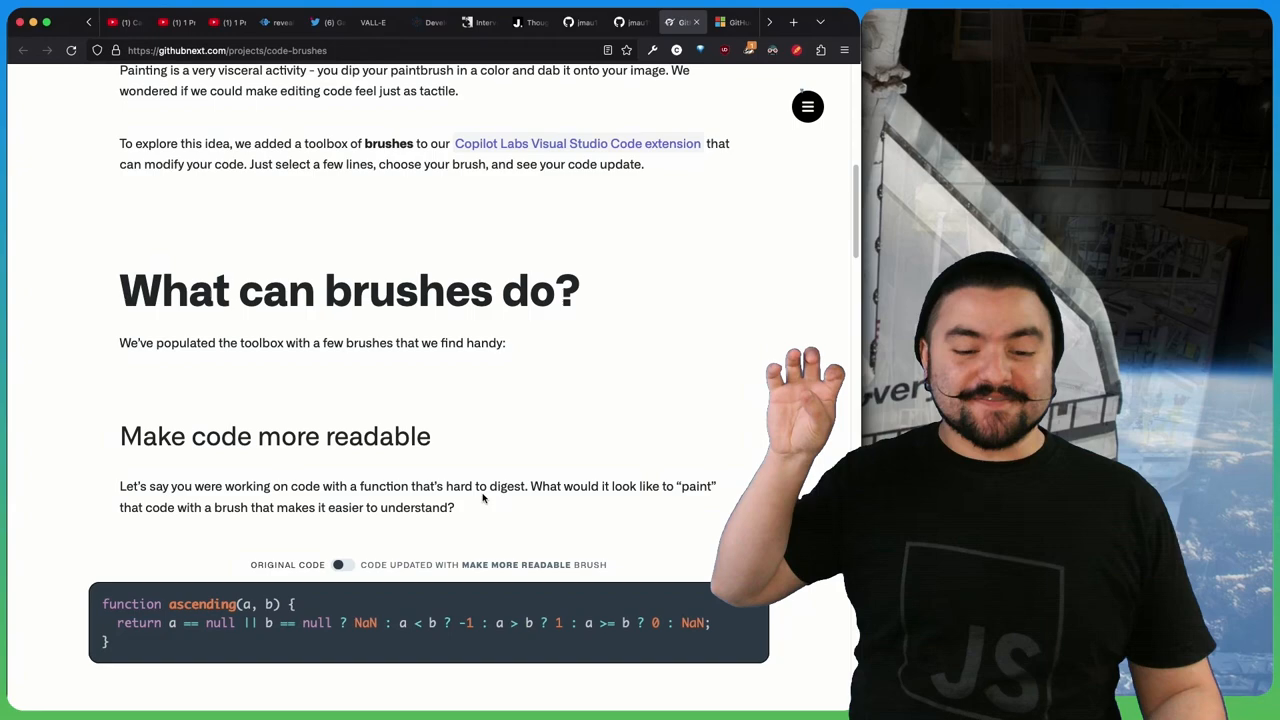
left_click(340, 564)
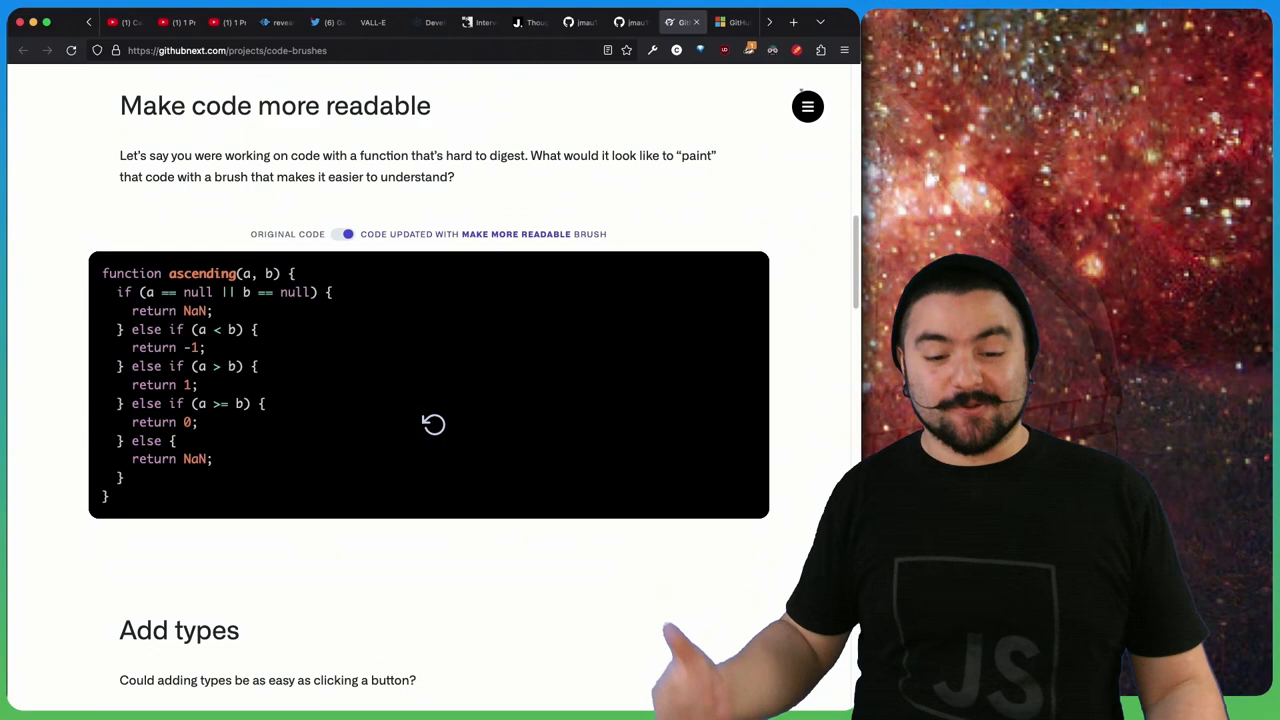
left_click(348, 234)
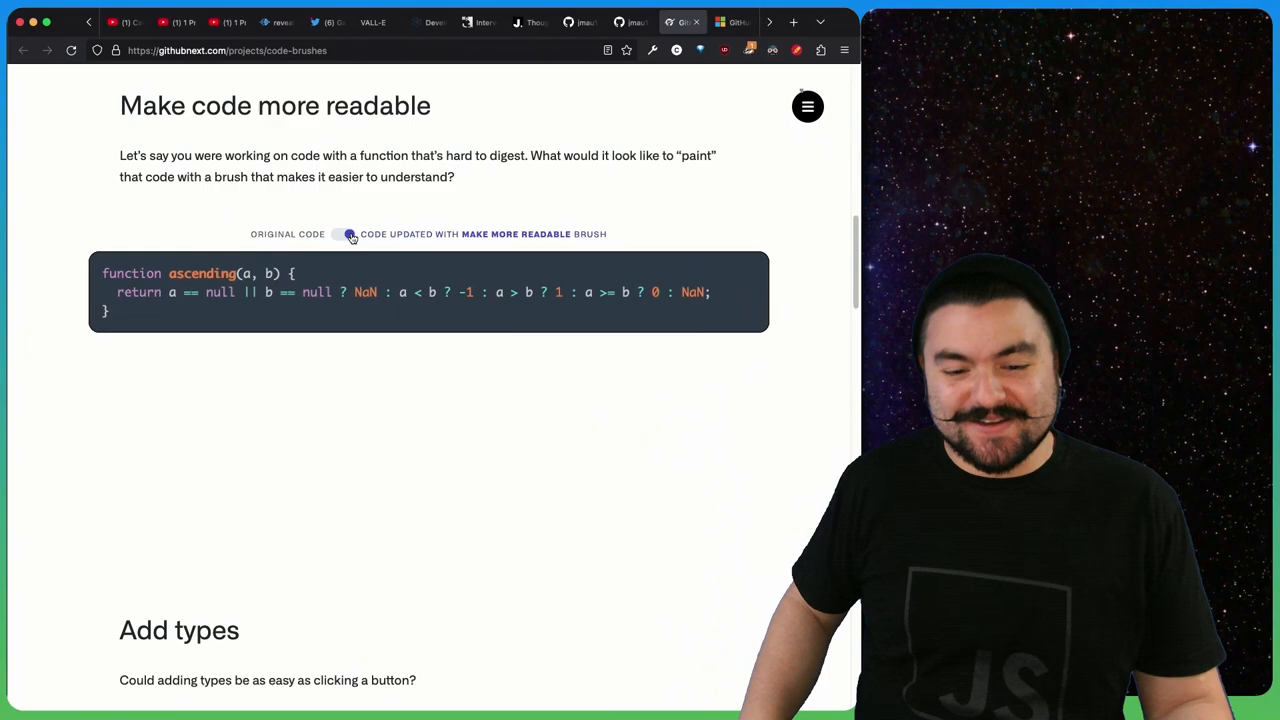
Scroll through the Add types and robust brush examples.
scroll("down", 3)
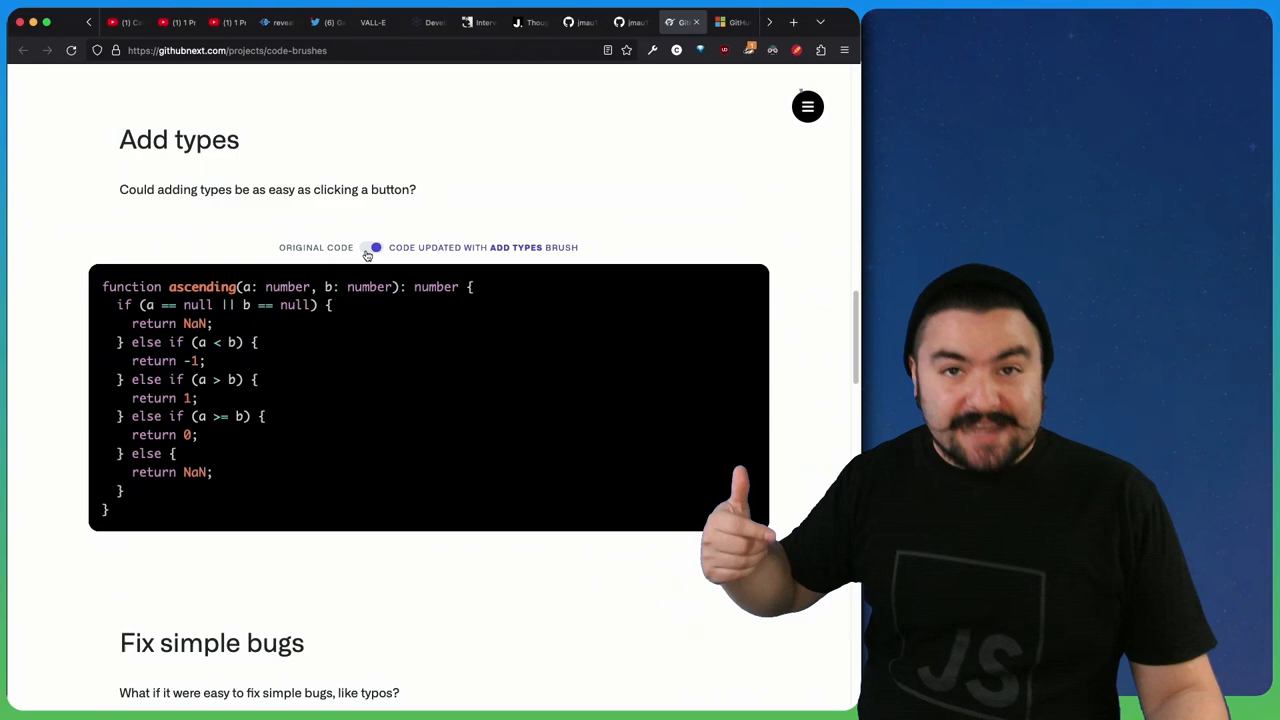
scroll("down", 3)
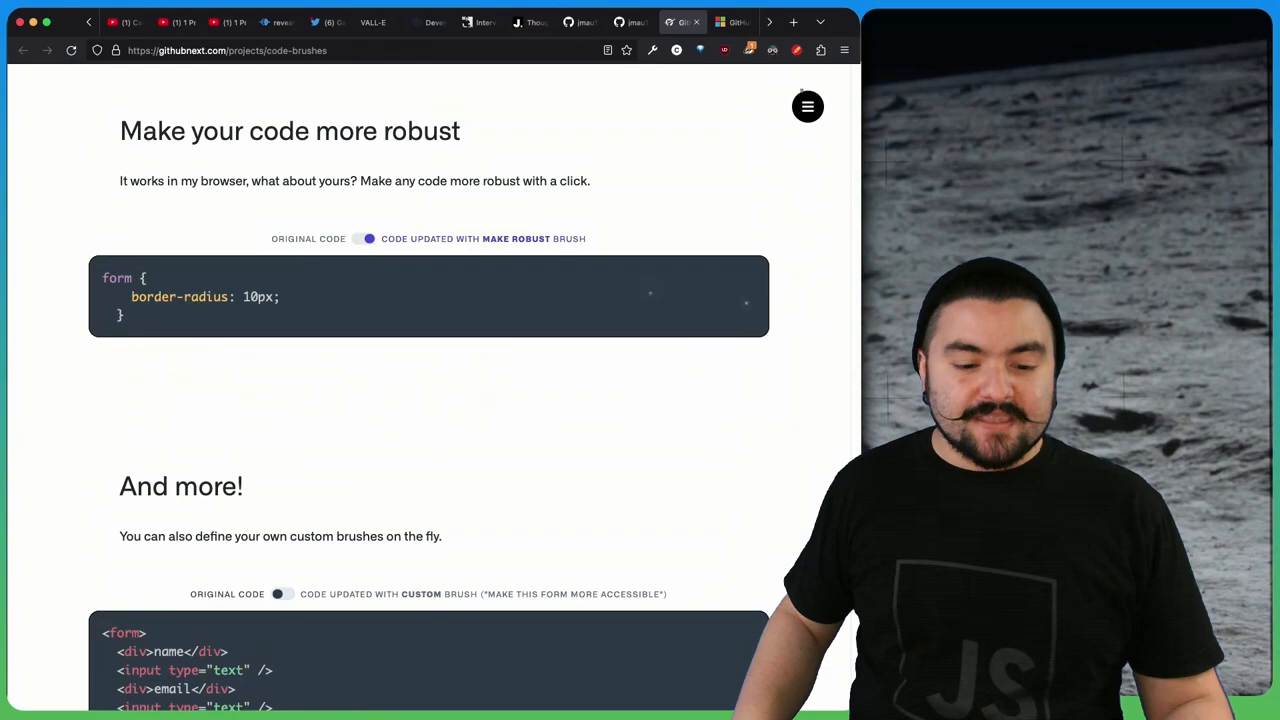
scroll("down", 3)
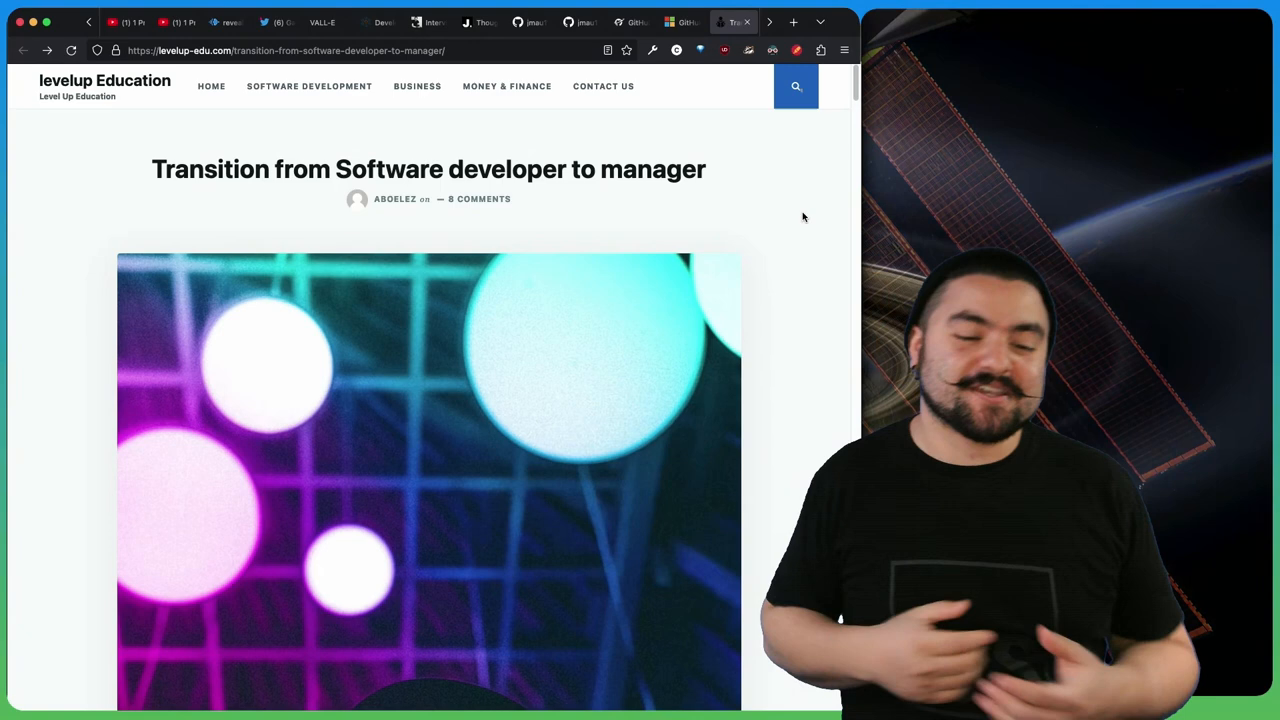
Scroll the developer-to-manager article past its Dilbert comic into the text.
scroll("down", 3)
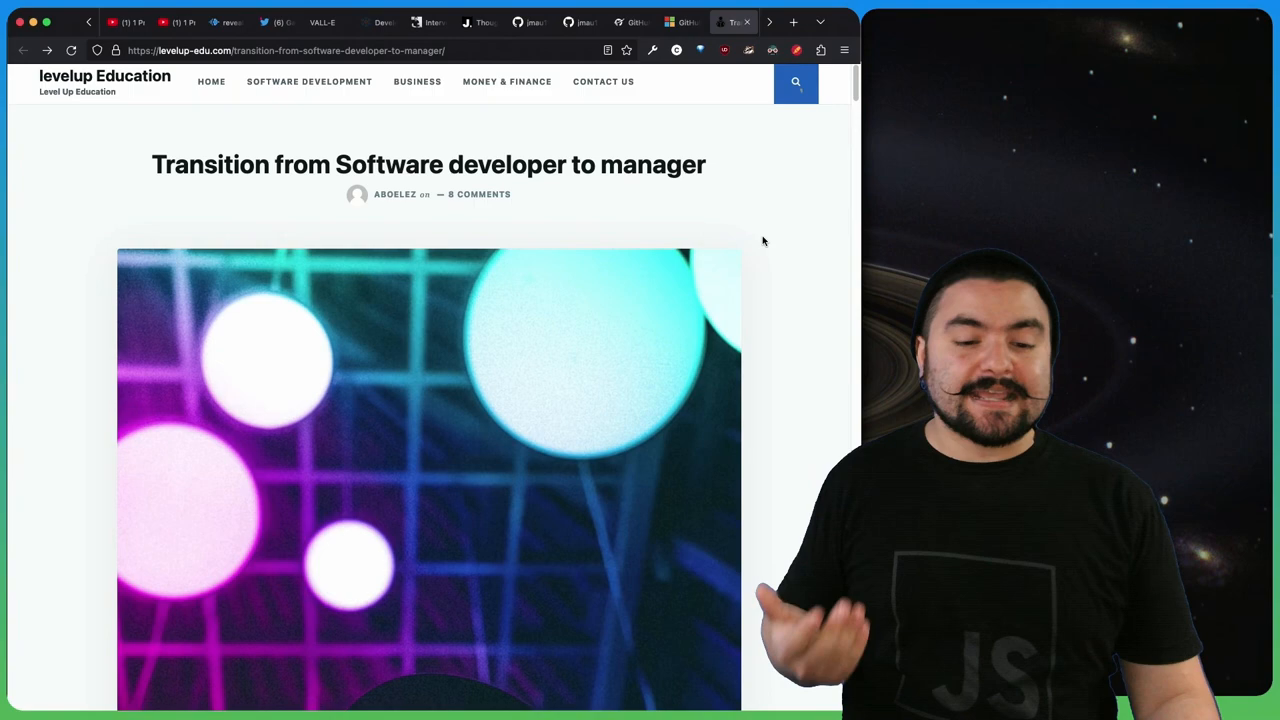
scroll("down", 3)
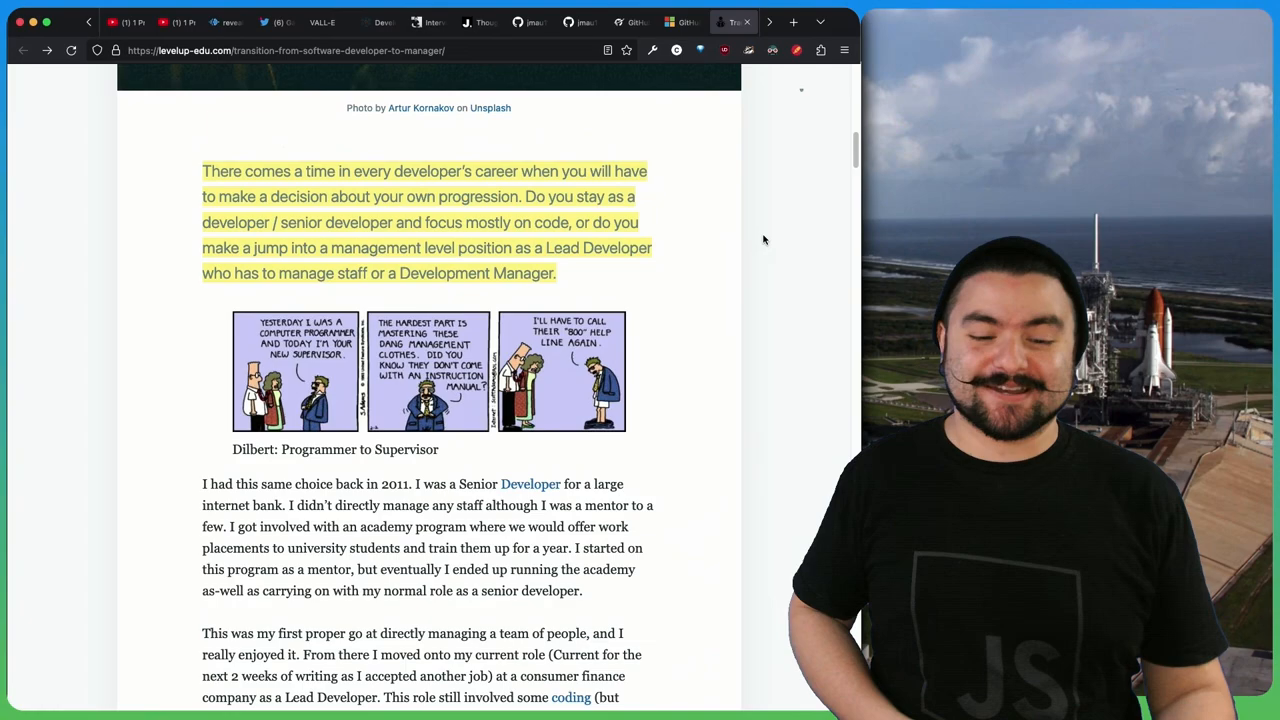
scroll("down", 3)
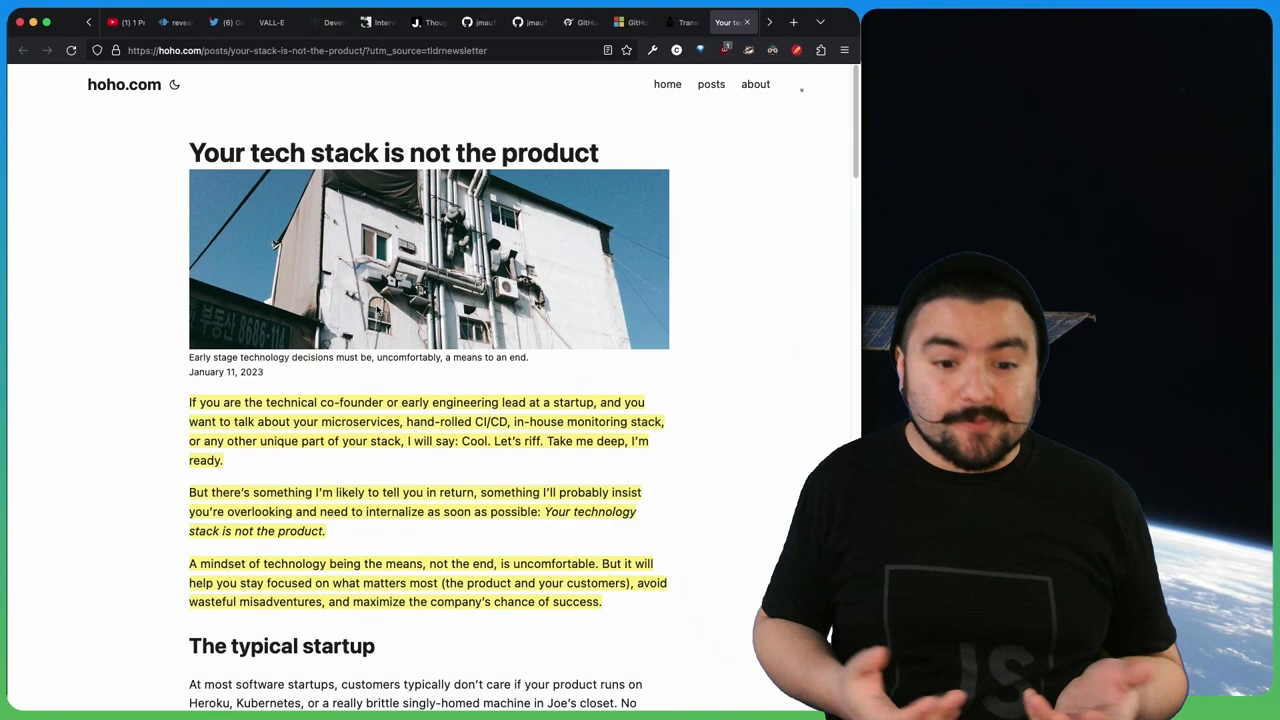
Scroll through the intro of 'Your tech stack is not the product'.
scroll("down", 3)
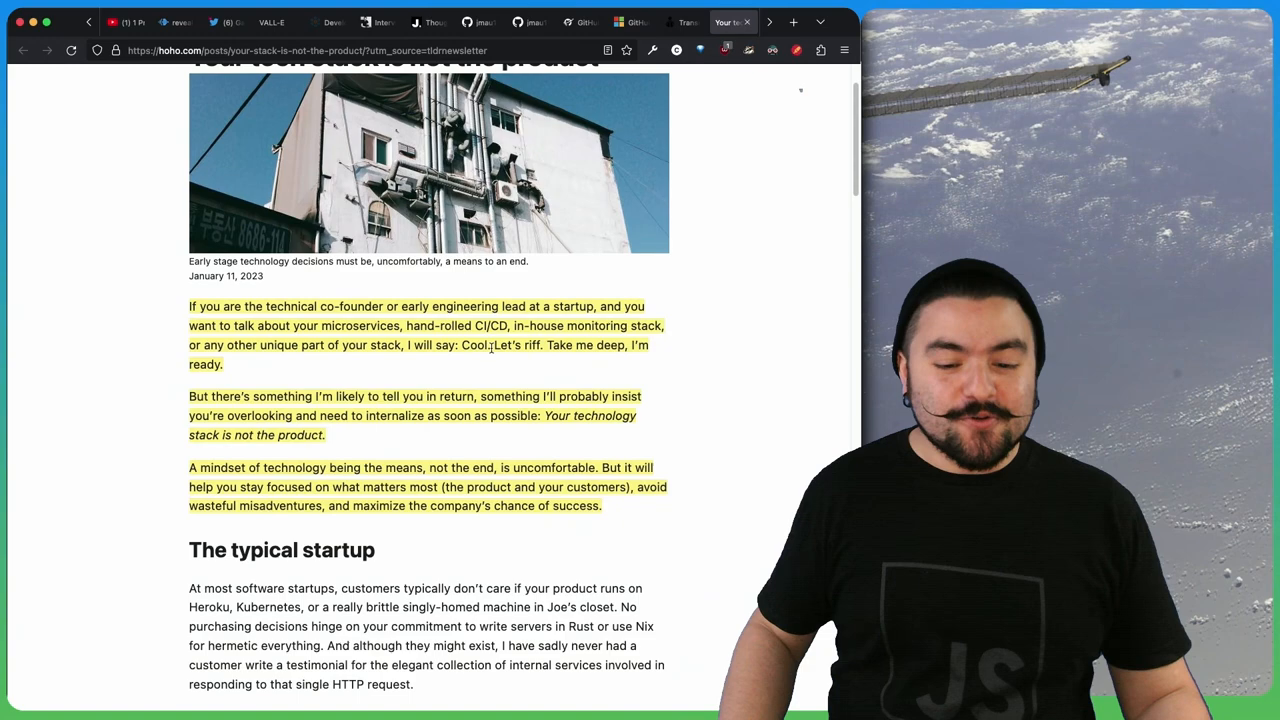
scroll("down", 3)
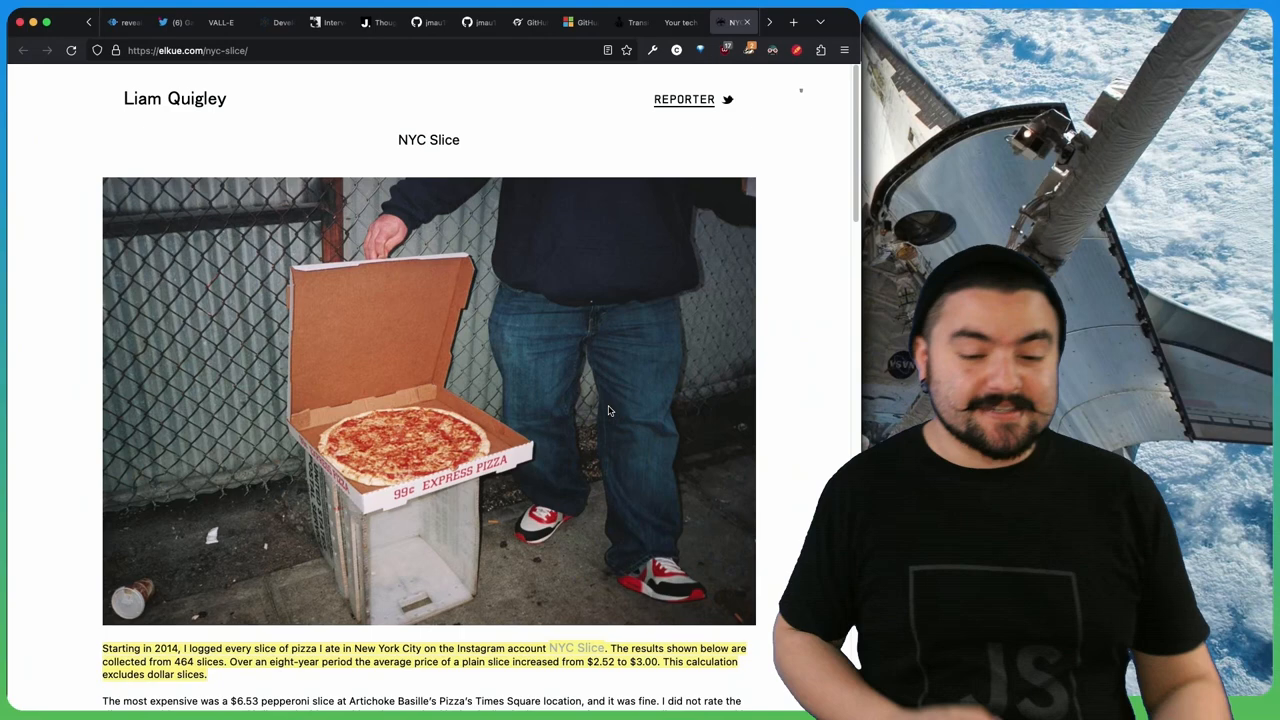
Scroll NYC Slice past the pizzeria list and spending totals to the map, then move to the knotend tab.
scroll("down", 3)
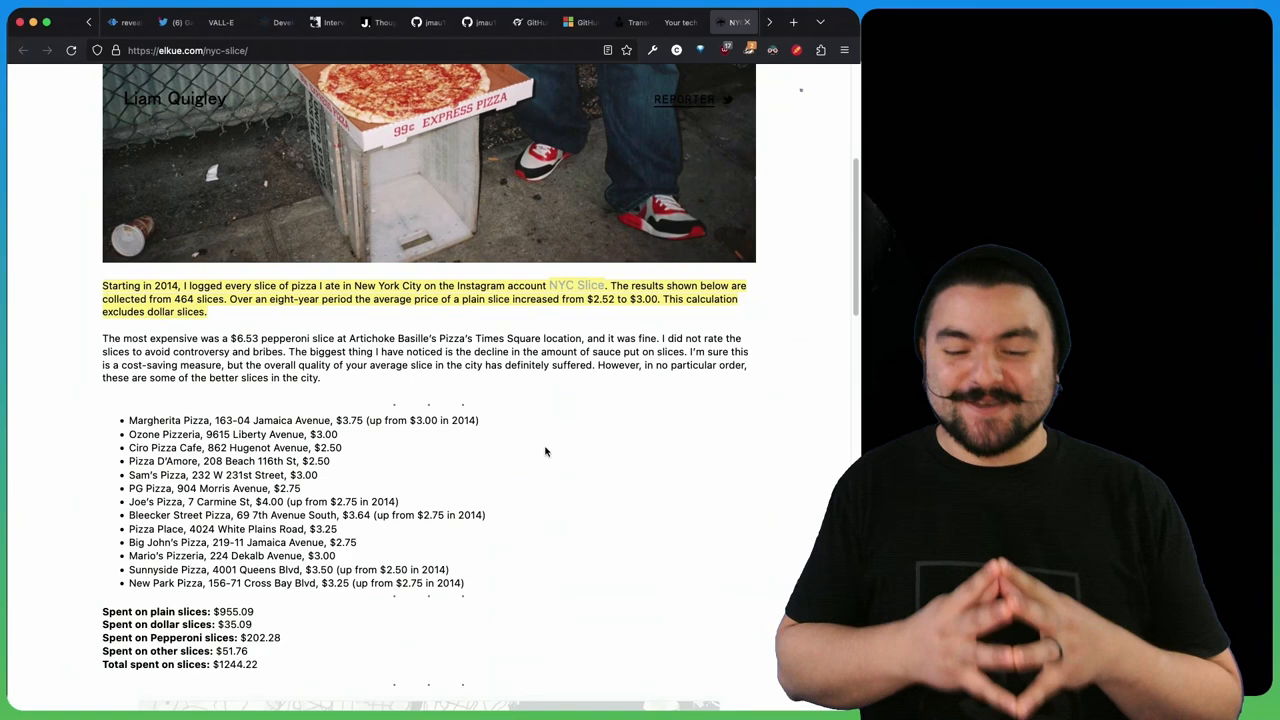
scroll("down", 3)
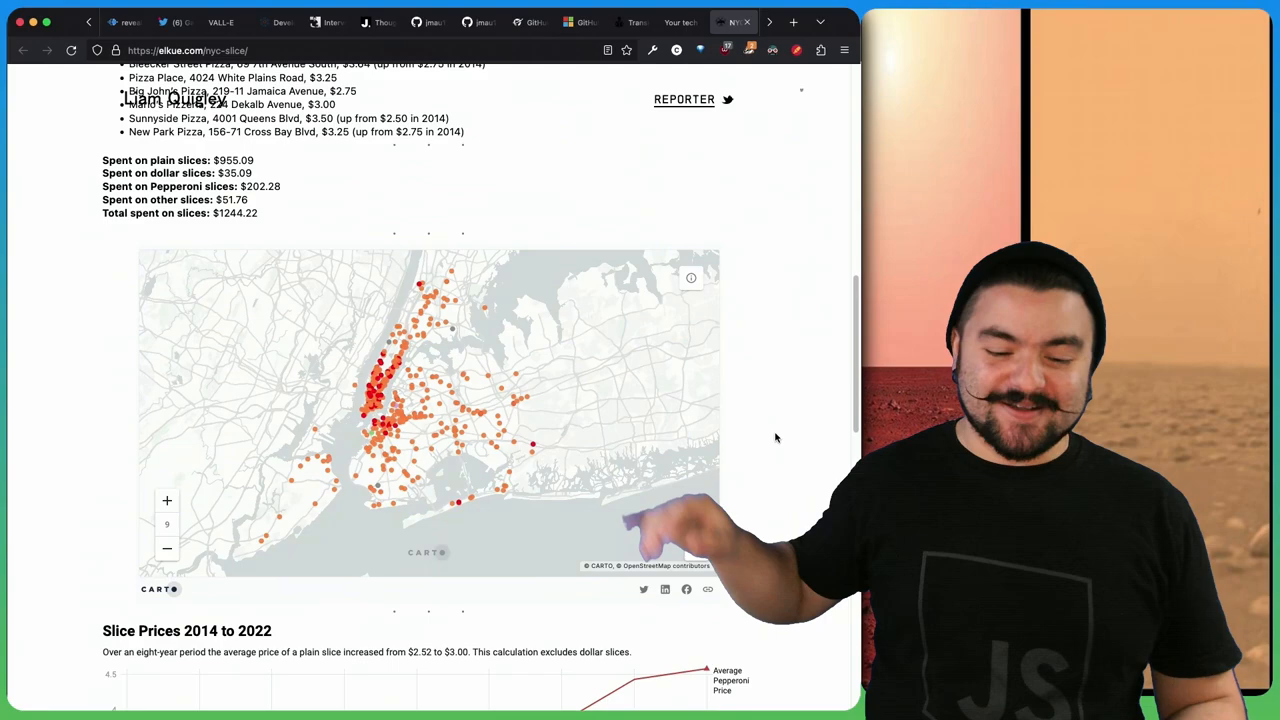
left_click(730, 22)
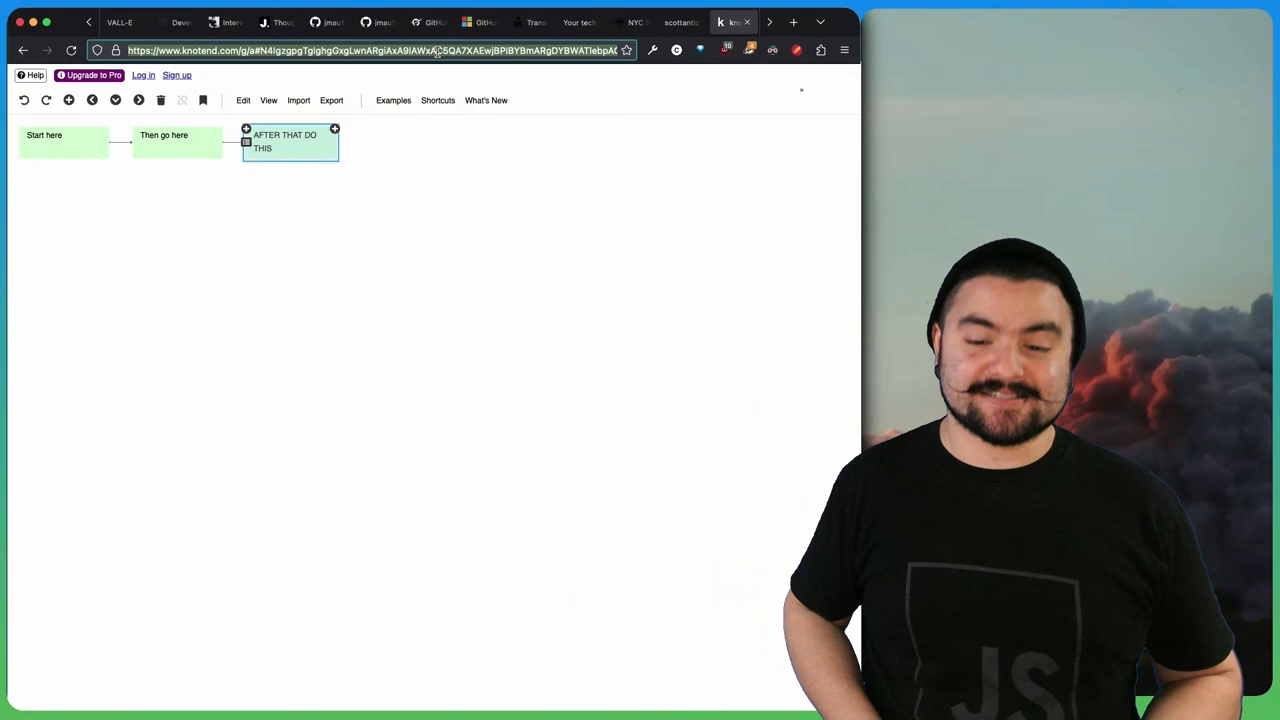
Switch from the knotend flowchart to the Apple Music page-source tab.
left_click(722, 22)
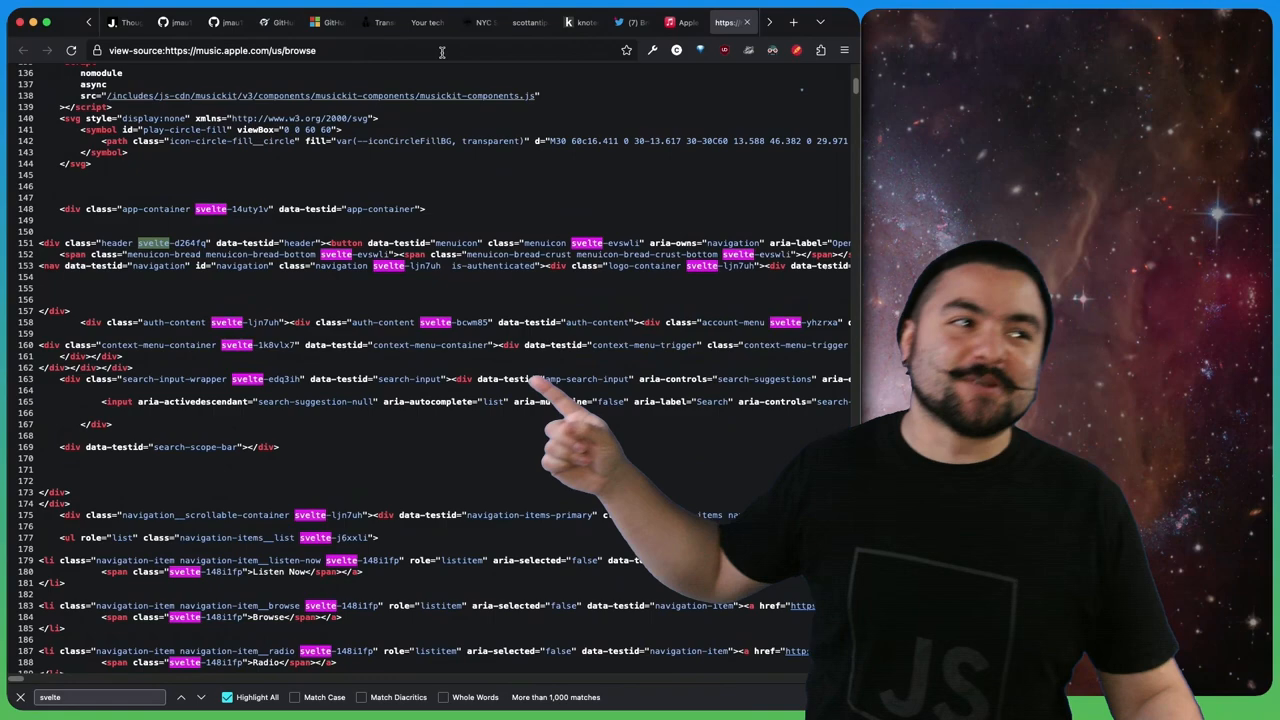
Scroll the Apple Music page source down through further highlighted svelte matches.
scroll("down", 3)
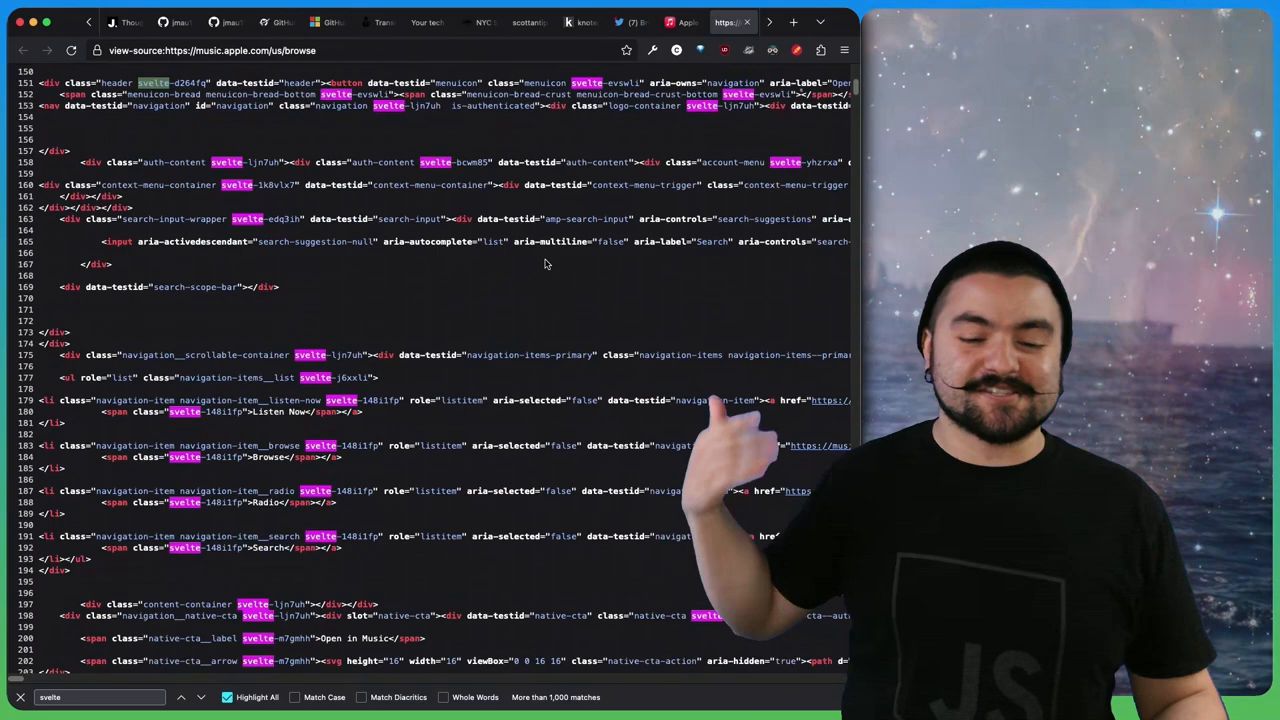
scroll("down", 3)
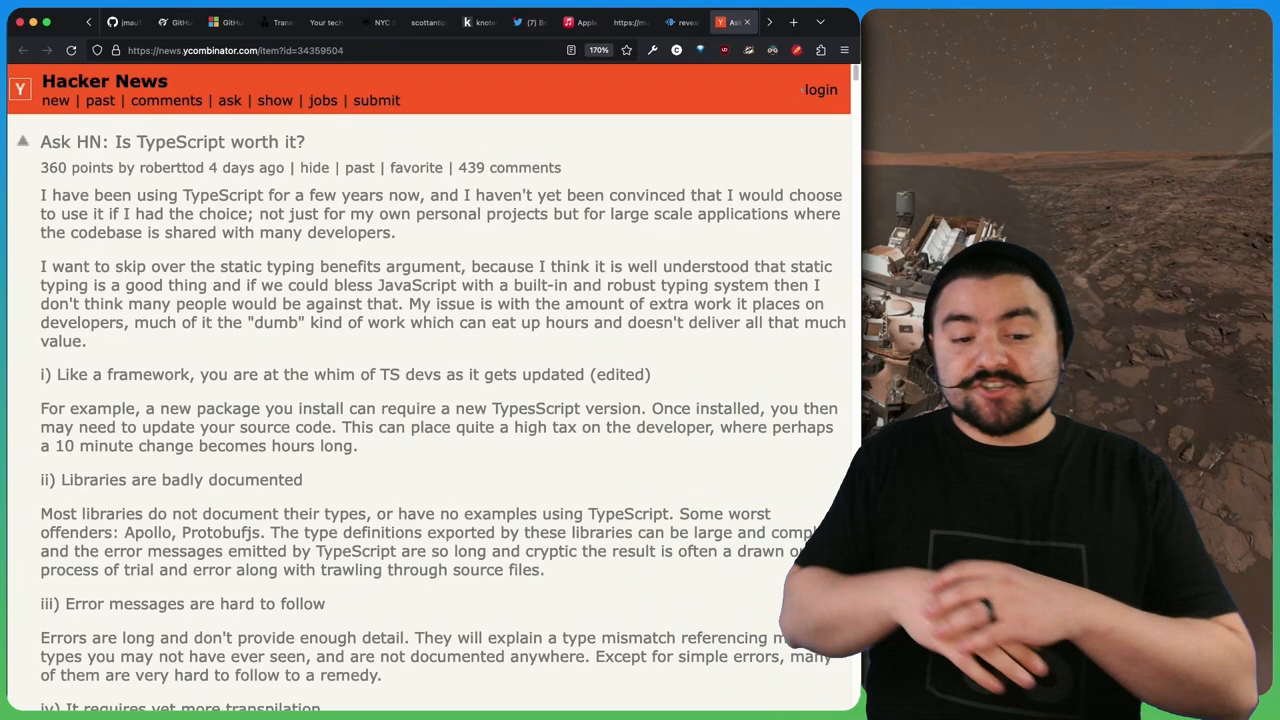
Scroll the comments of the Ask HN TypeScript and favourite CS illustration threads, then switch tabs.
scroll("down", 3)
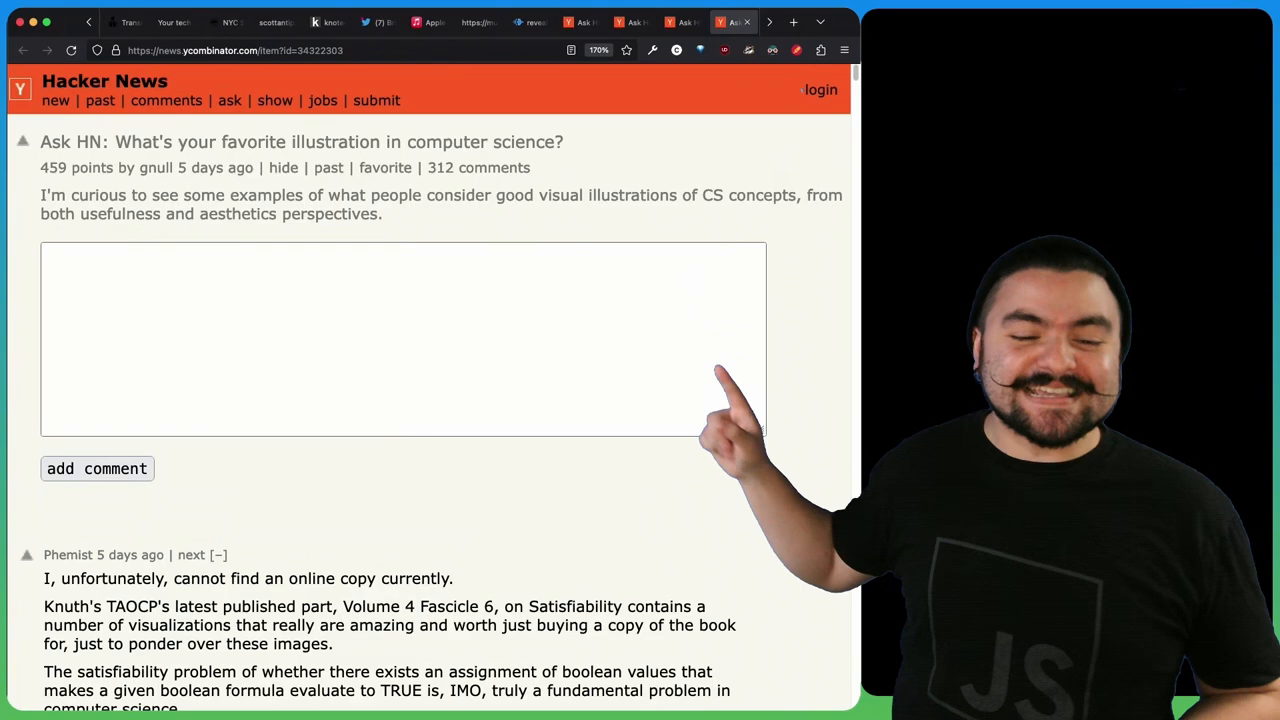
scroll("down", 3)
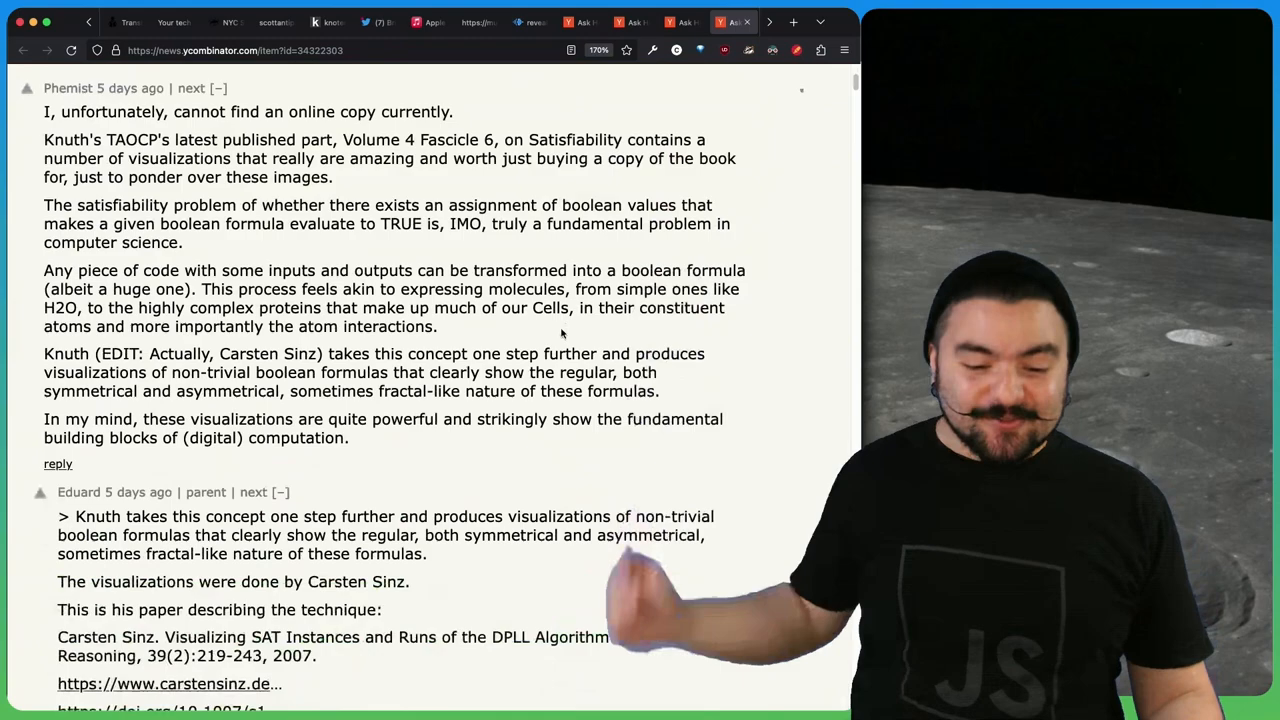
left_click(720, 20)
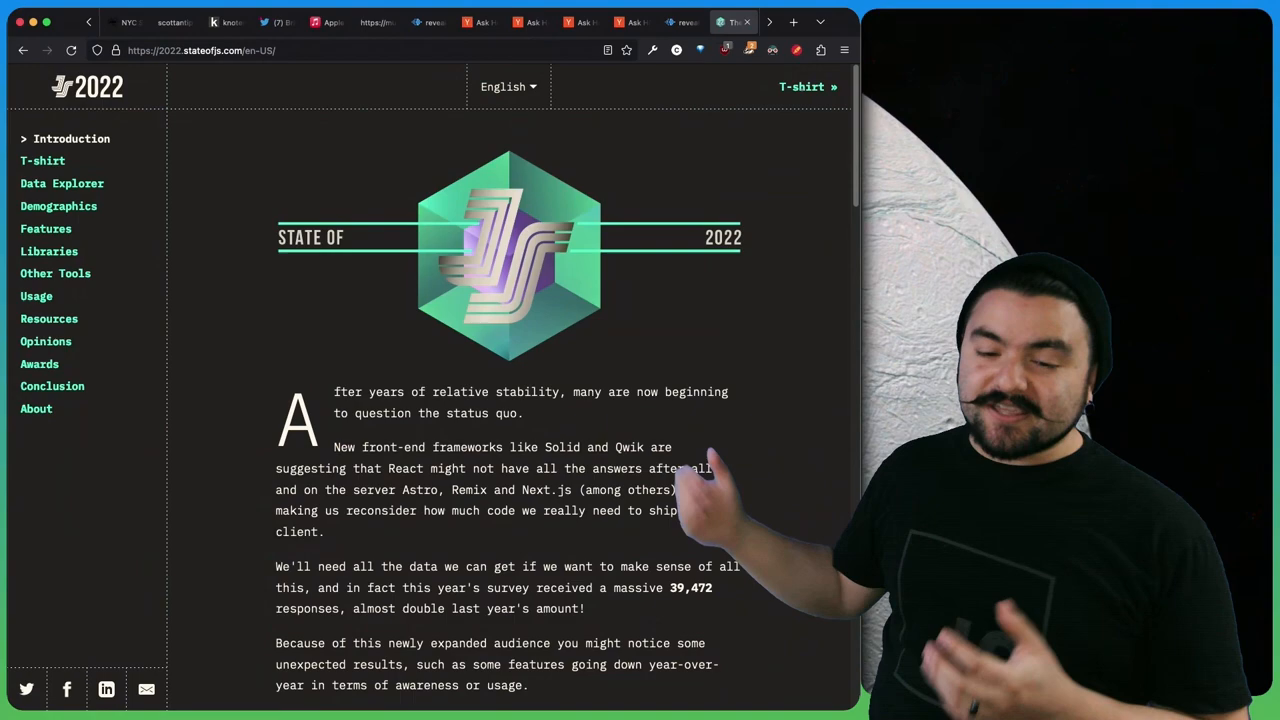
Open the State of JS 2022 Data Explorer with Yearly Salary vs Years of Experience.
left_click(62, 184)
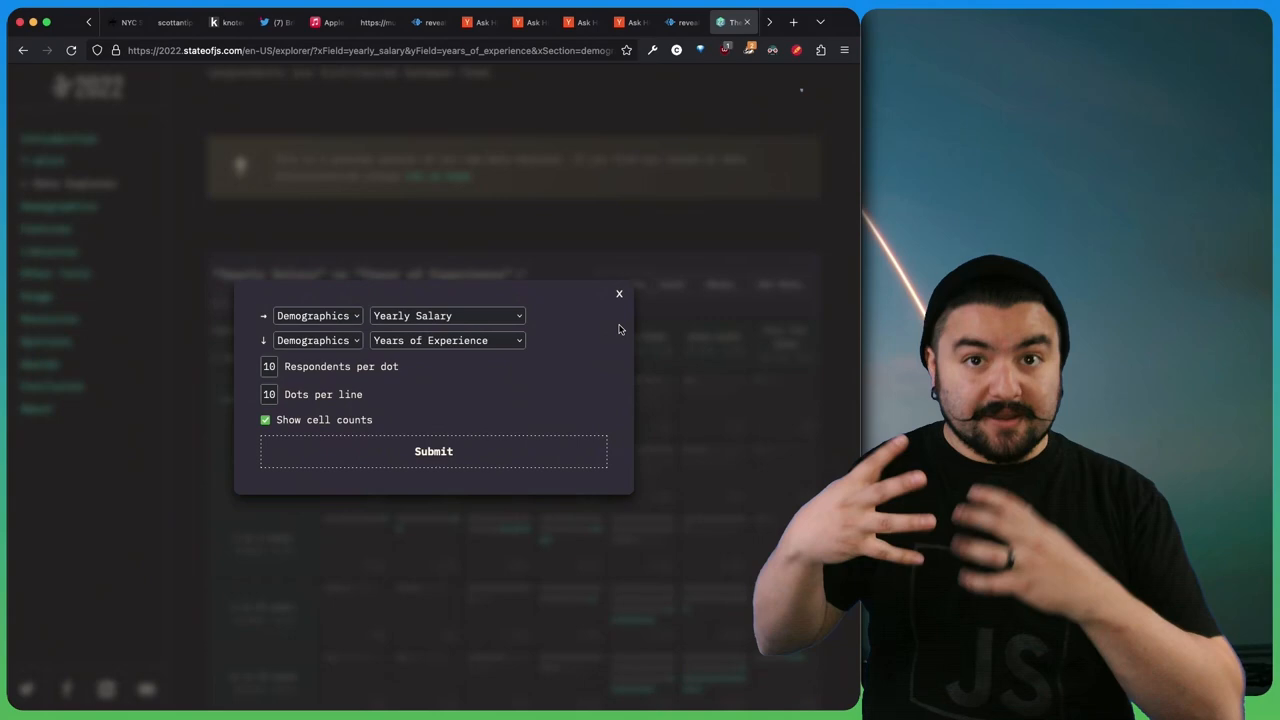
left_click(620, 294)
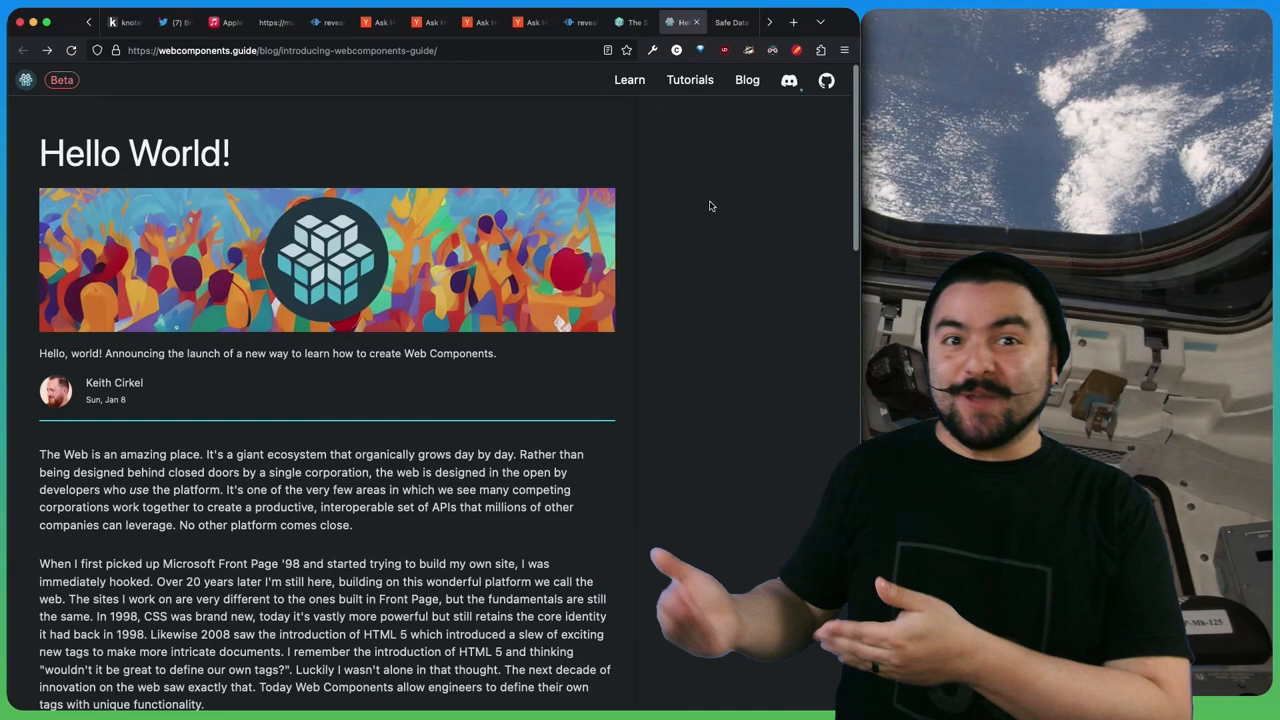
Switch to the webcomponents.guide tab showing the 'Hello World!' blog post.
left_click(628, 80)
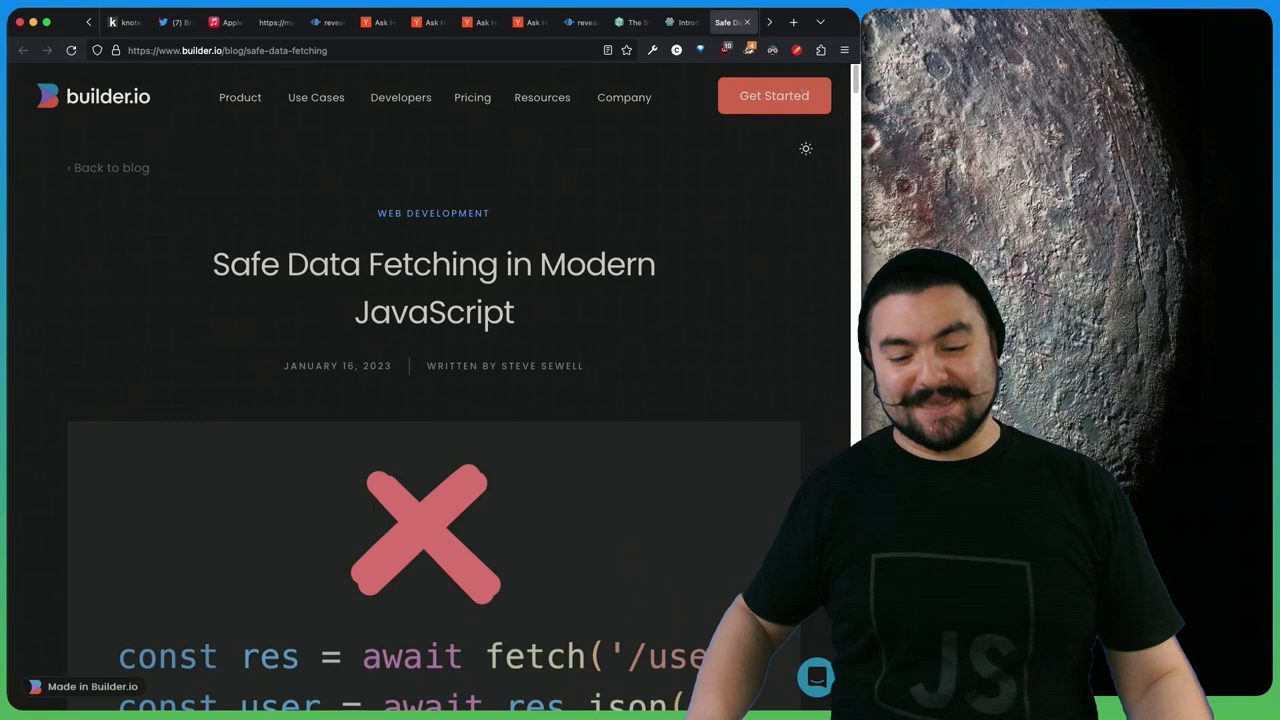
Scroll the builder.io Safe Data Fetching article down to its fetch wrapper section.
scroll("down", 3)
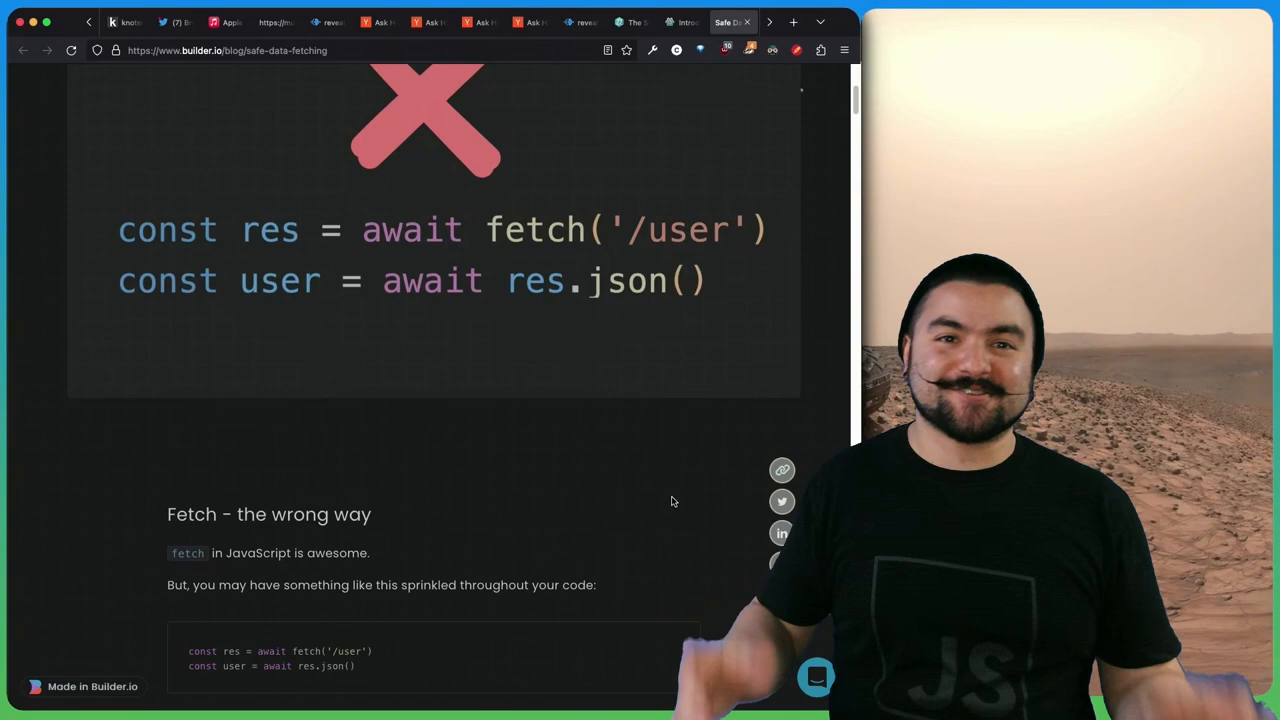
scroll("down", 3)
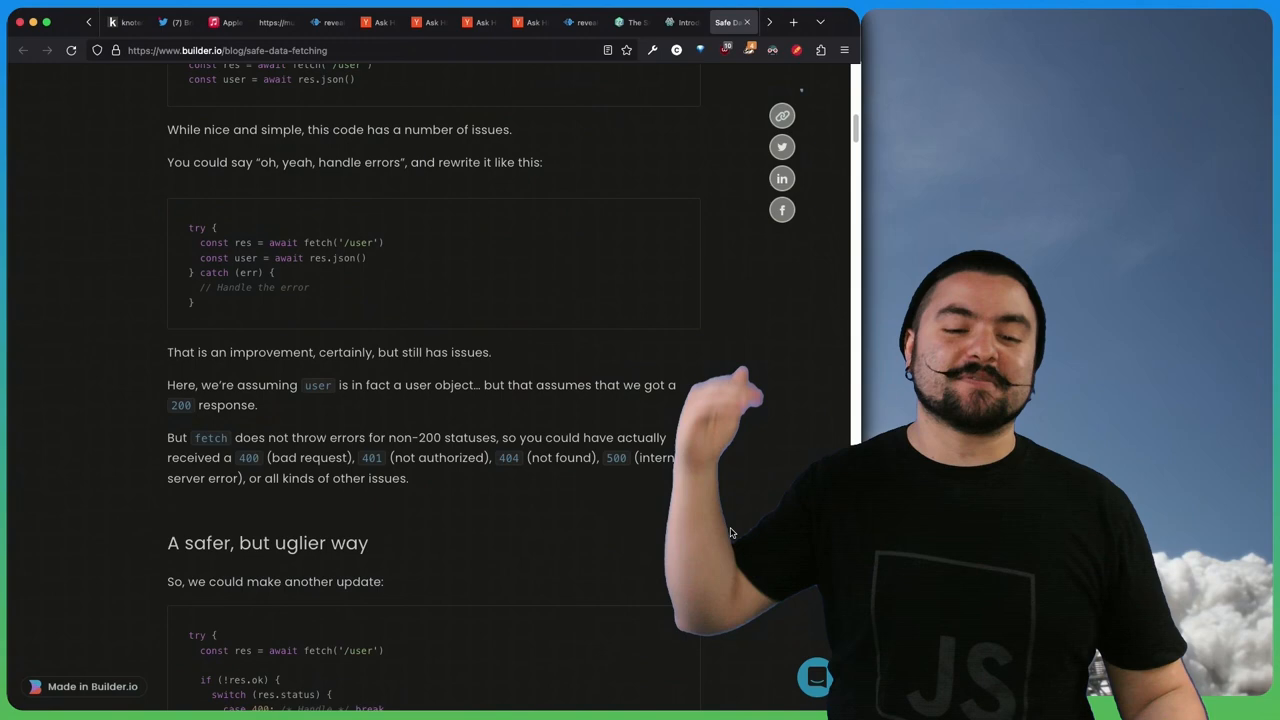
scroll("down", 3)
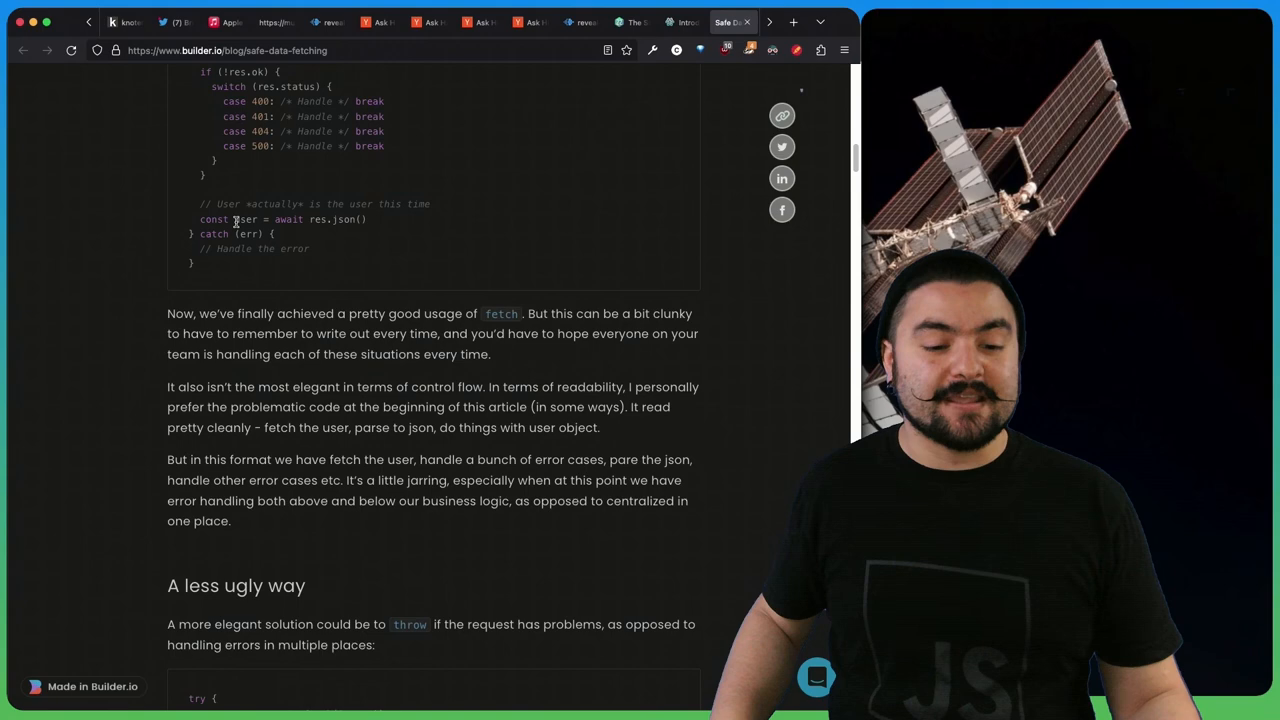
scroll("down", 3)
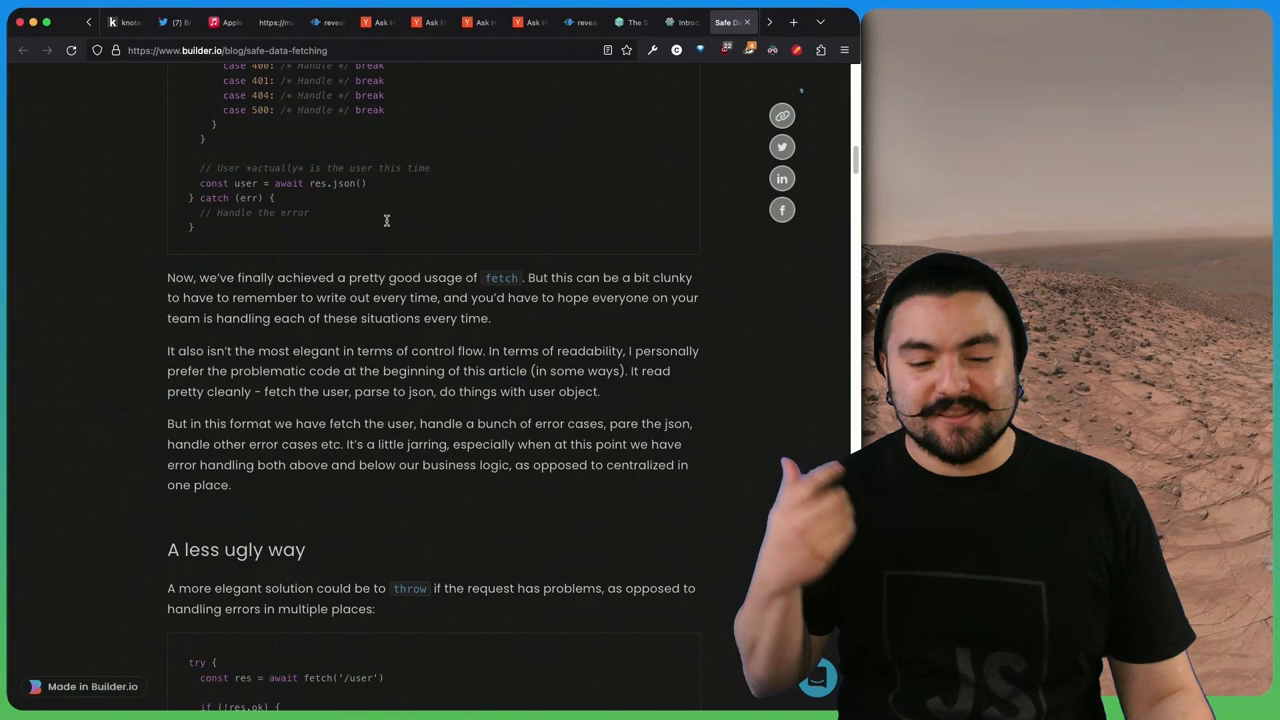
scroll("down", 3)
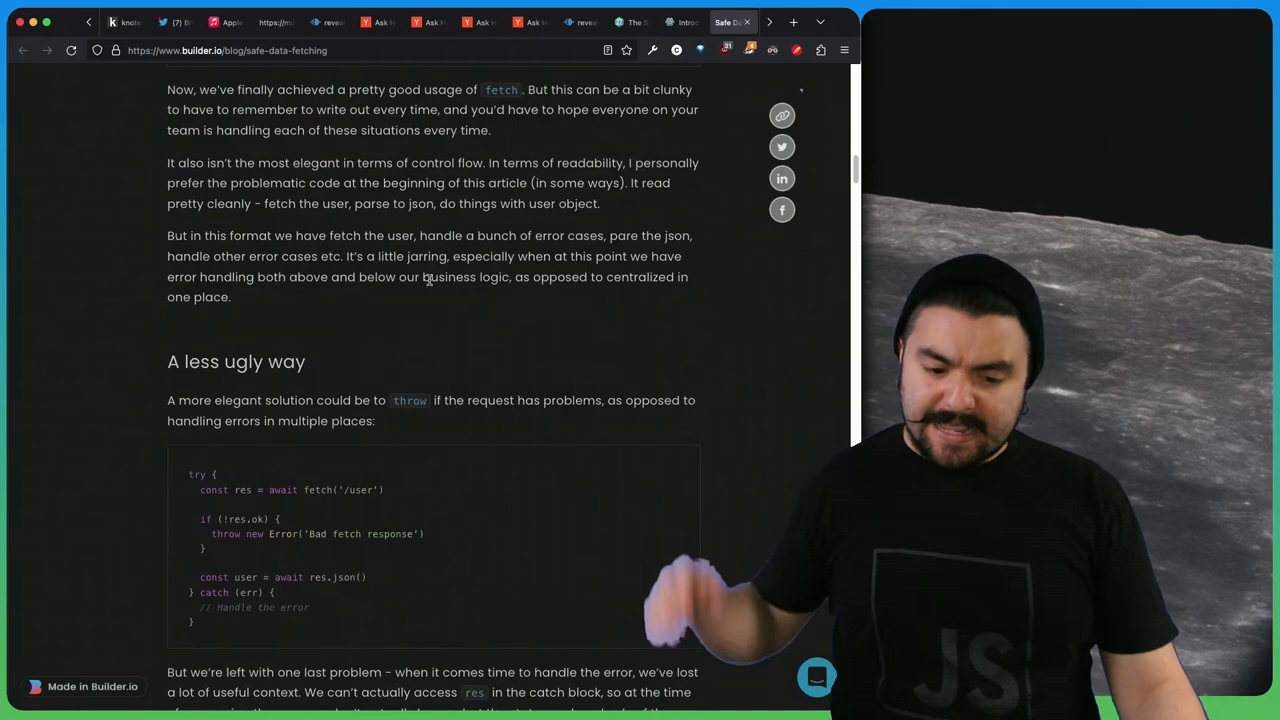
scroll("down", 3)
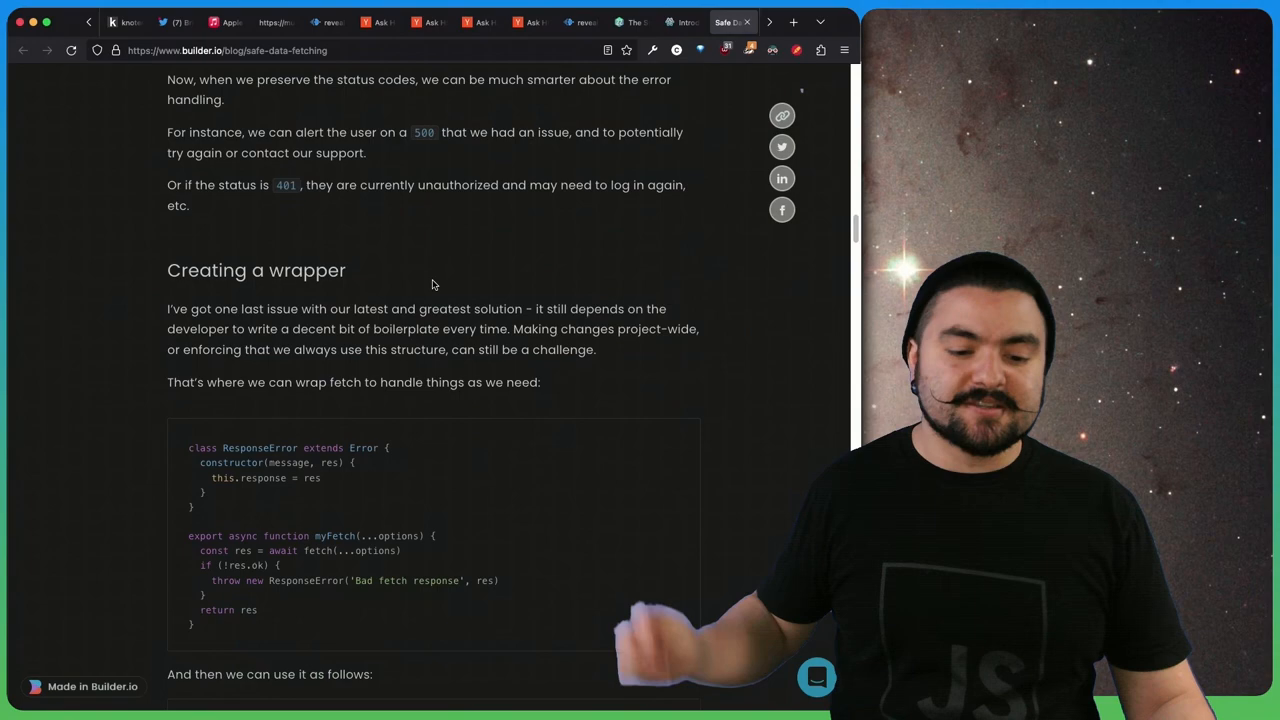
scroll("down", 3)
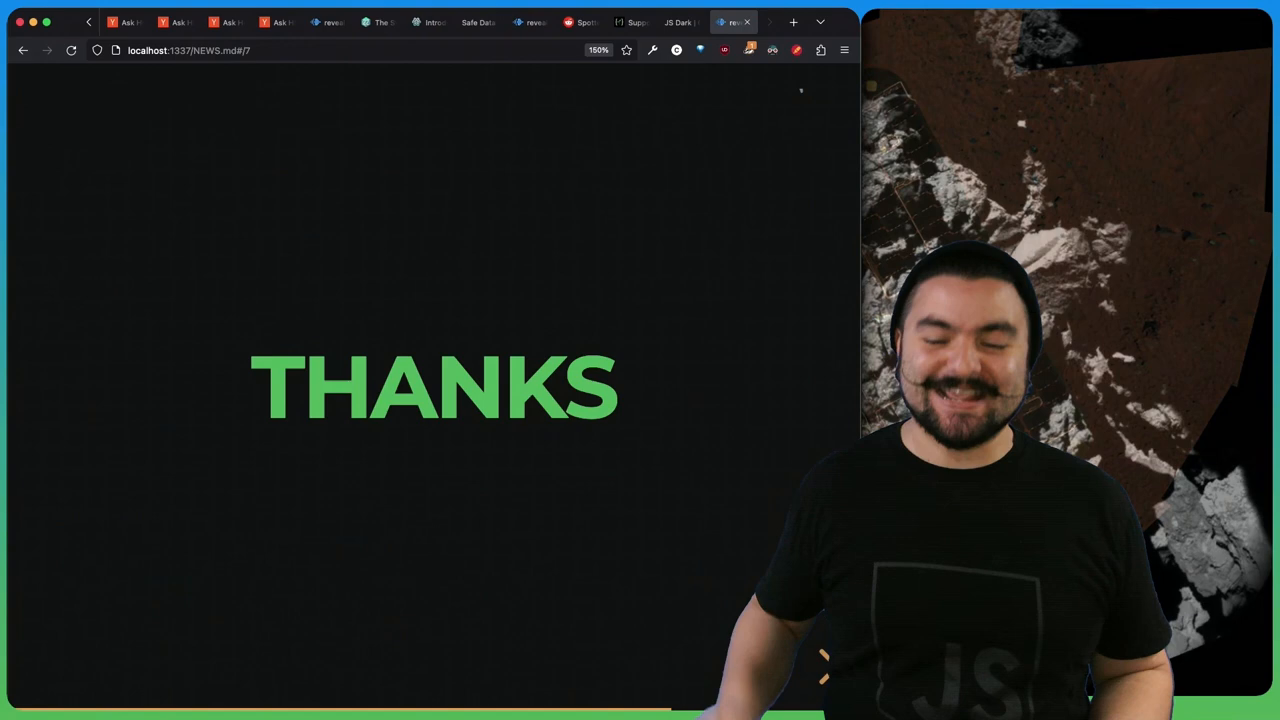
Advance the deck to the 'I AM LIVE RIGHT NOW' twitch.tv/codinggarden slide.
key("Right")
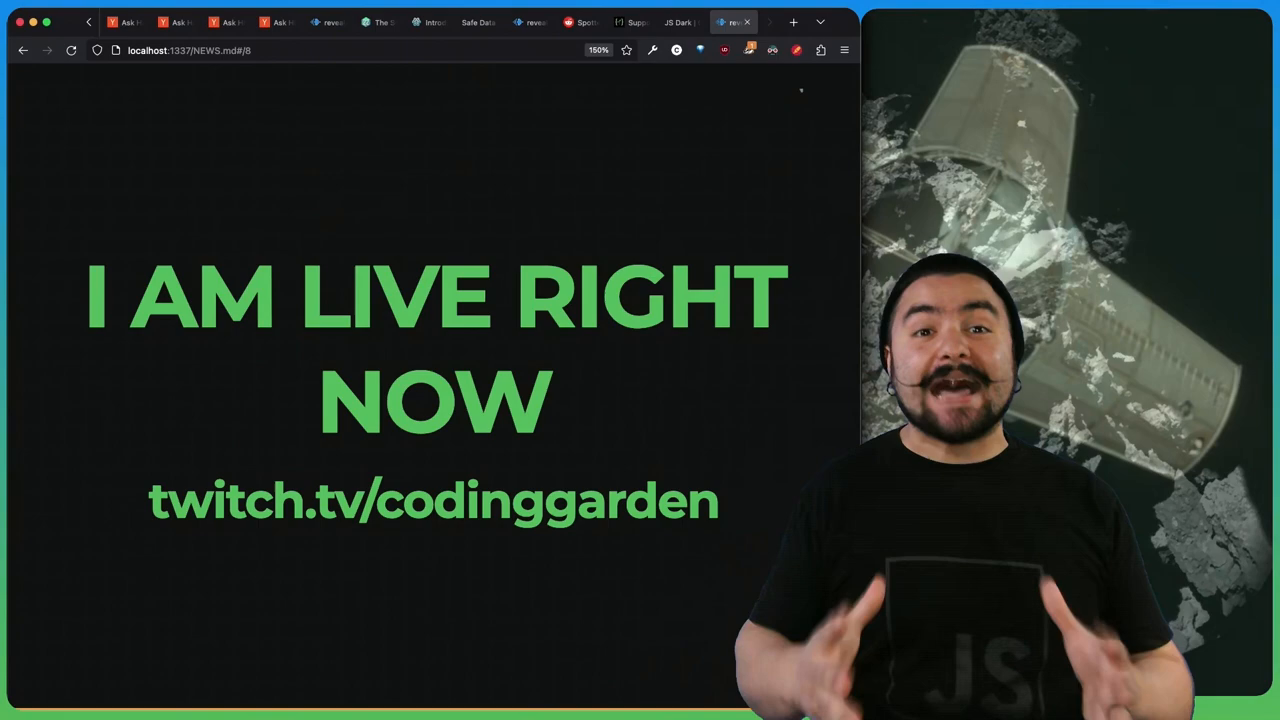